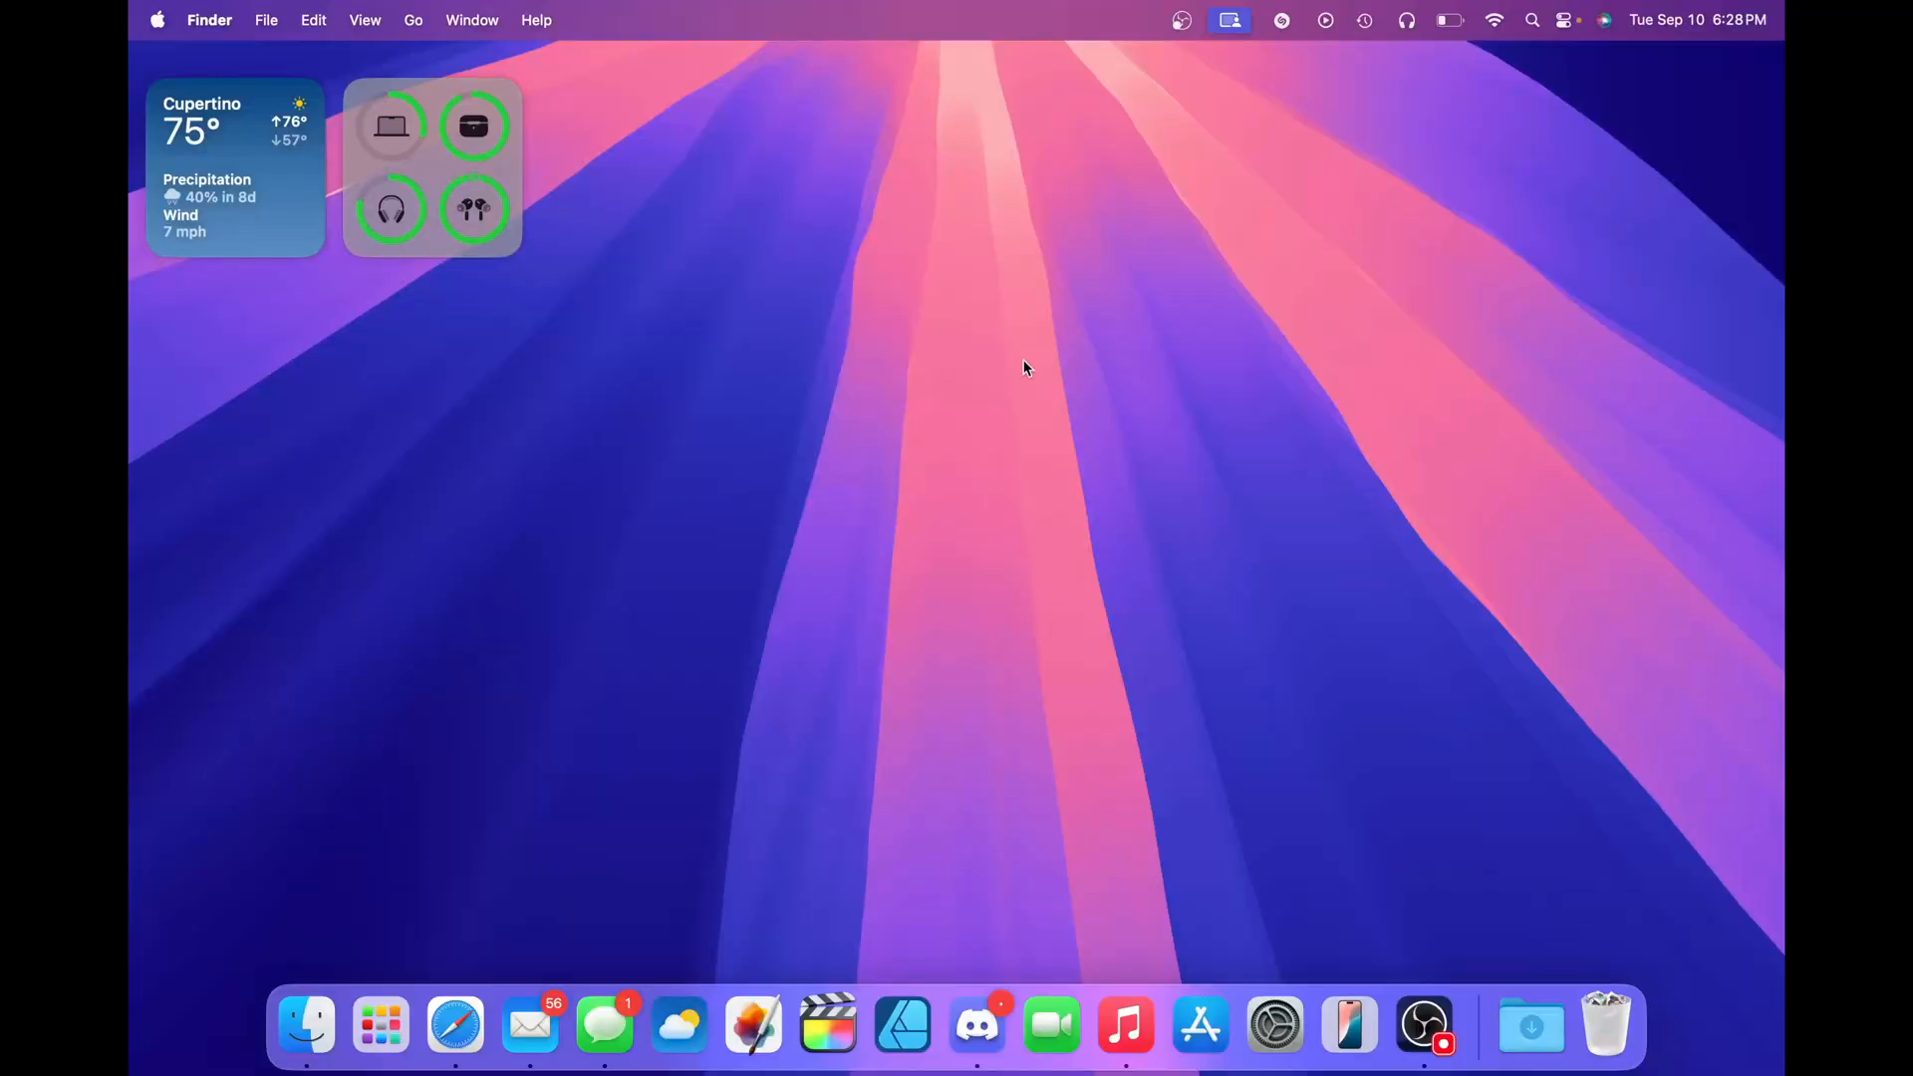
mouse_move(1290, 695)
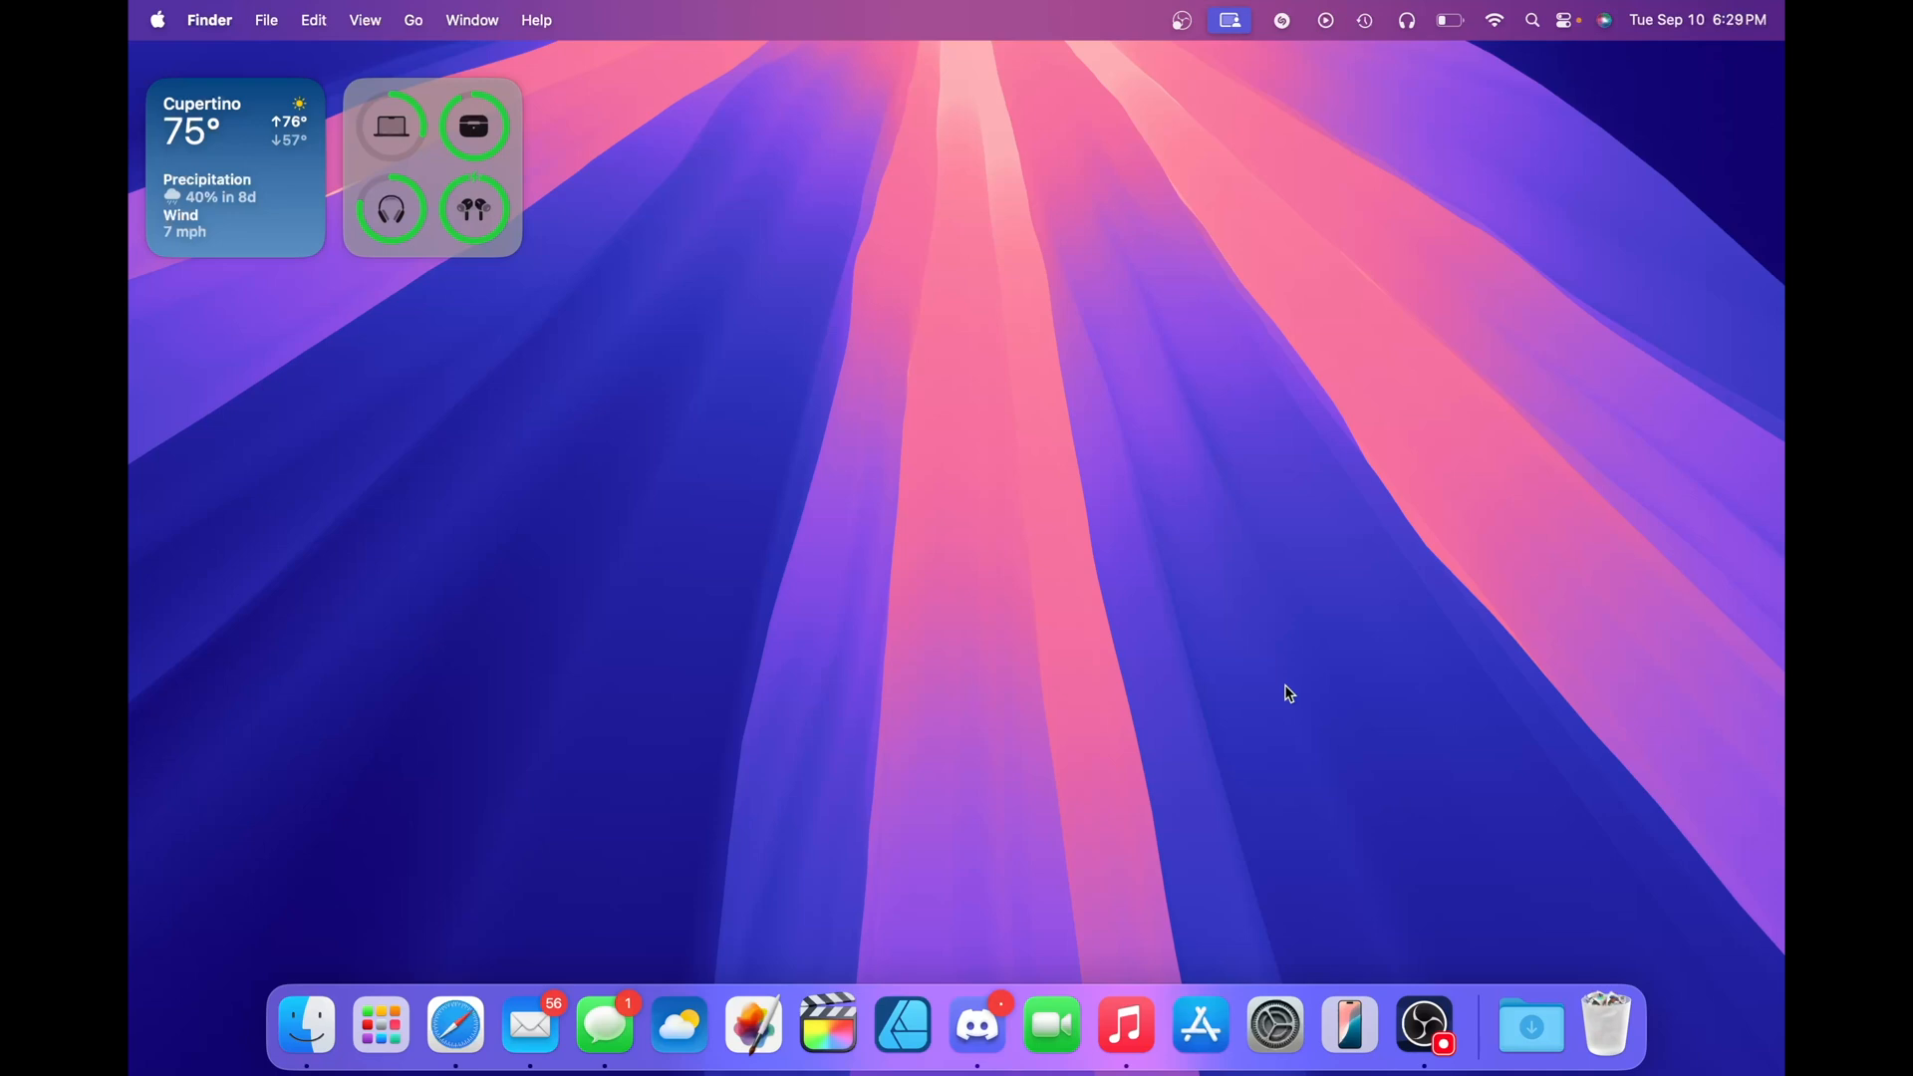
mouse_move(1293, 706)
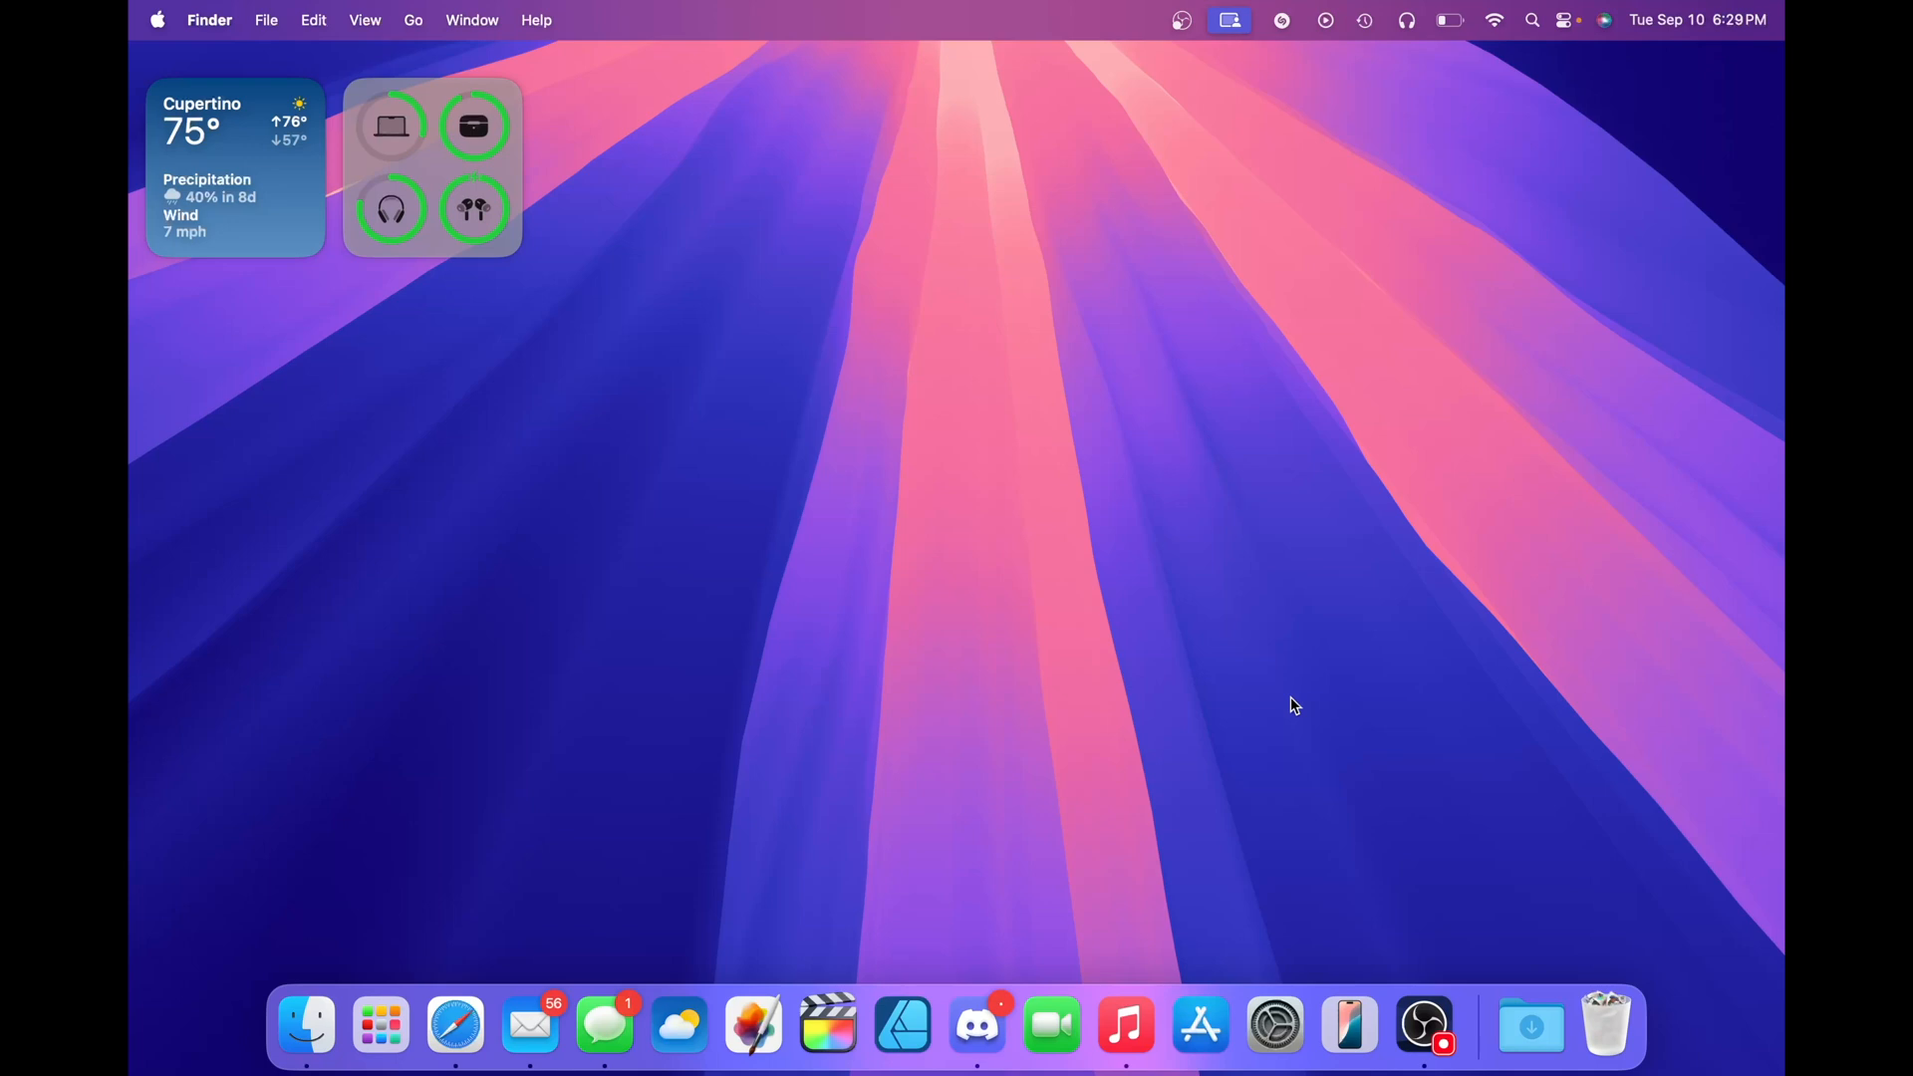
mouse_move(1330, 865)
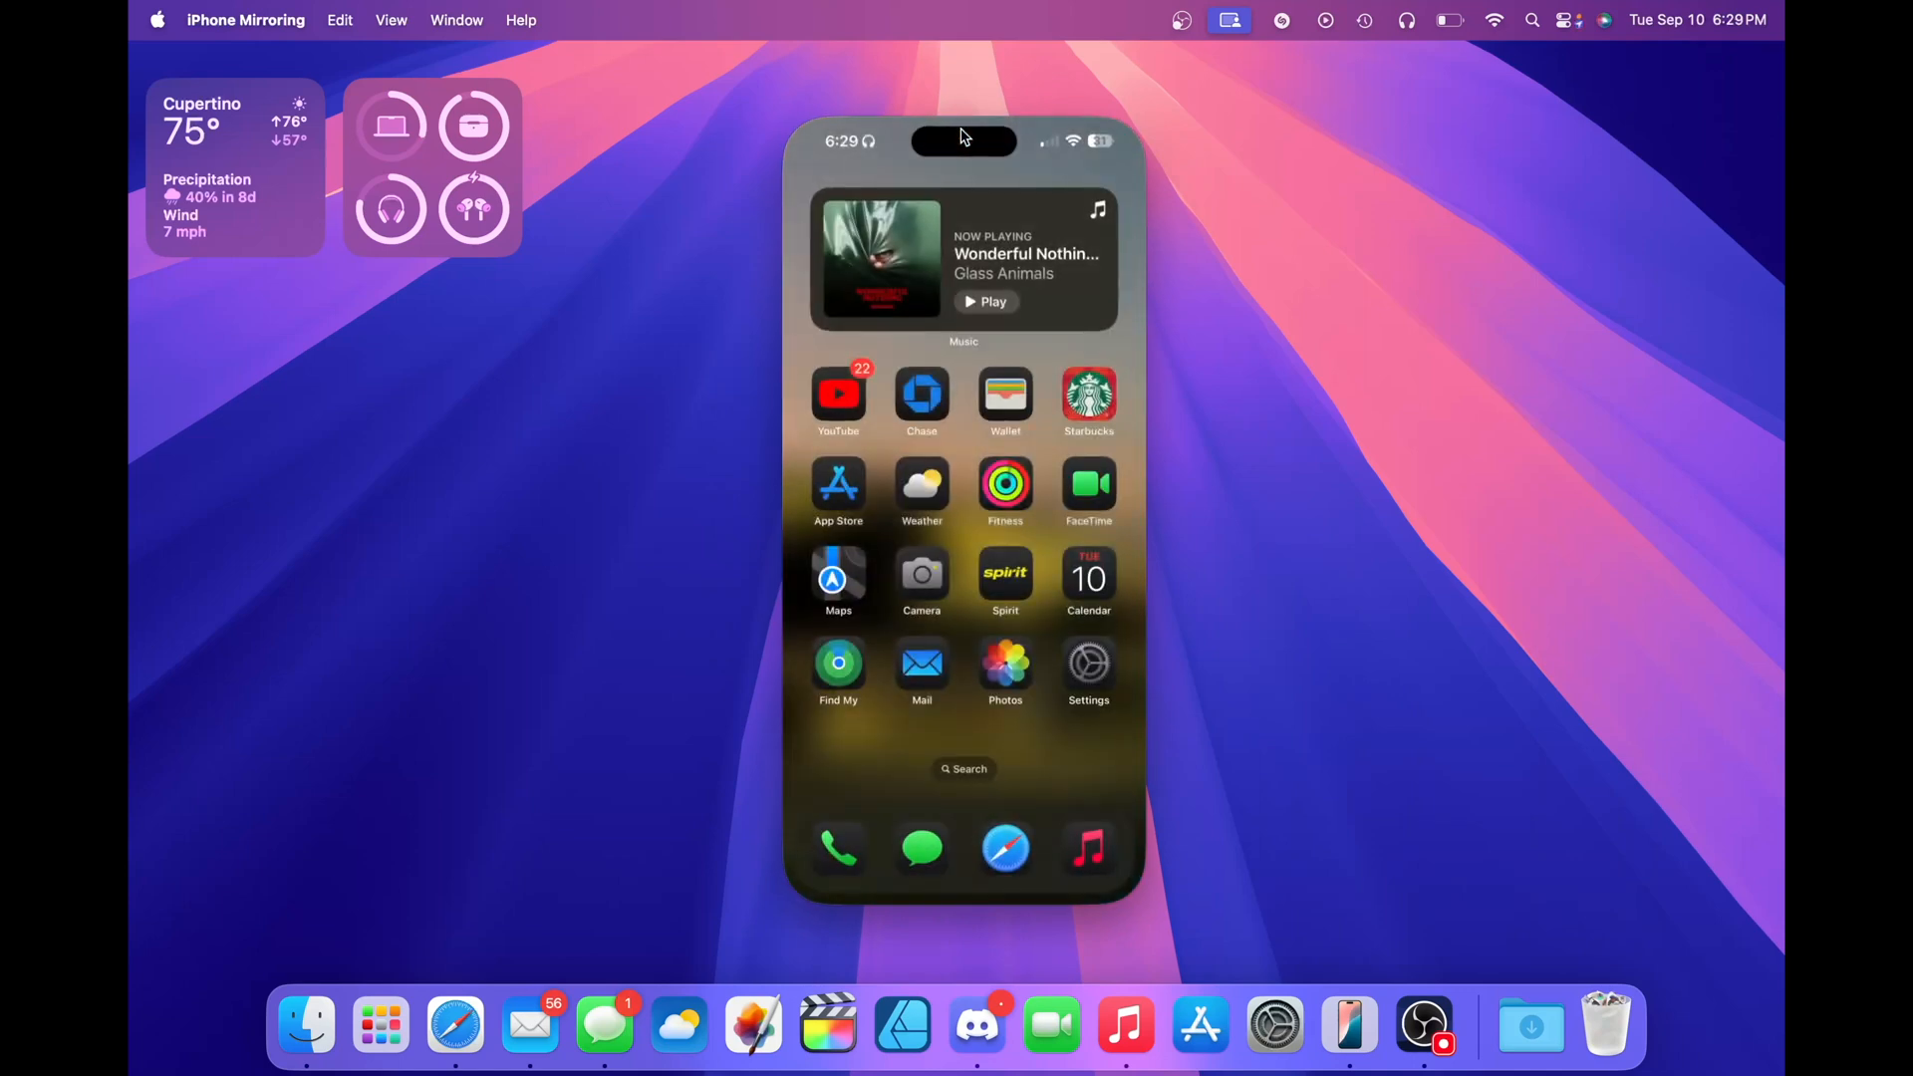
mouse_move(1011, 448)
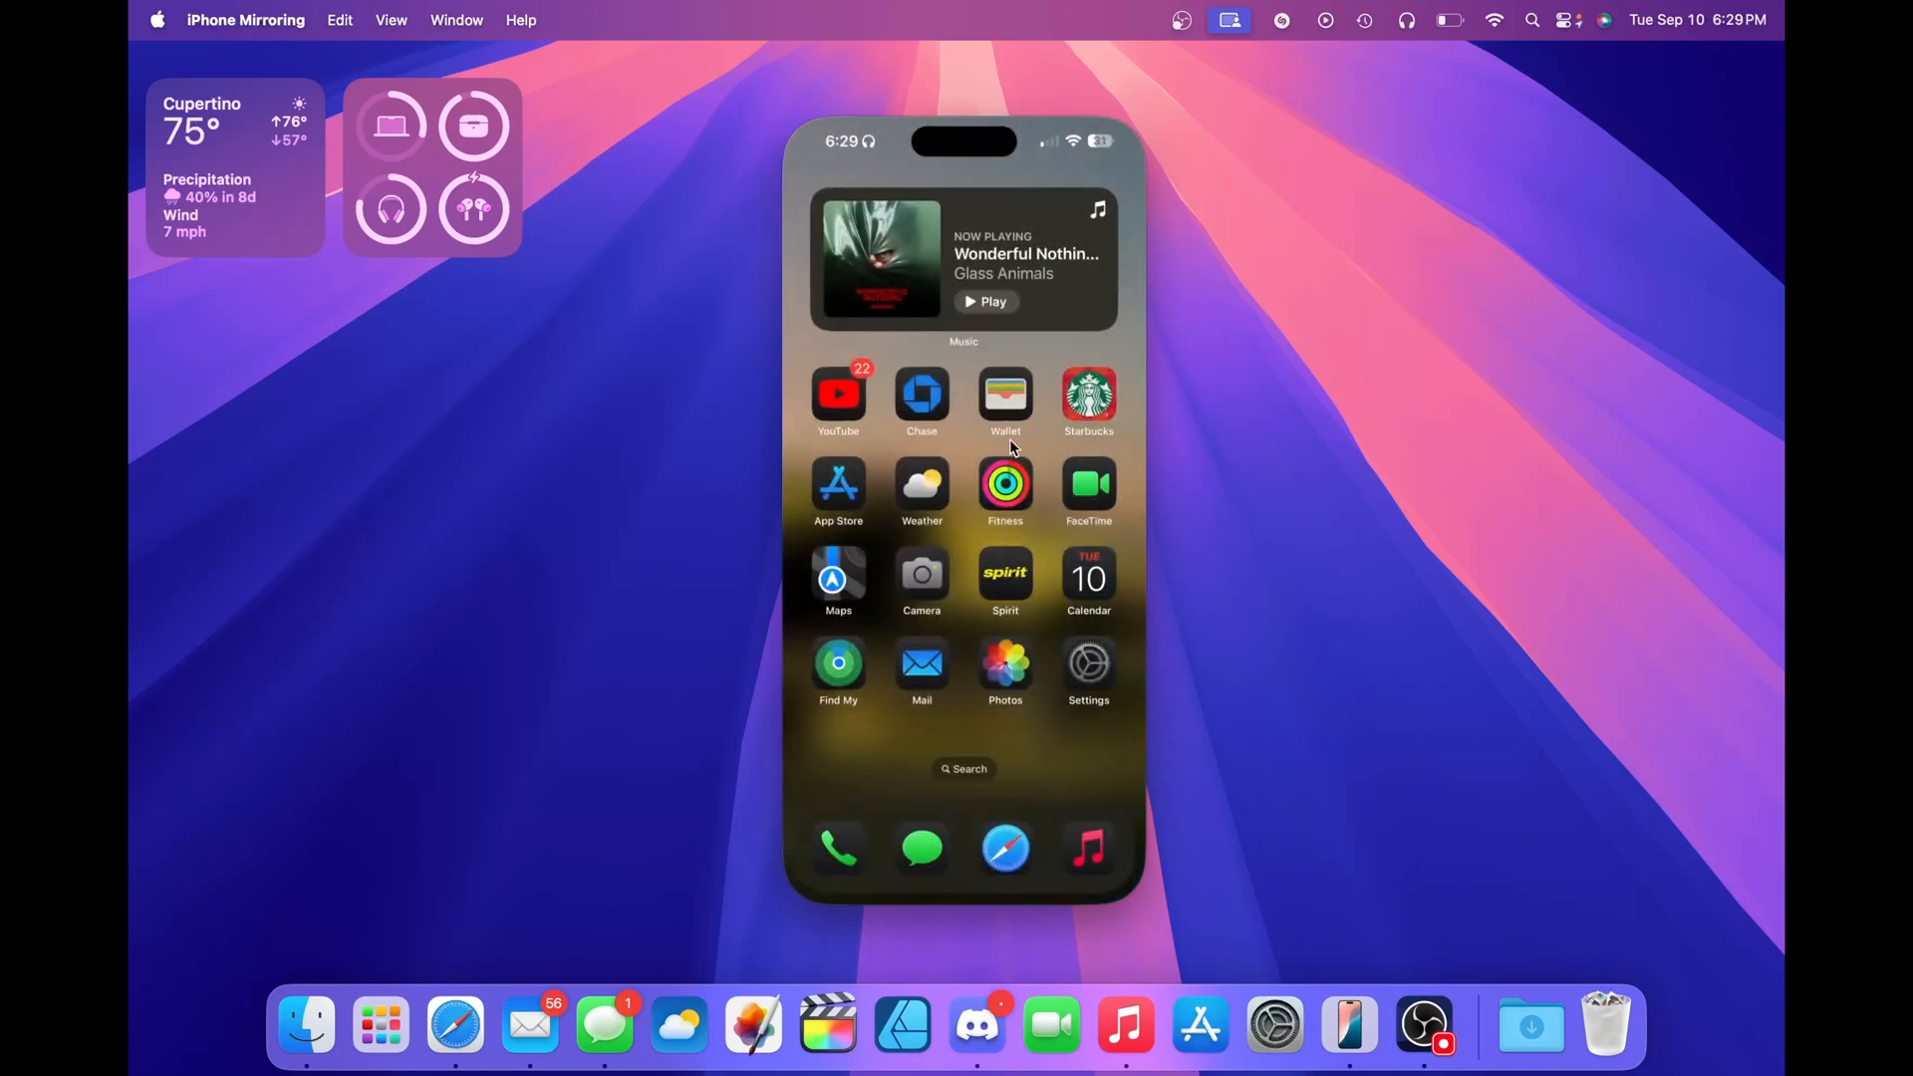
mouse_move(1020, 640)
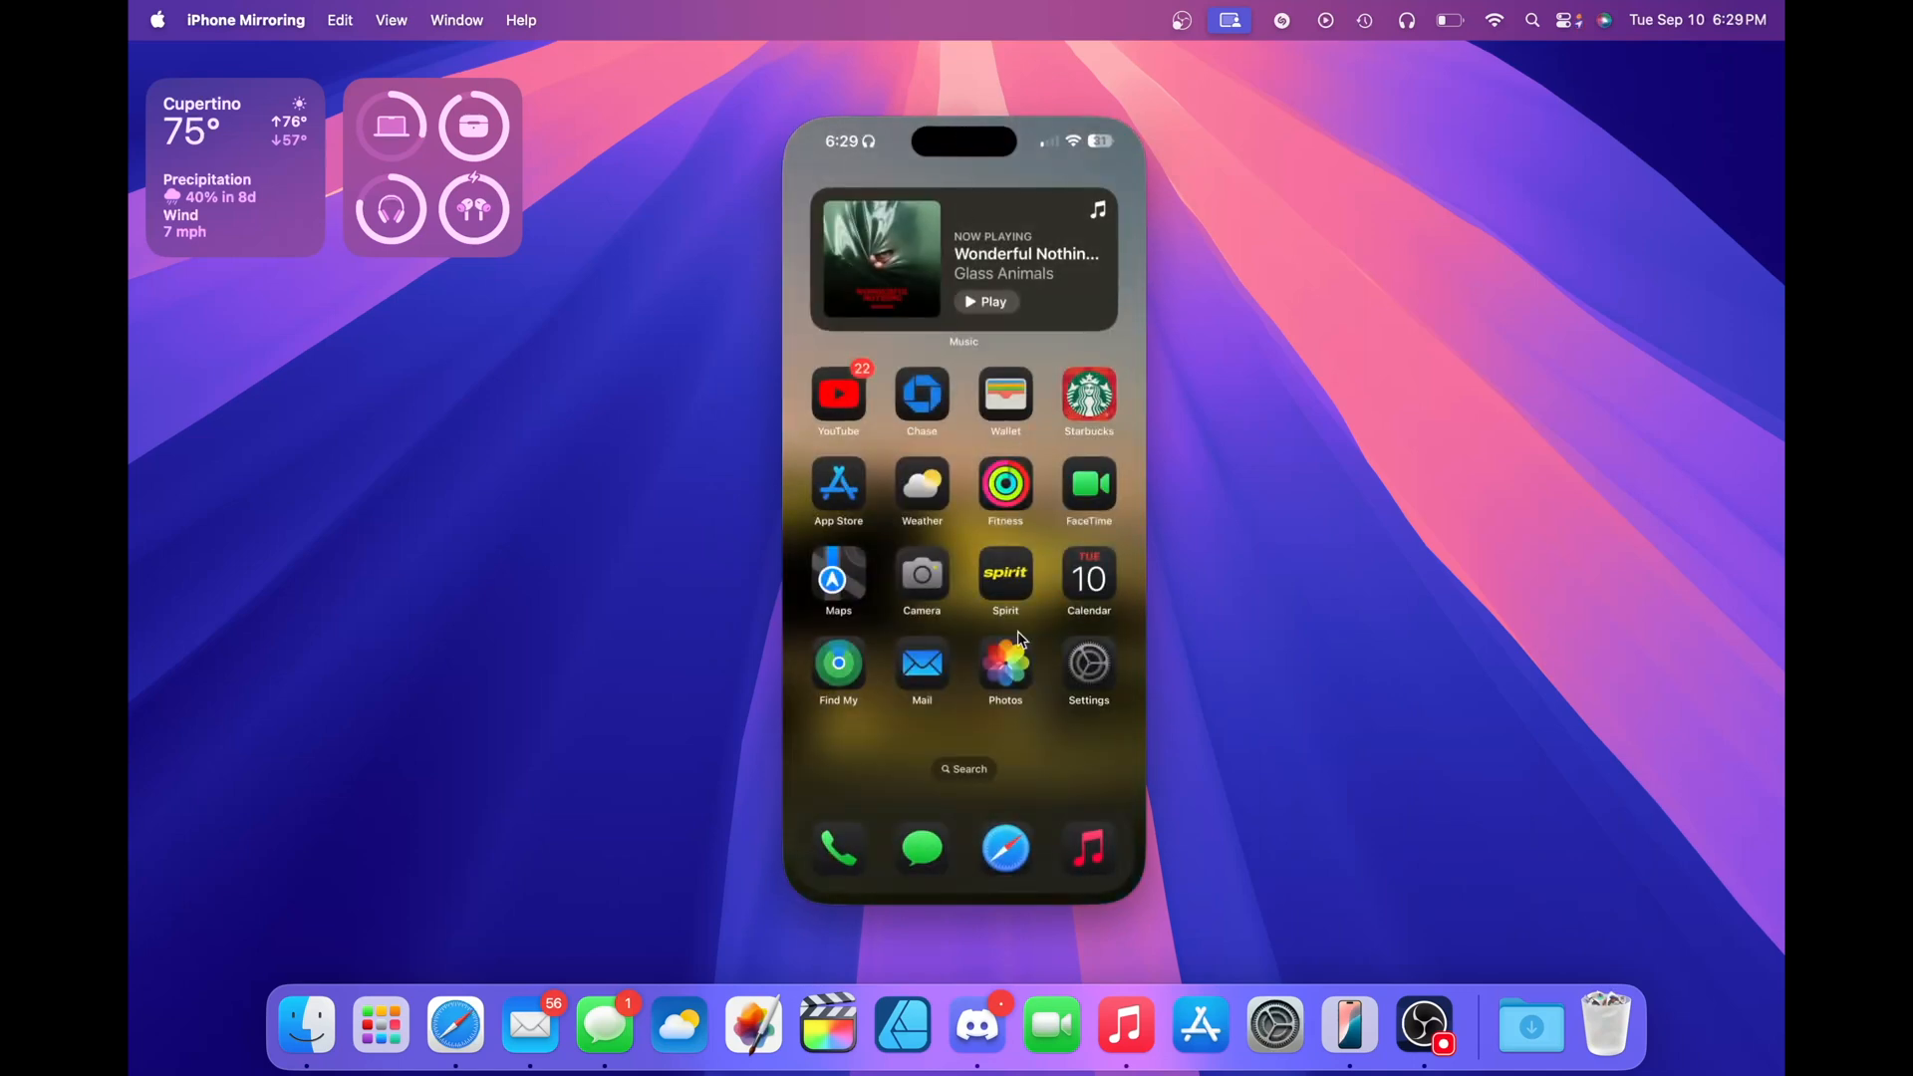
mouse_move(1037, 697)
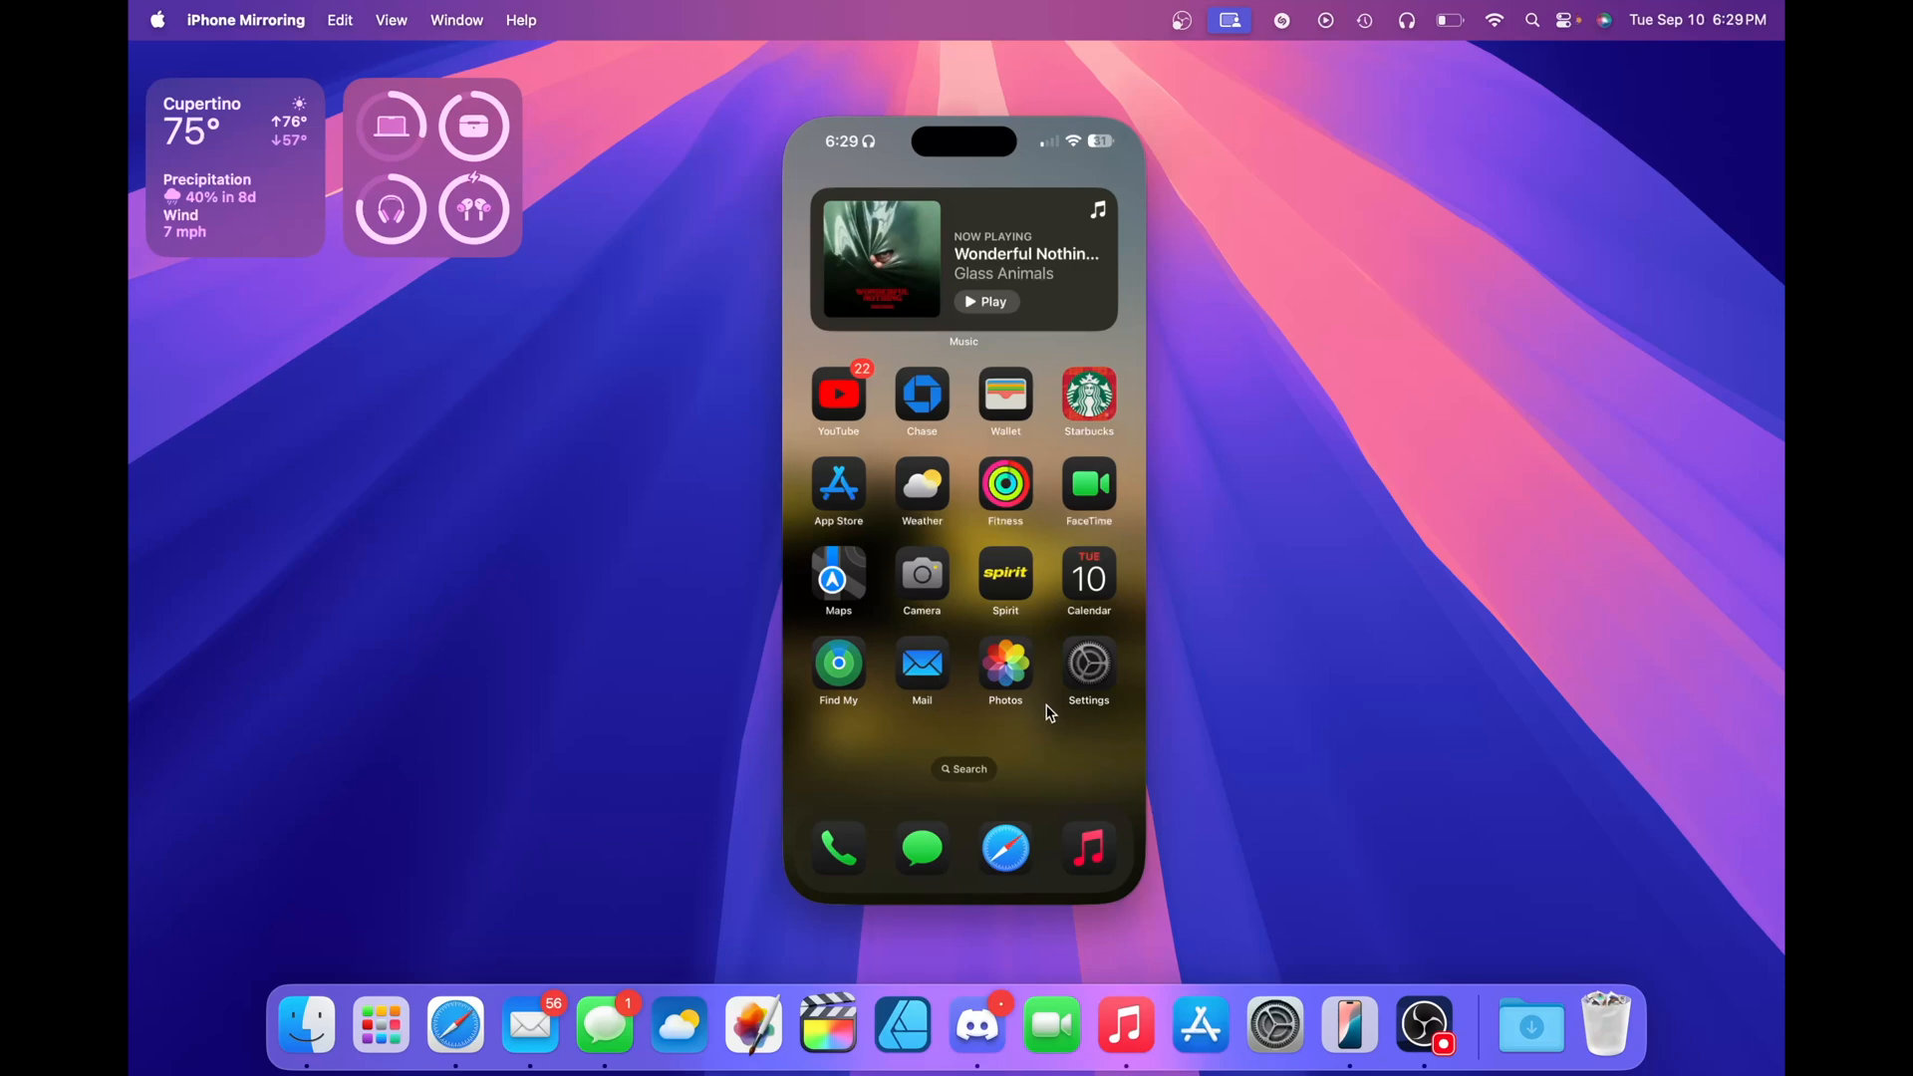
mouse_move(1169, 521)
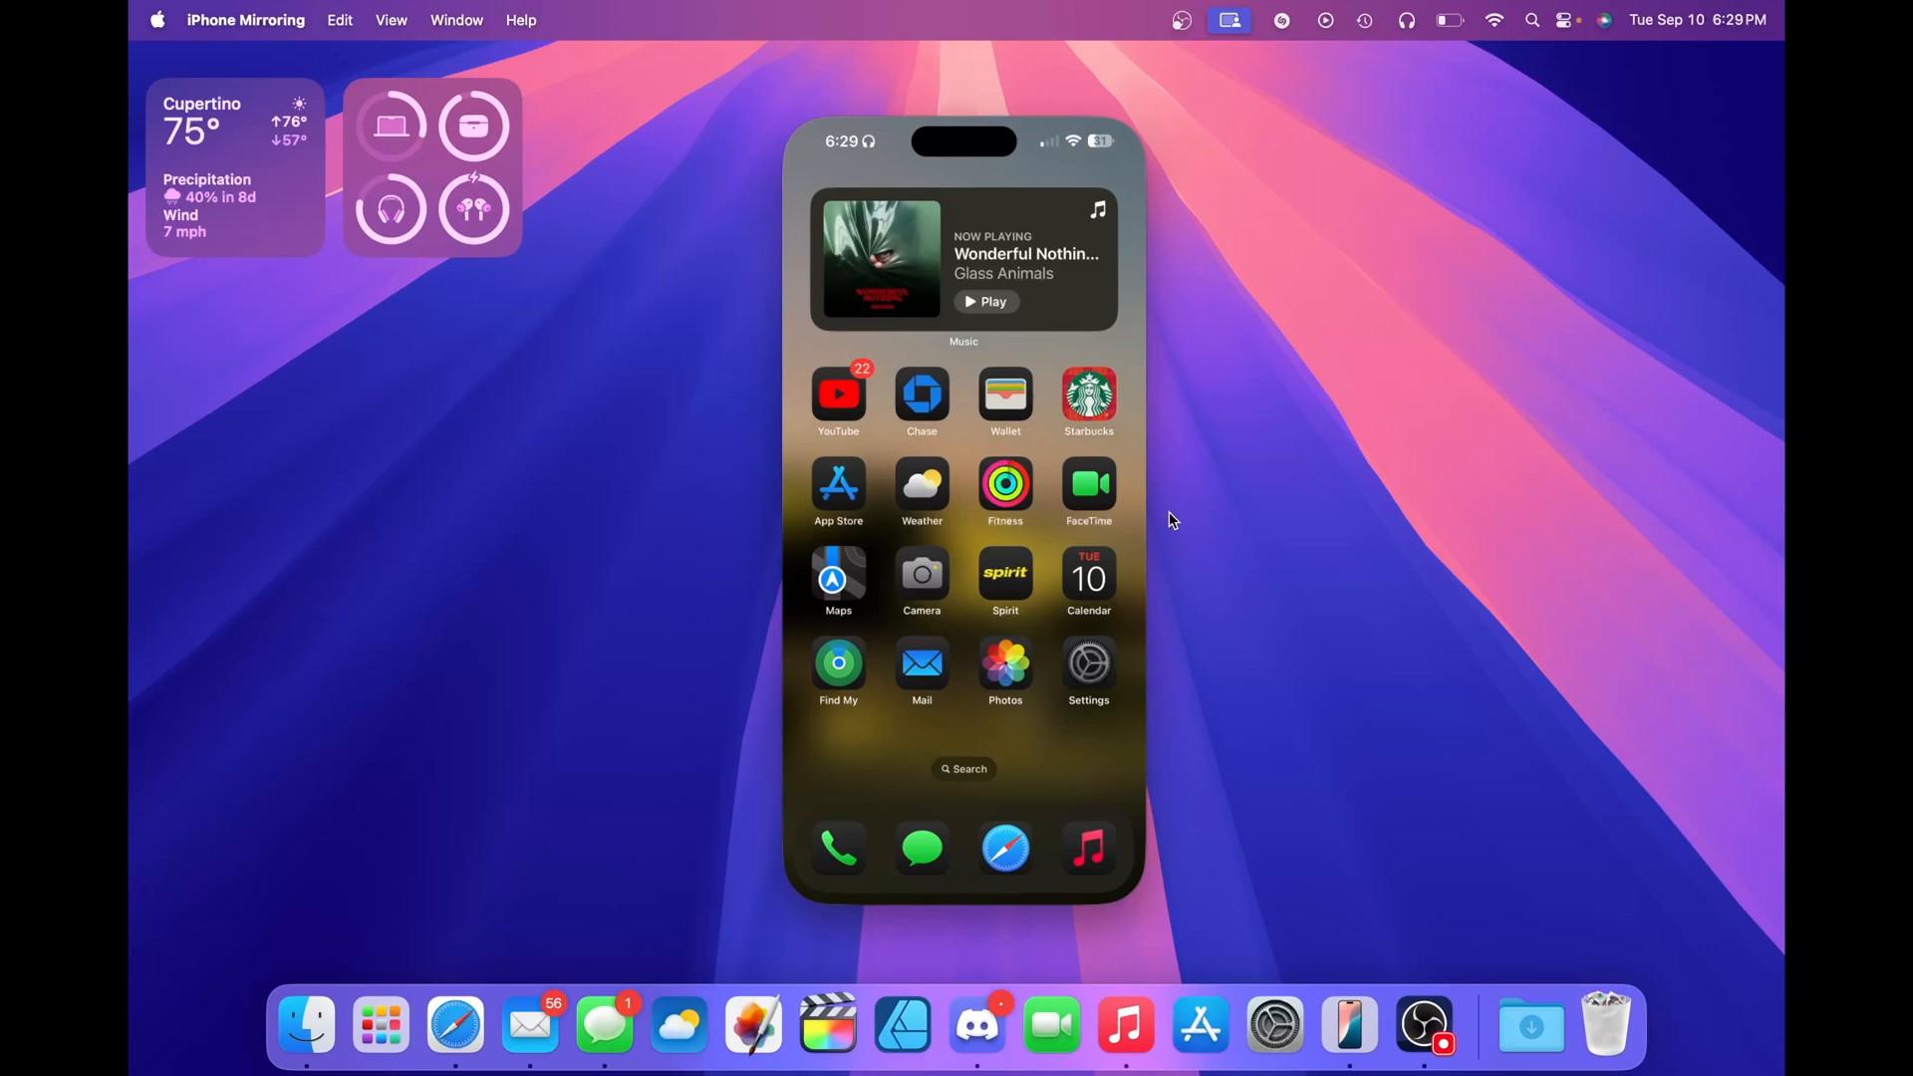
mouse_move(939, 706)
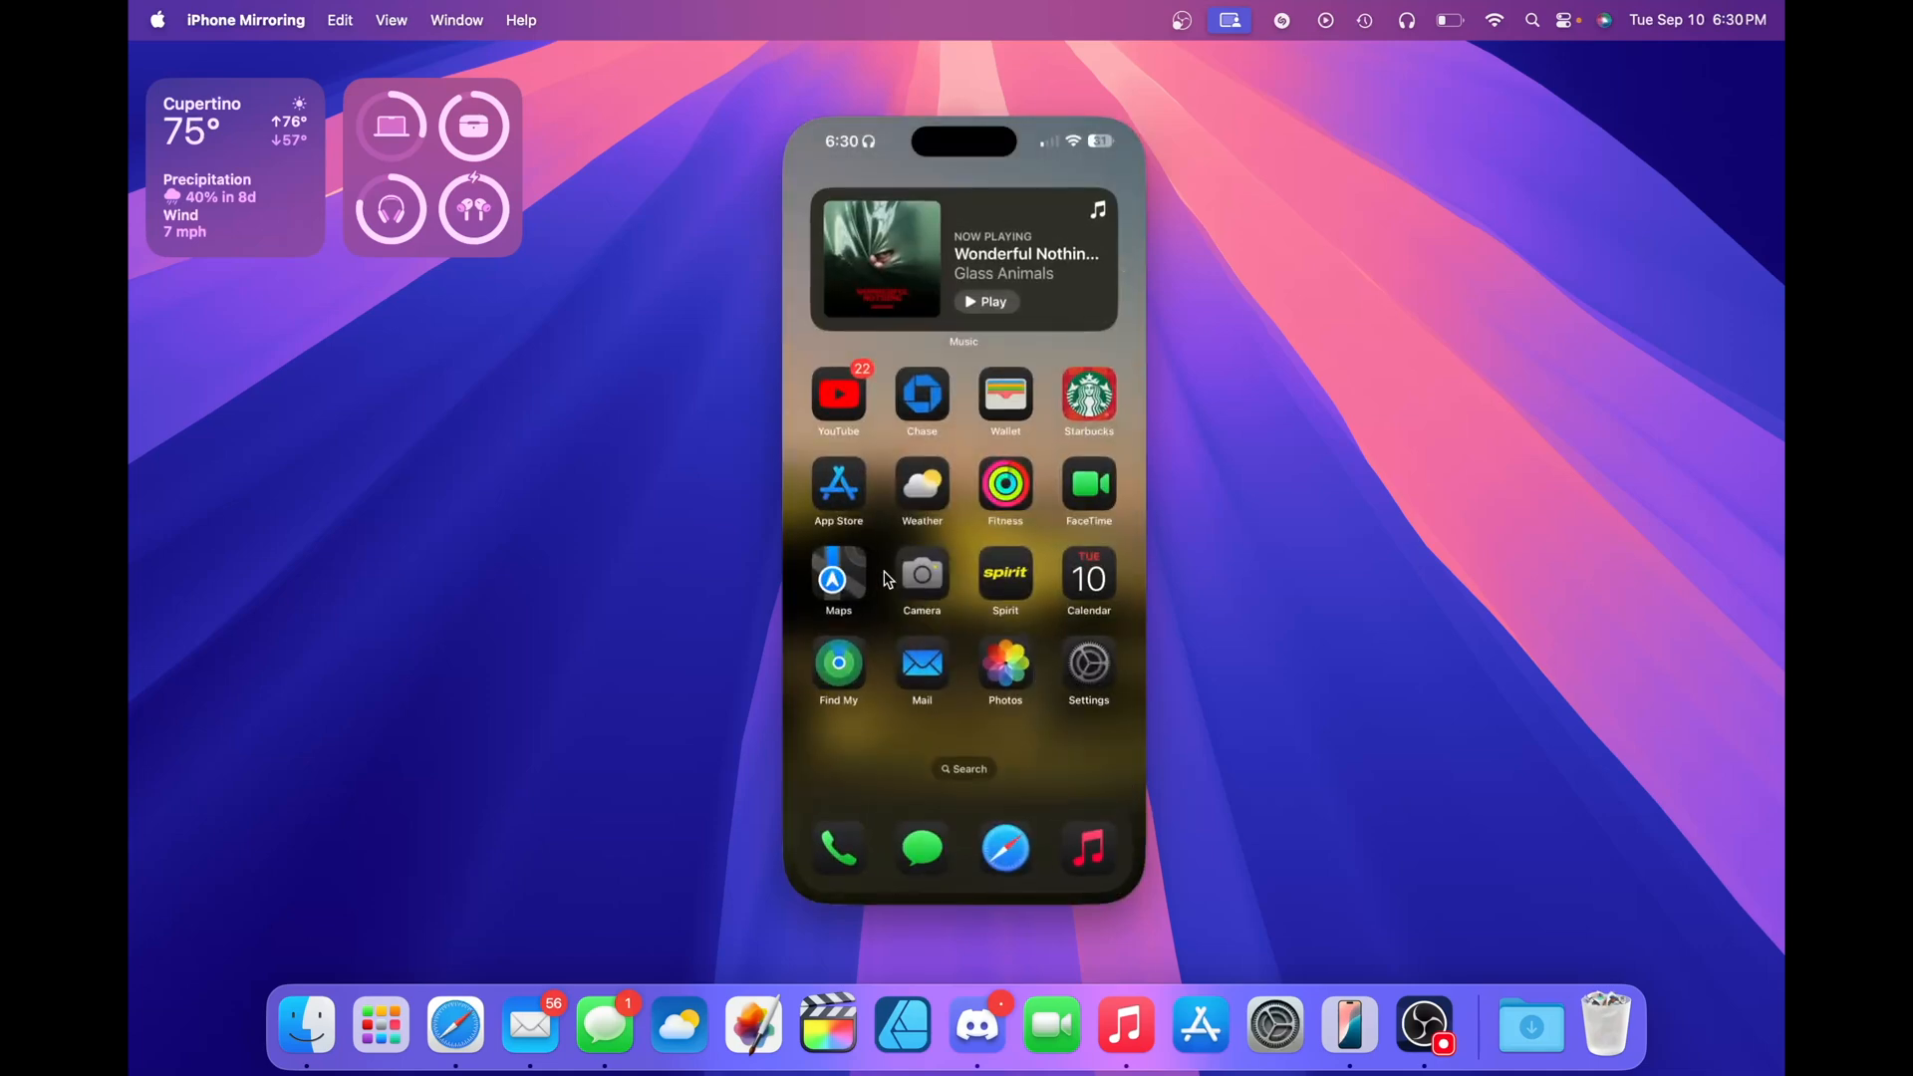
Open Settings on the mirrored iPhone, scroll it, then return to the home screen.
click(1087, 668)
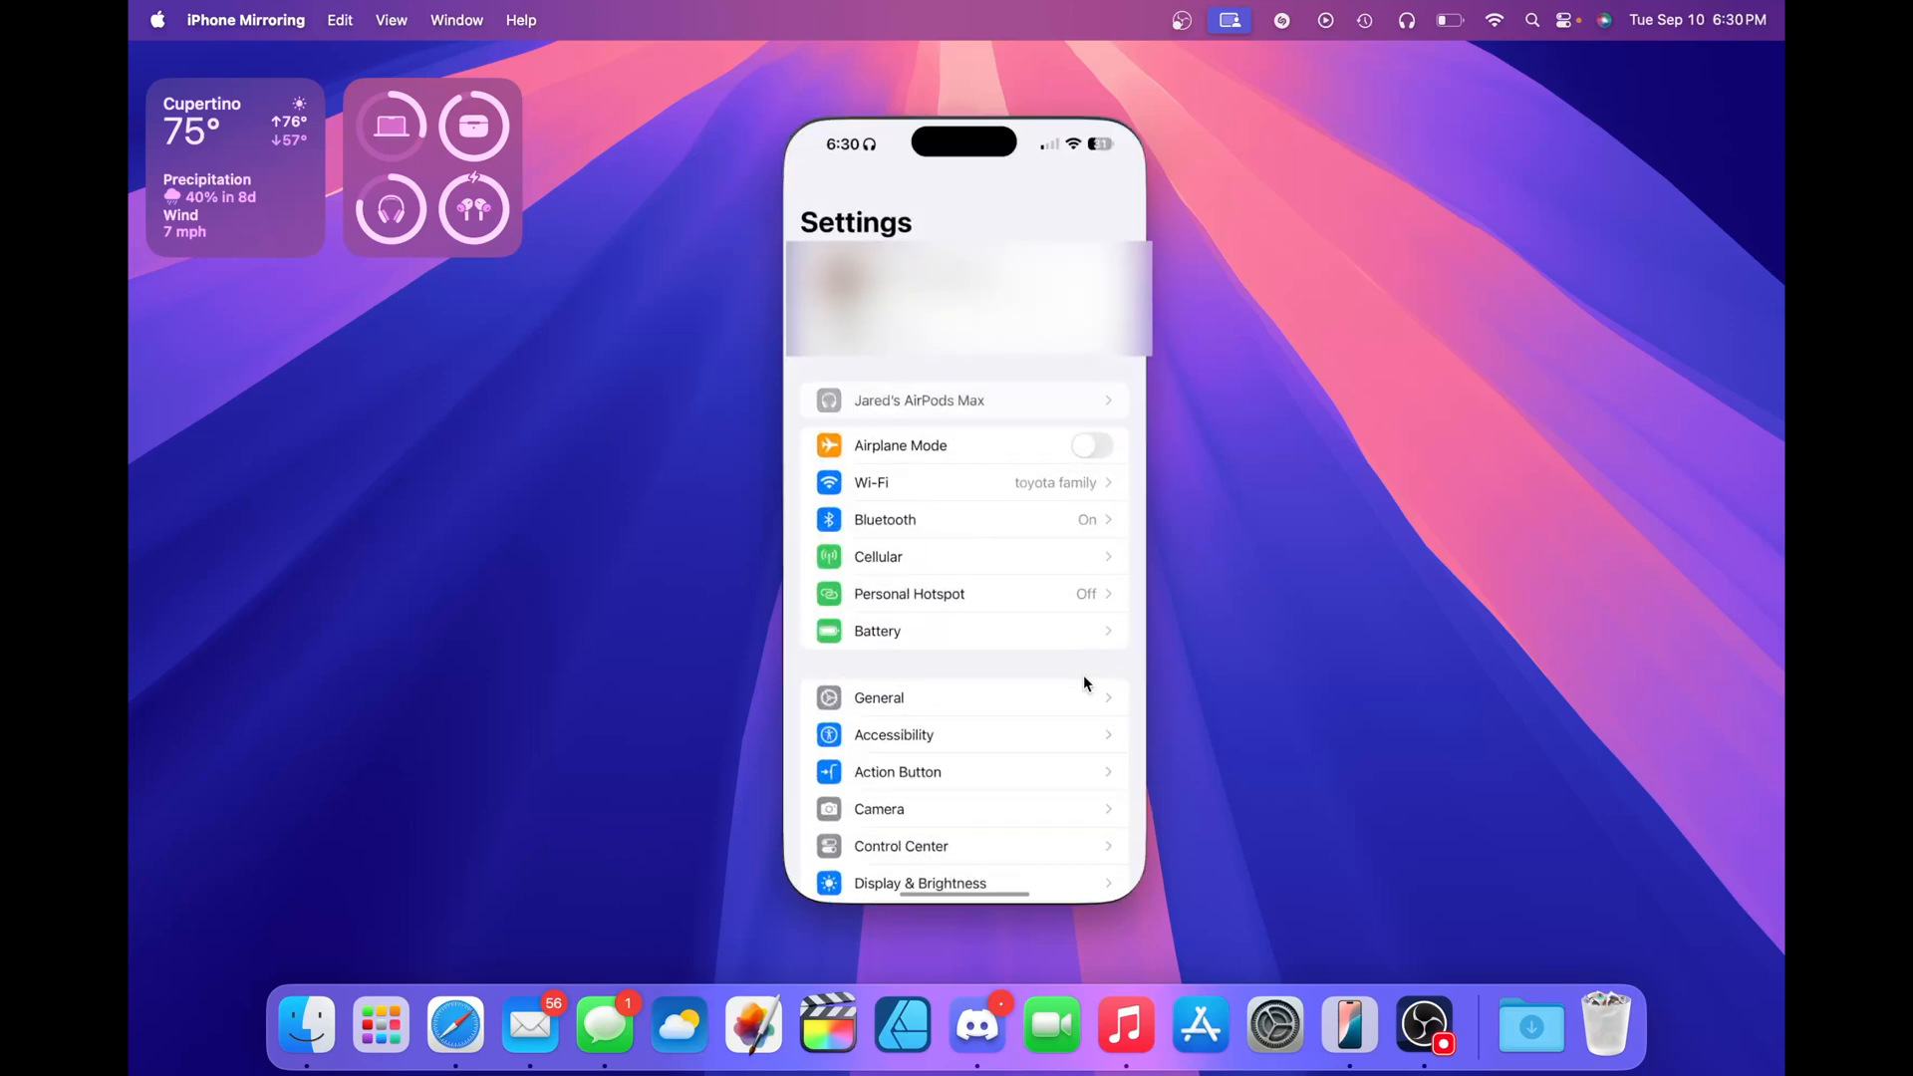
scroll(down, 3)
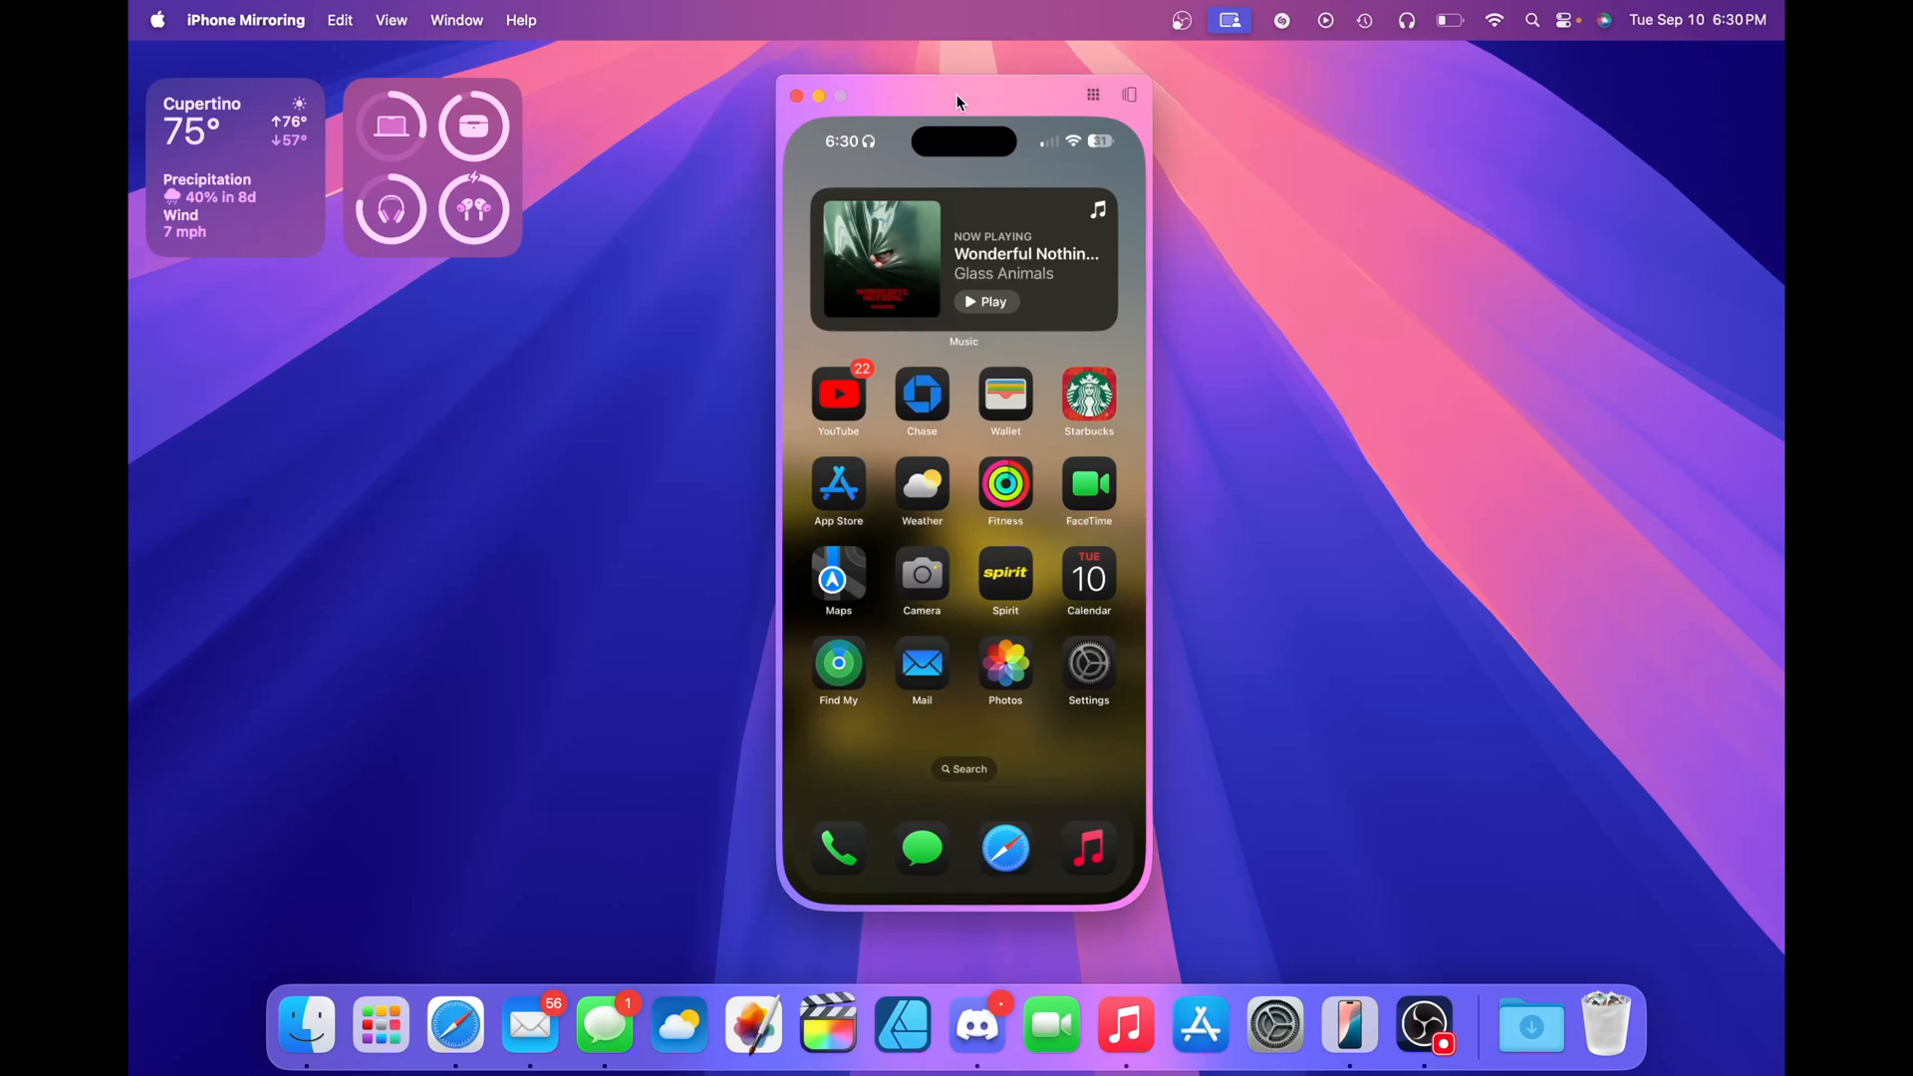
mouse_move(1092, 96)
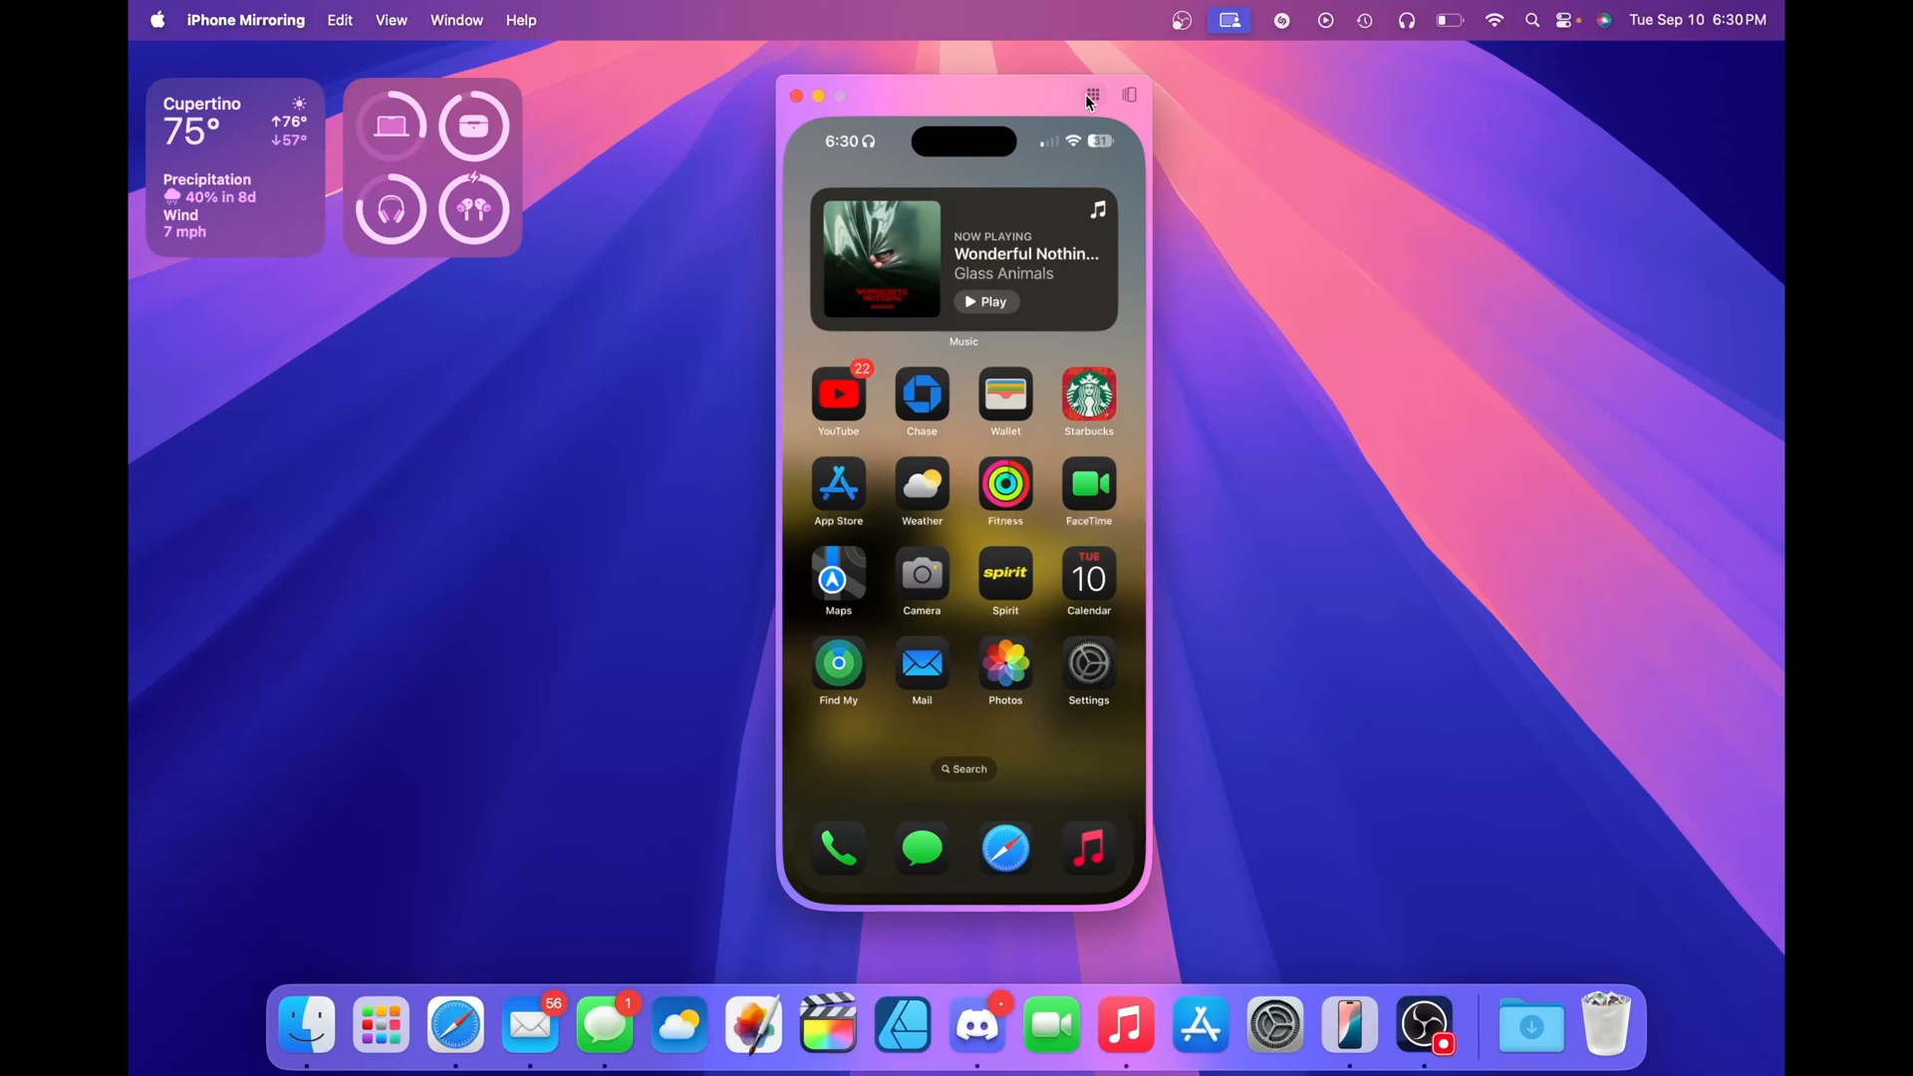
mouse_move(1078, 103)
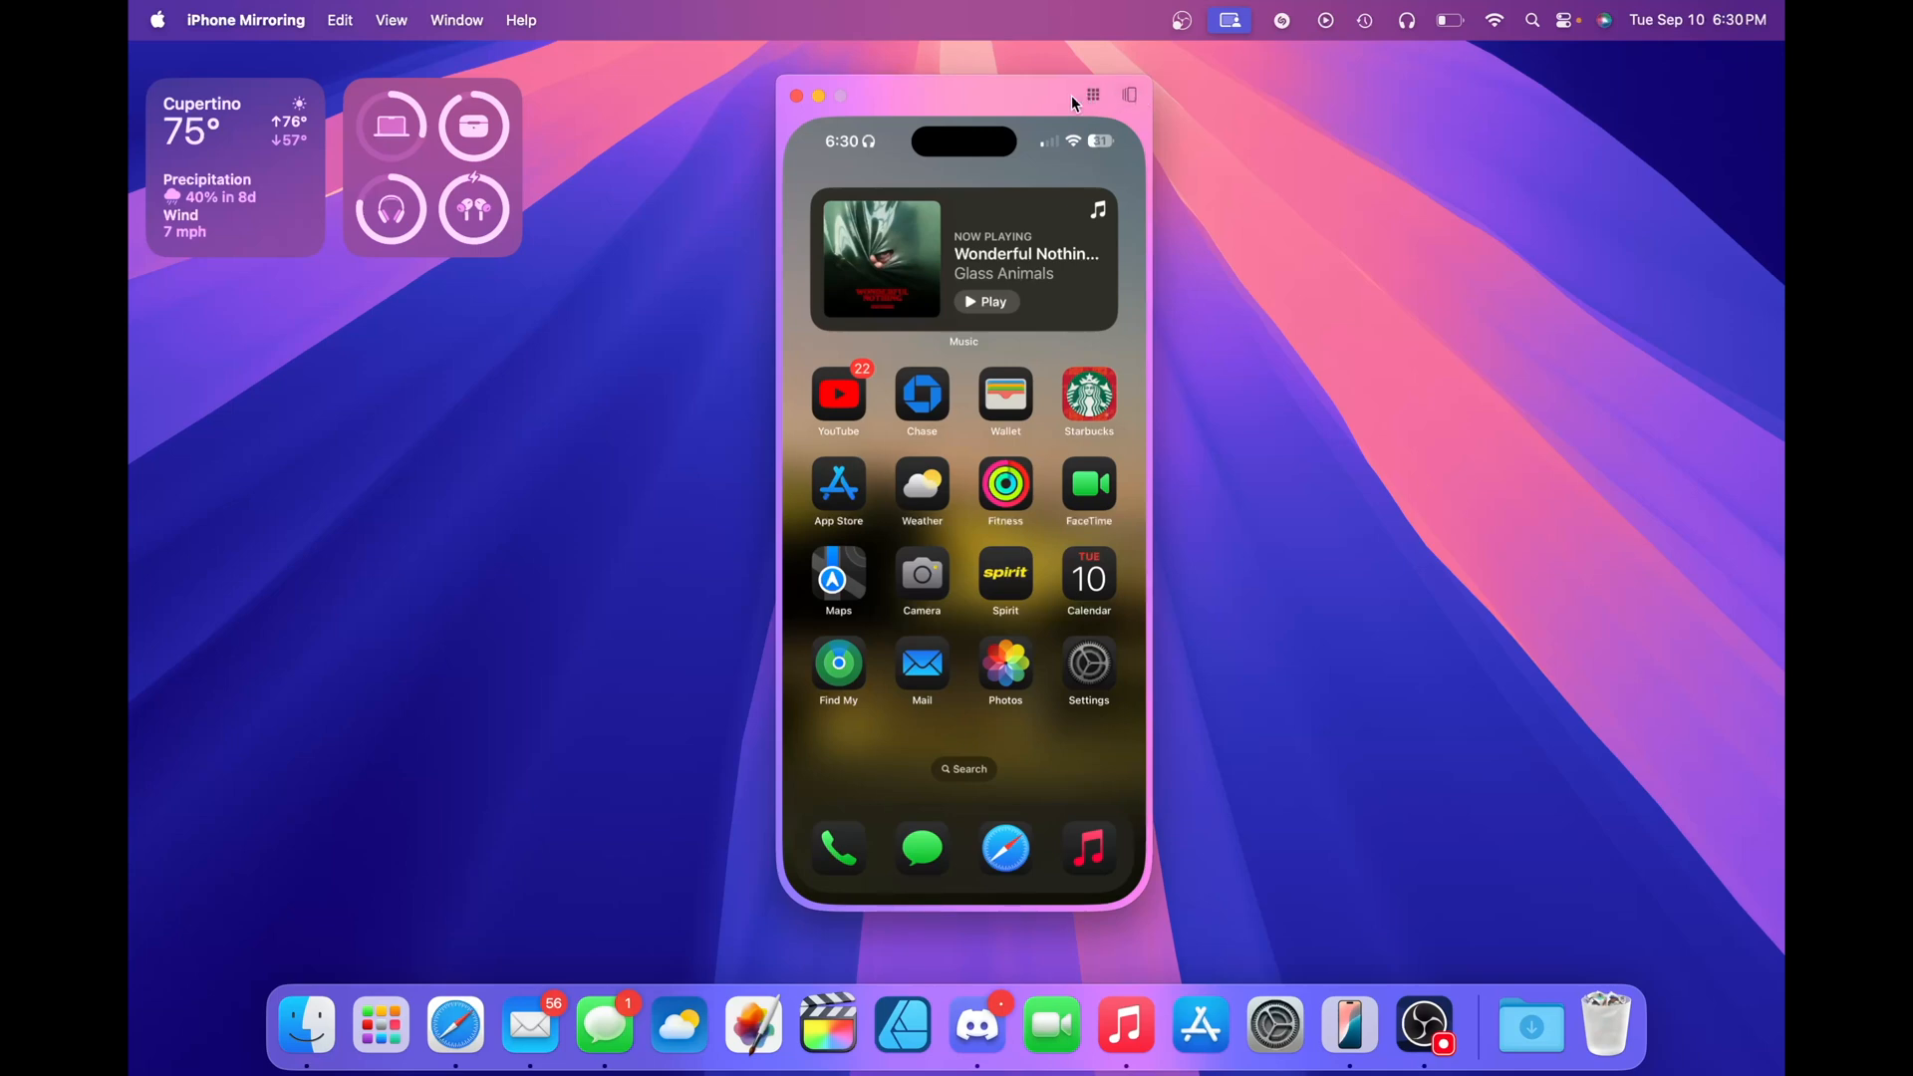
click(454, 1024)
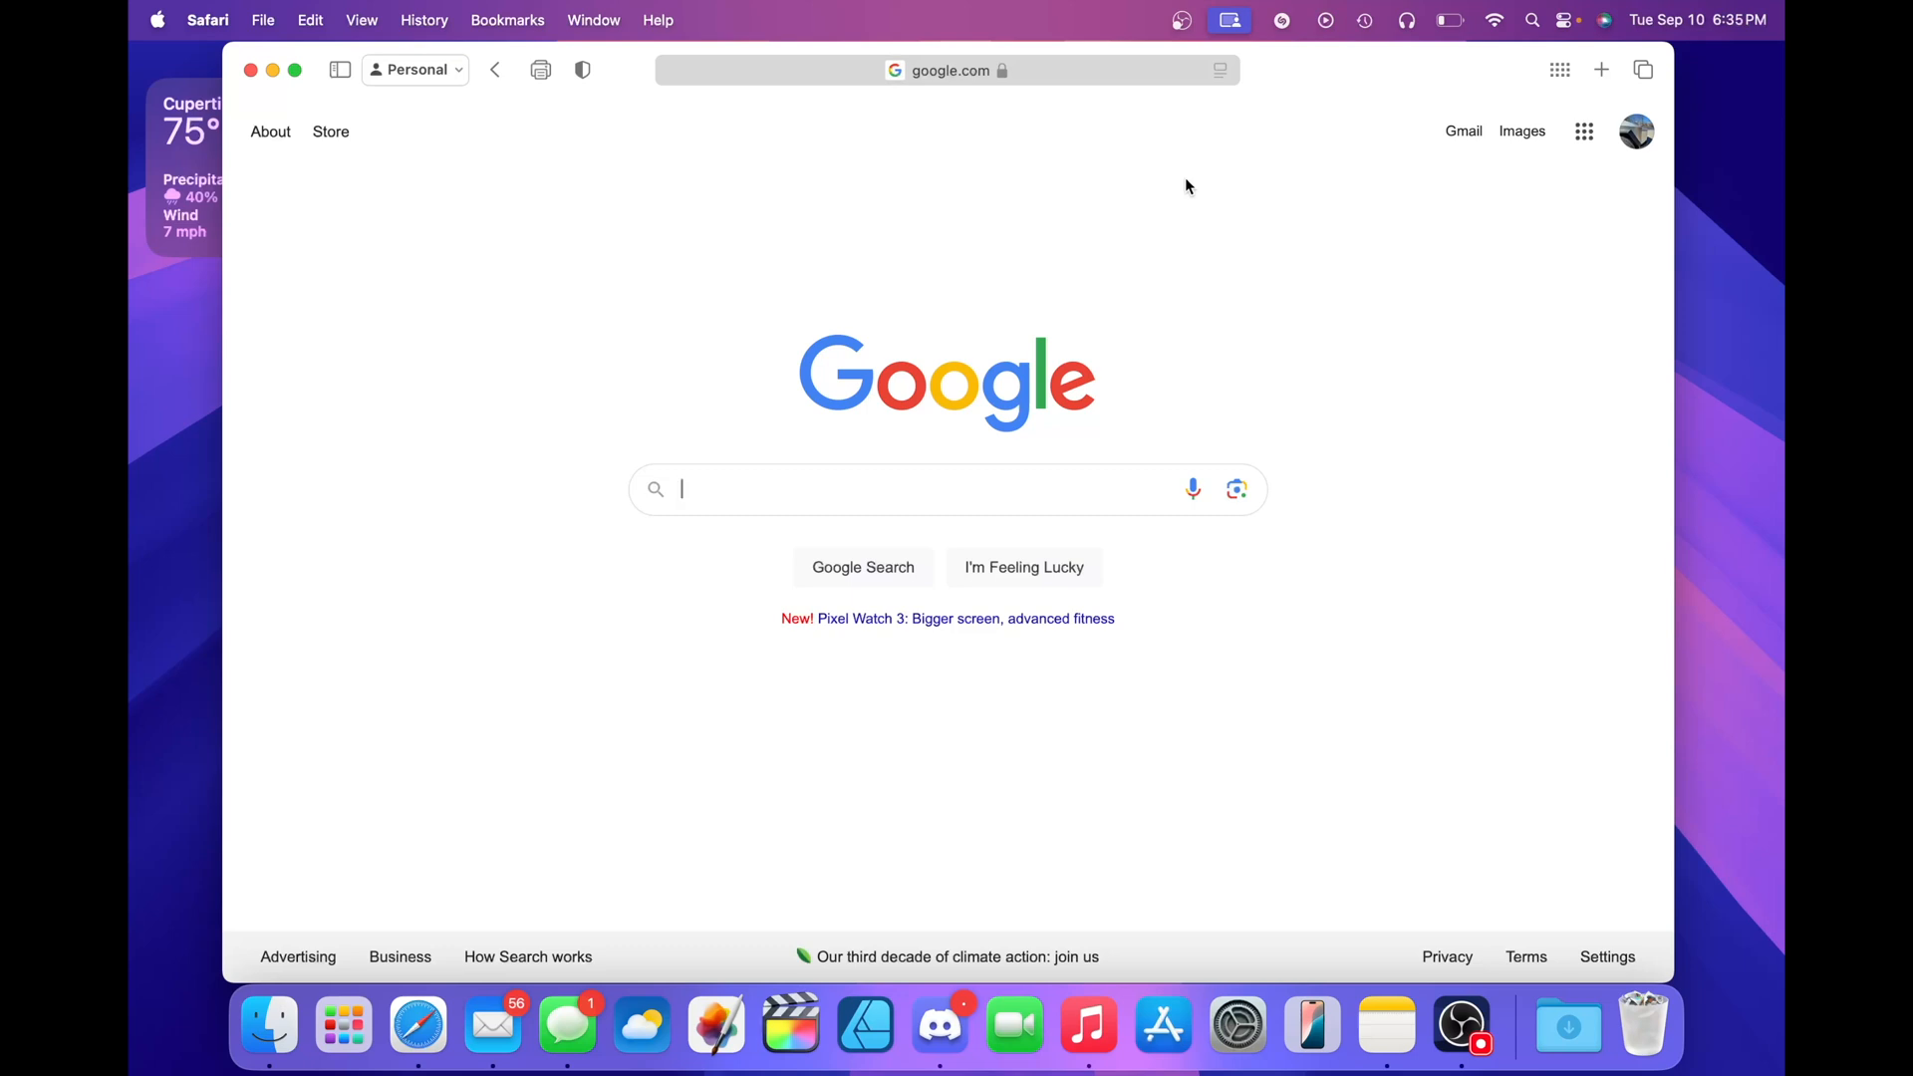
mouse_move(1265, 168)
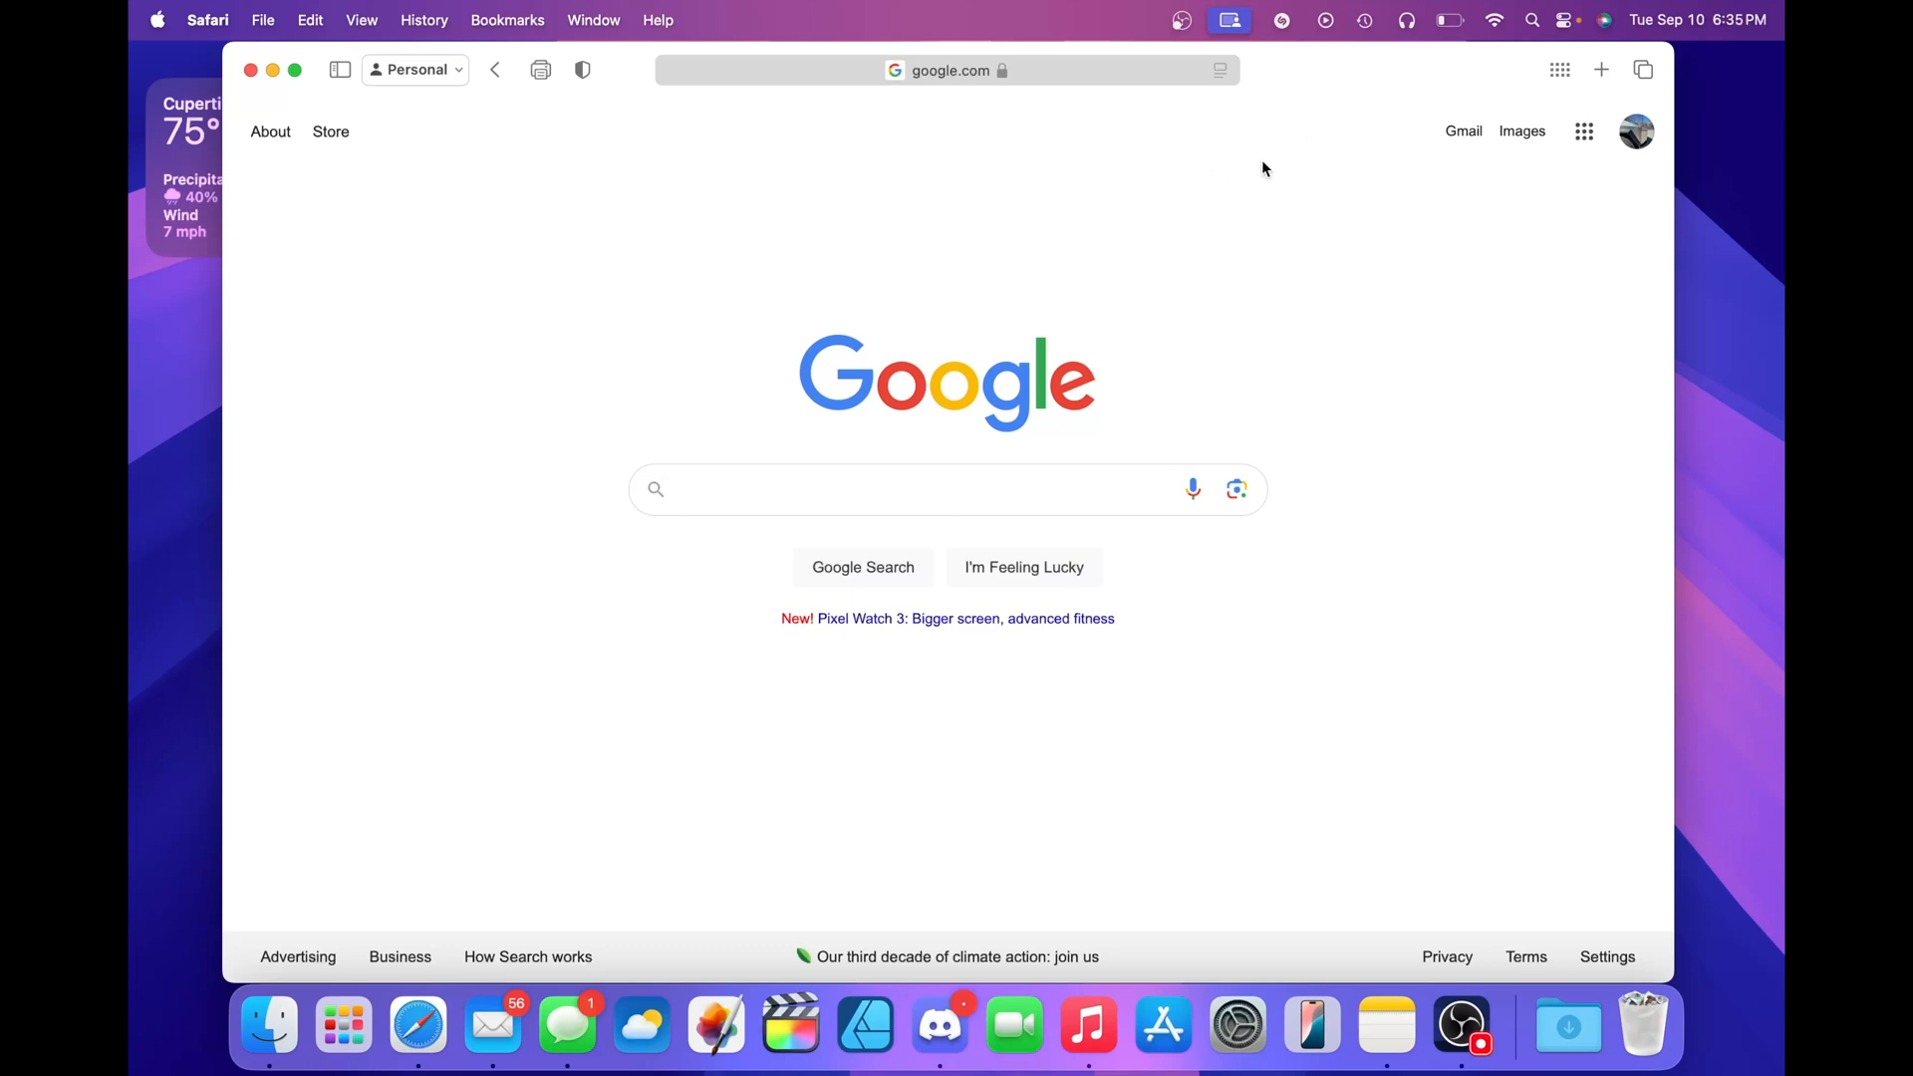
Bring the Test note in front of the Safari Google window.
click(1385, 1022)
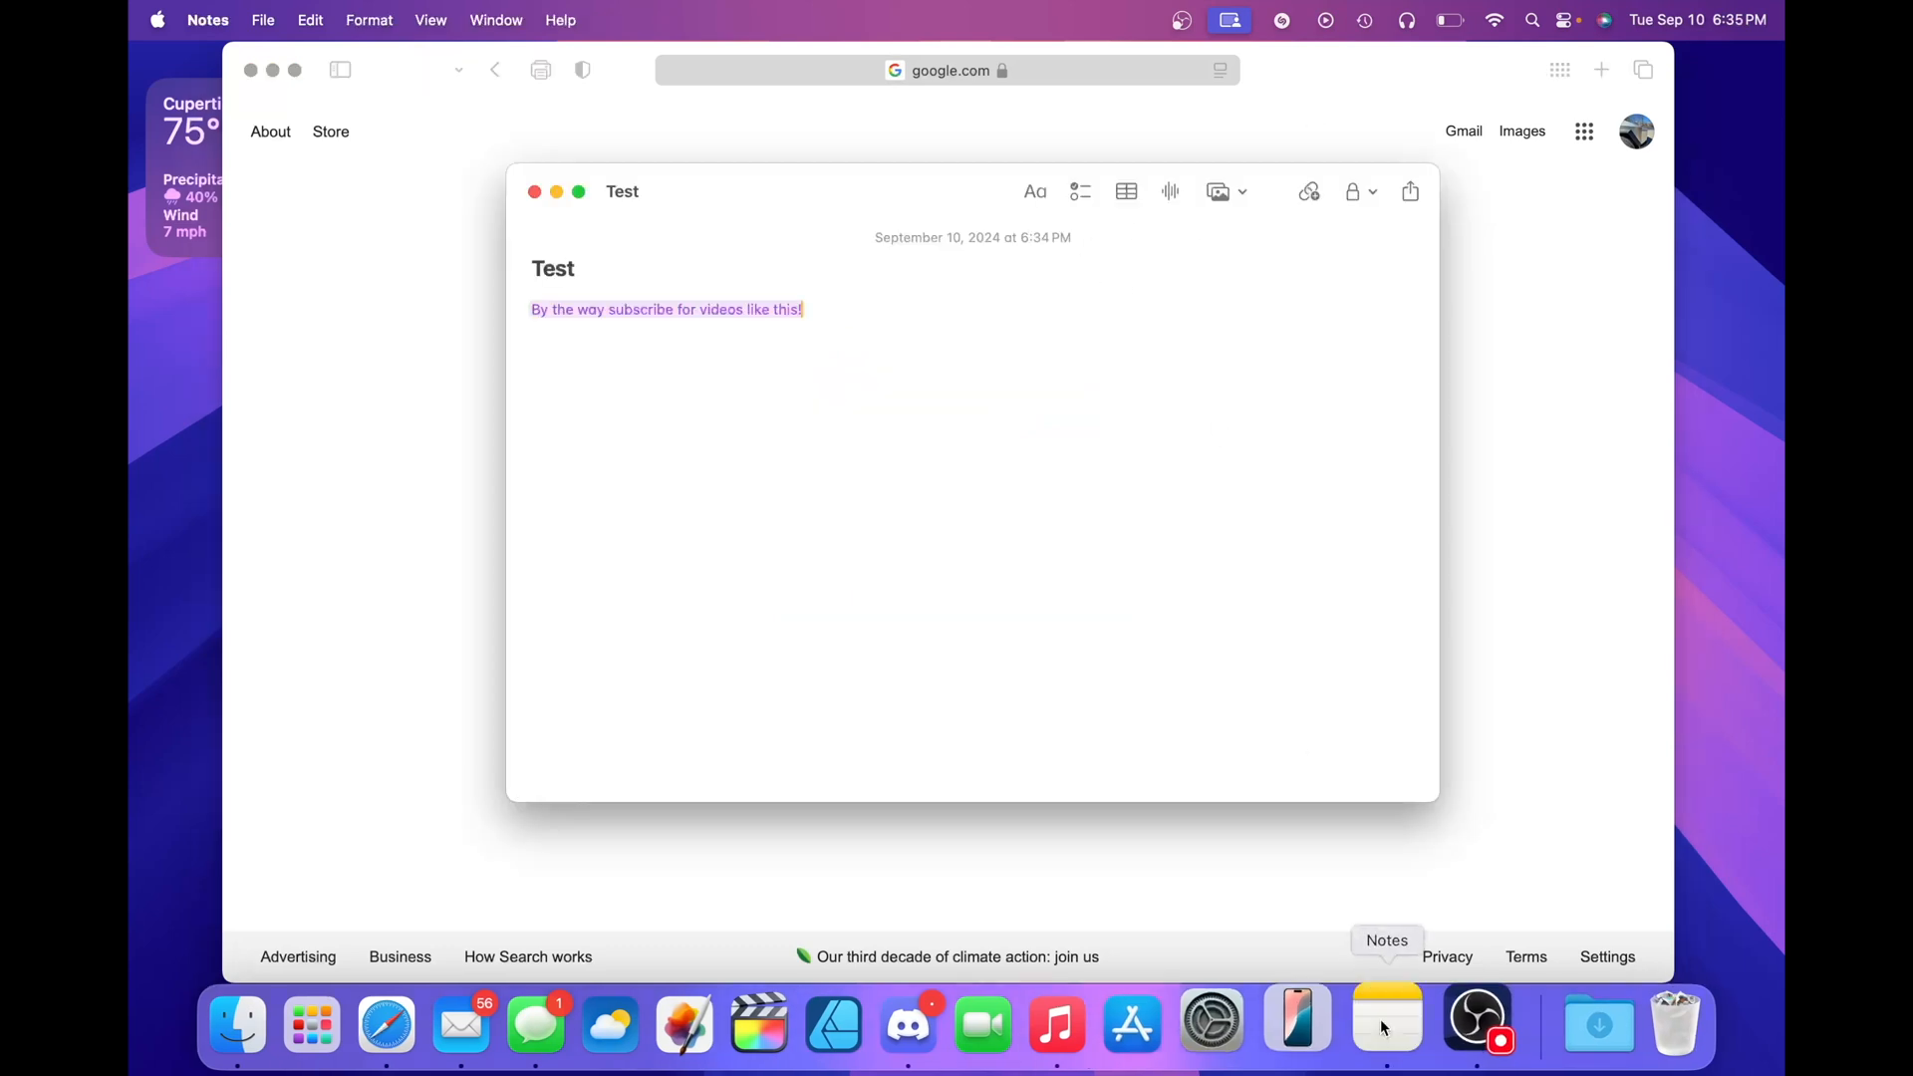
mouse_move(1297, 464)
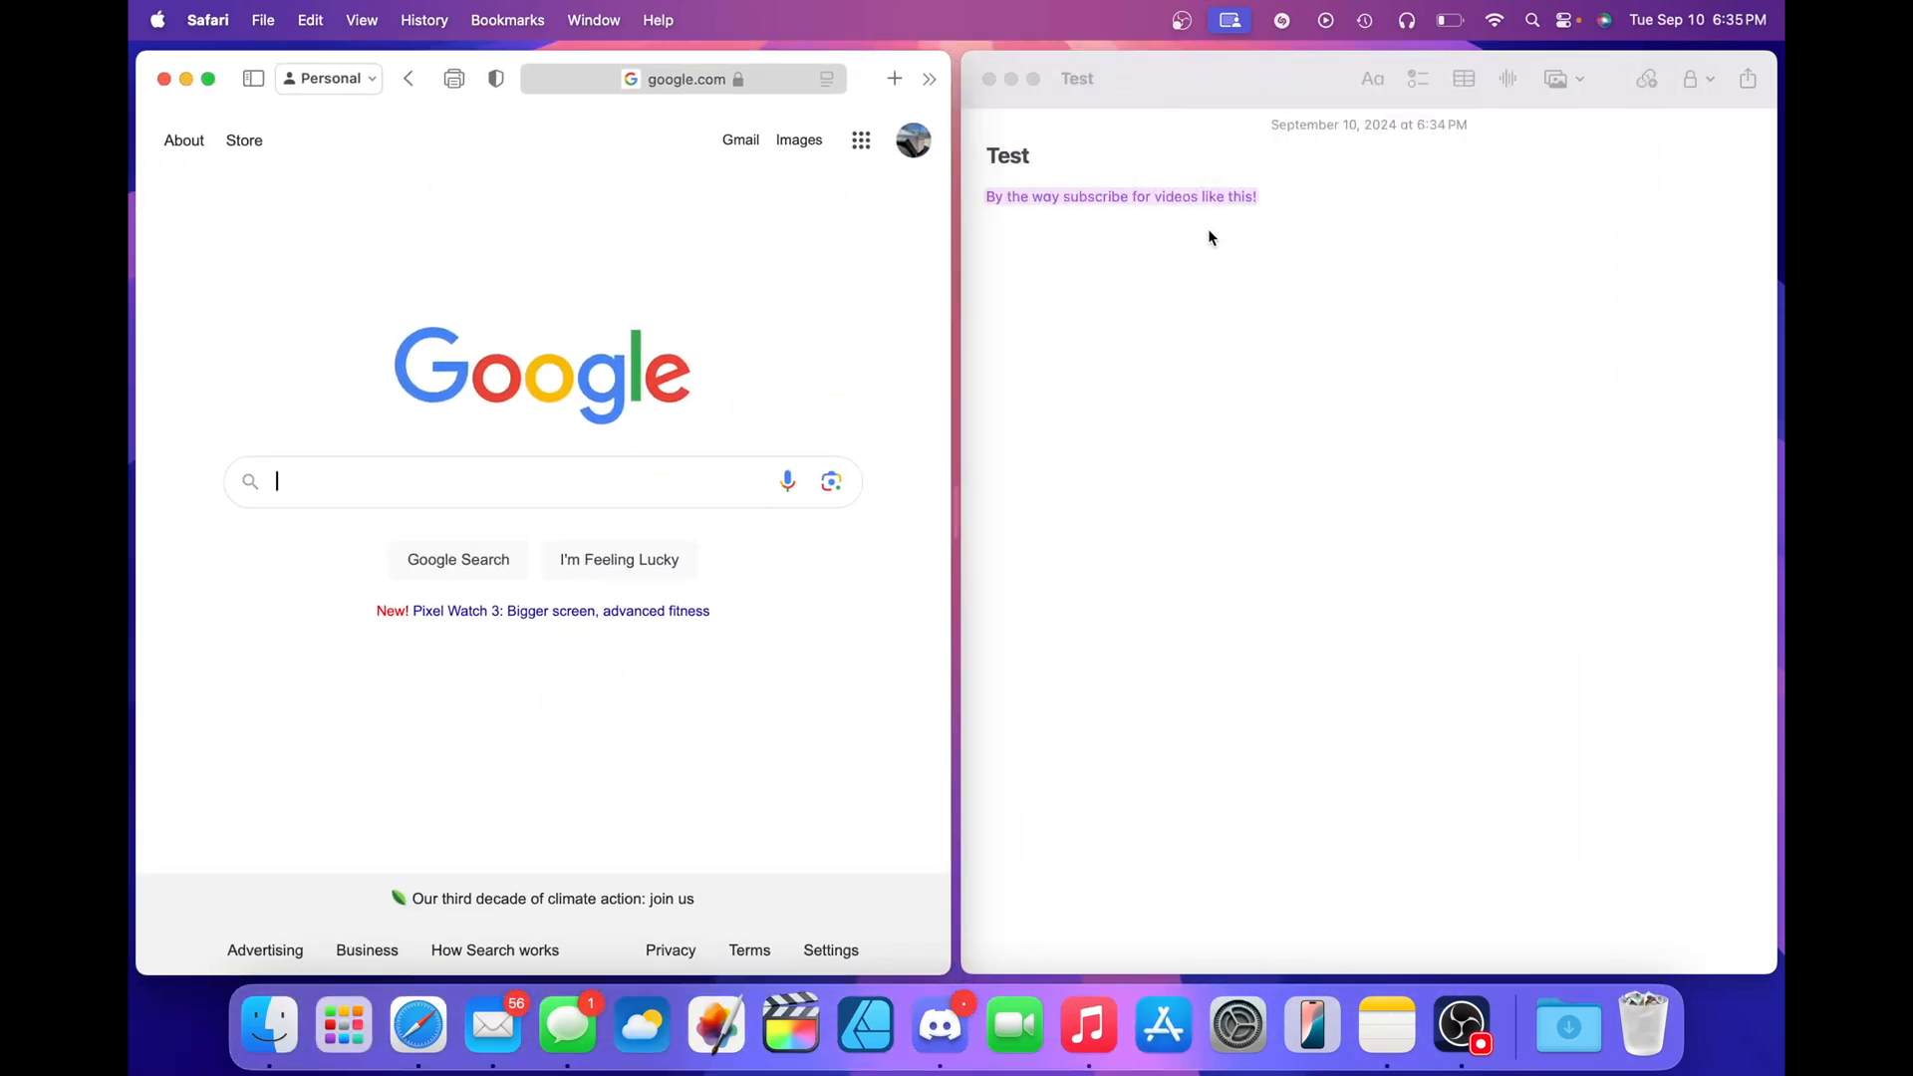
mouse_move(1269, 98)
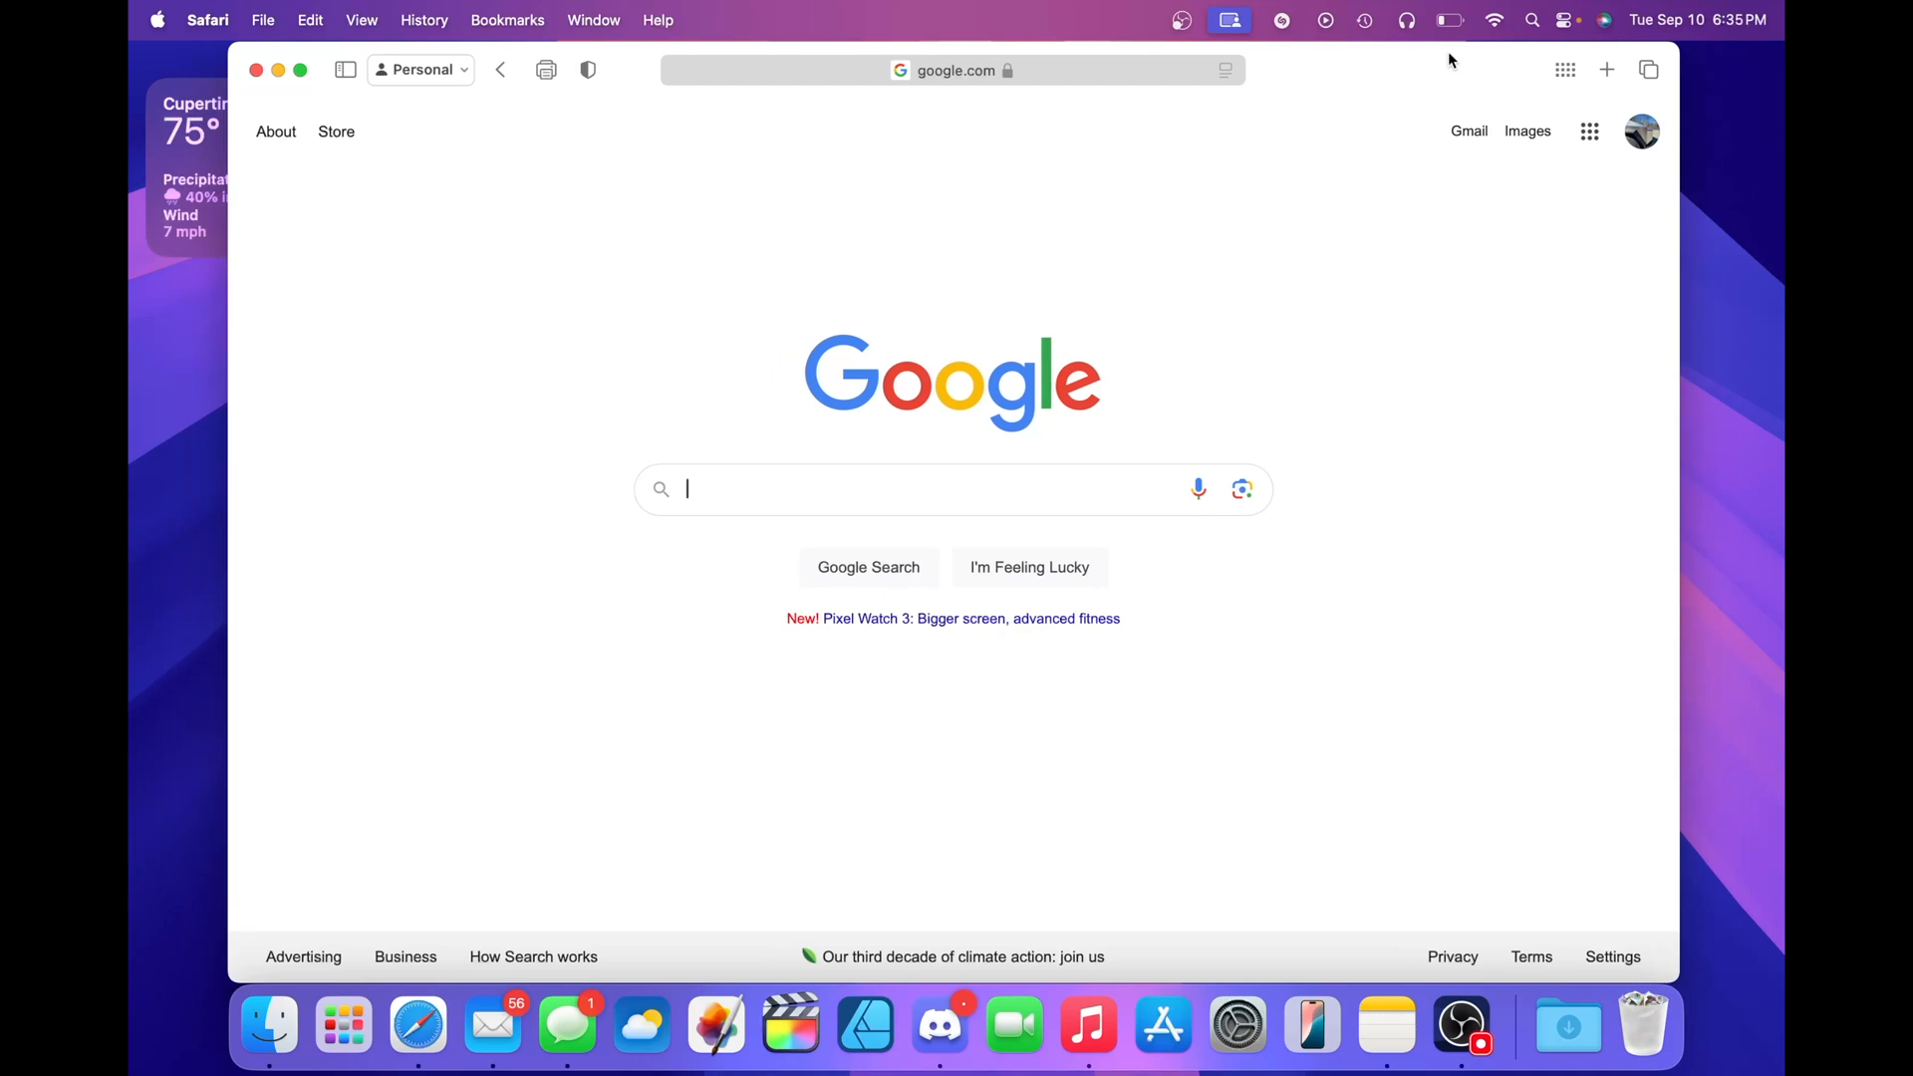
mouse_move(1392, 73)
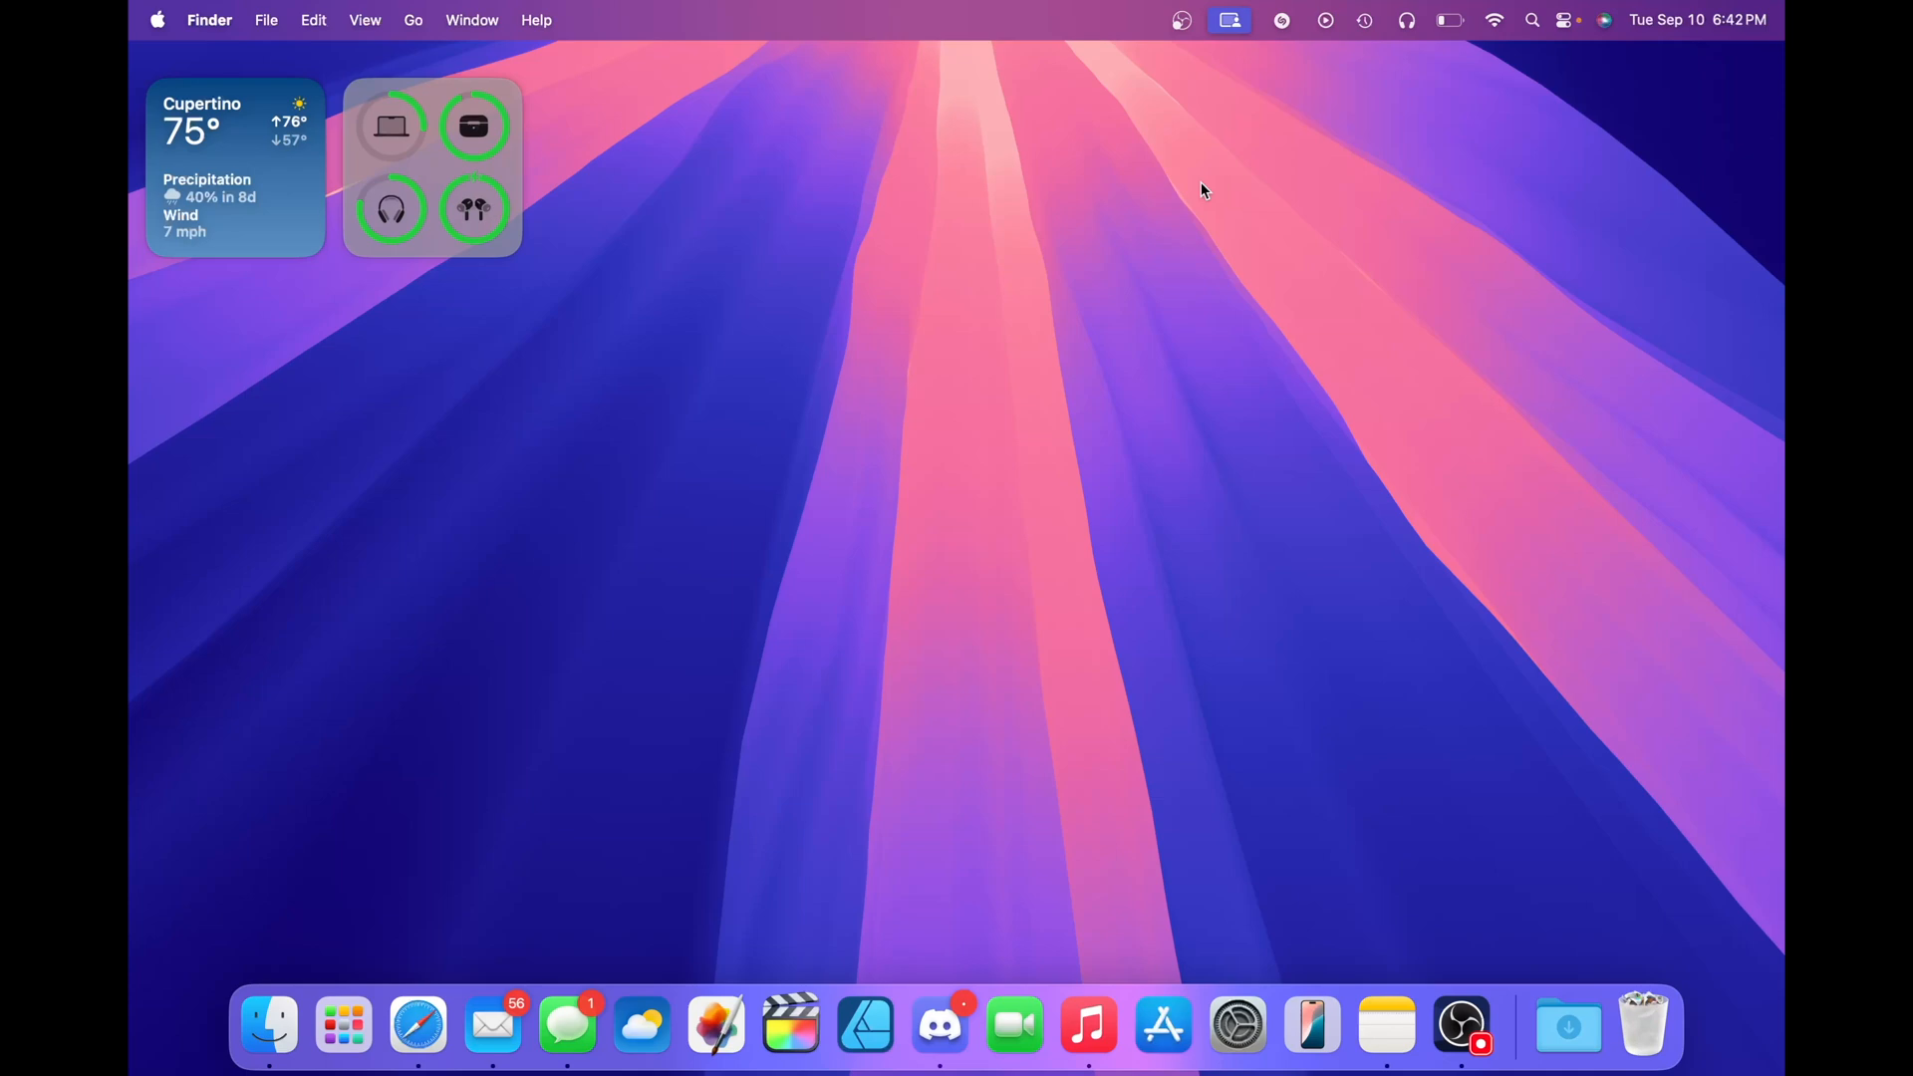
mouse_move(663, 669)
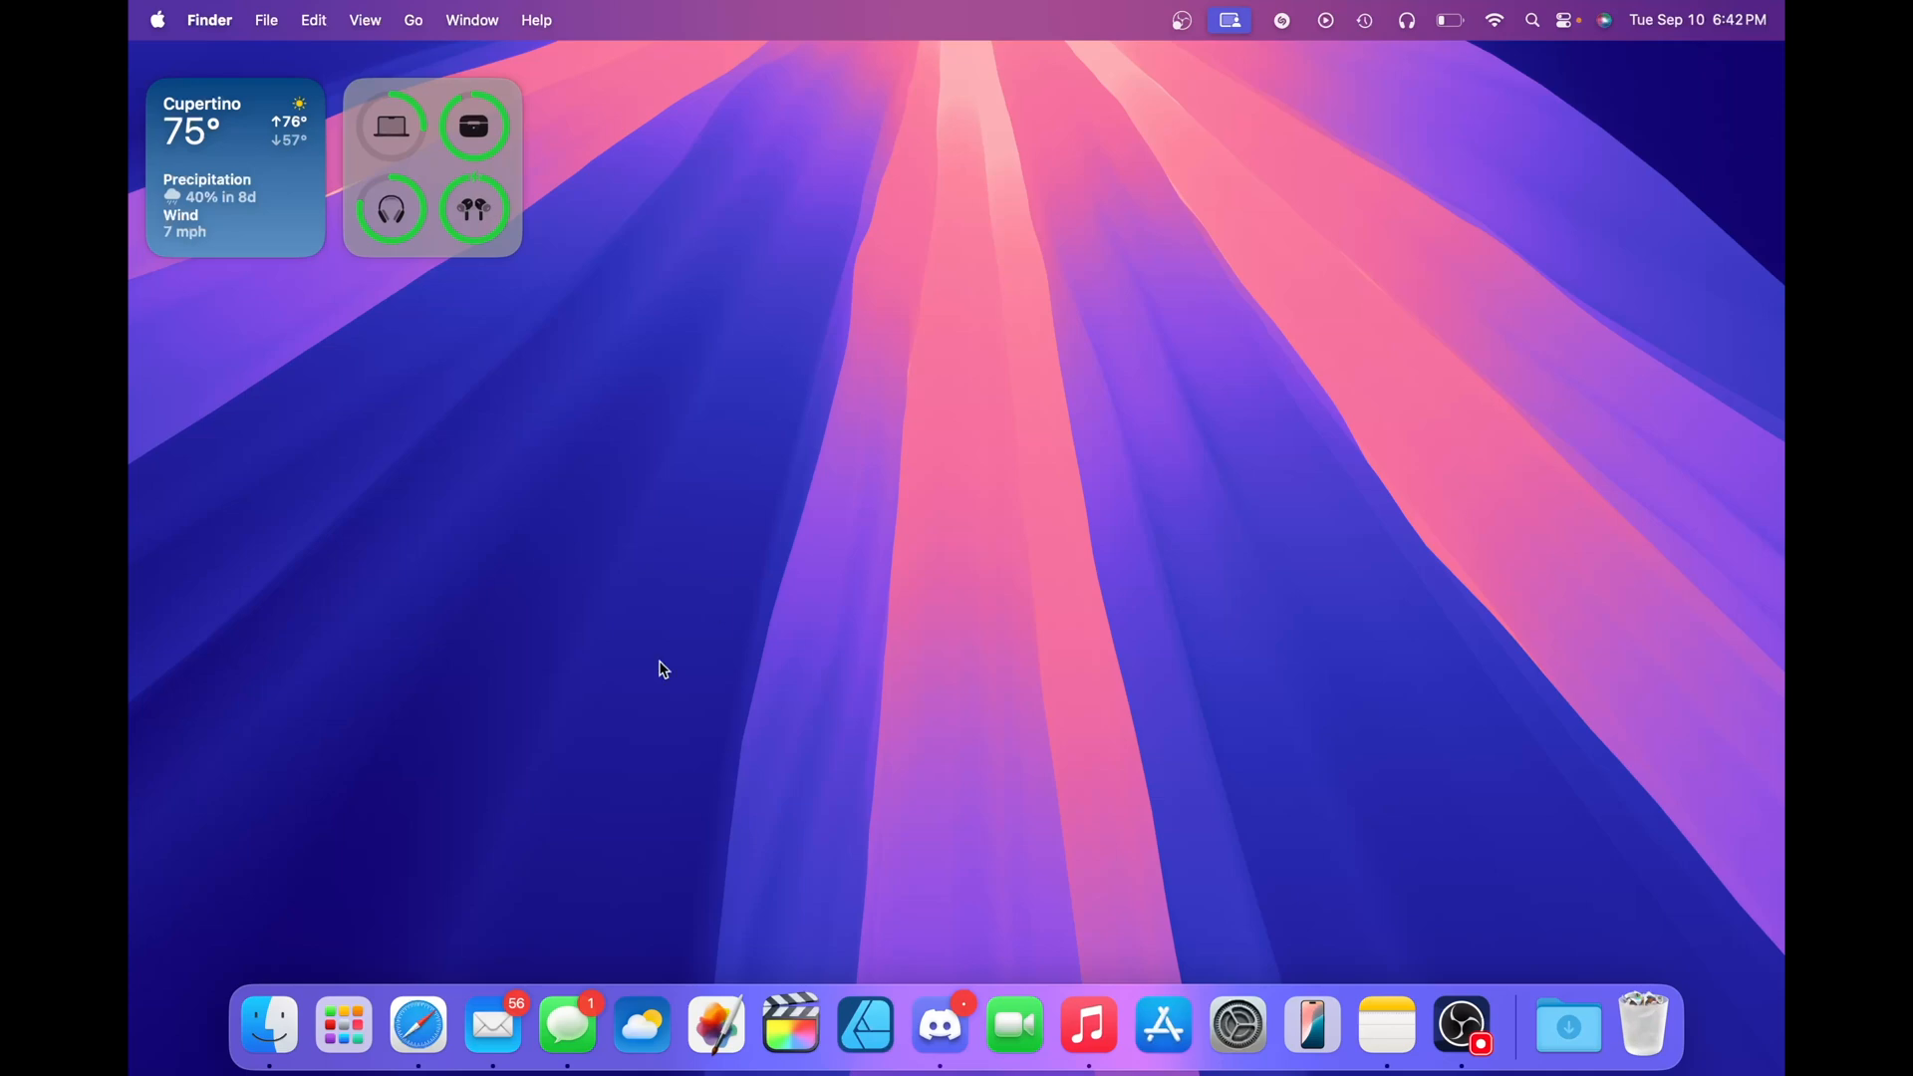
Open the AirPods firmware article and show its Highlights summary from the page menu.
click(417, 1023)
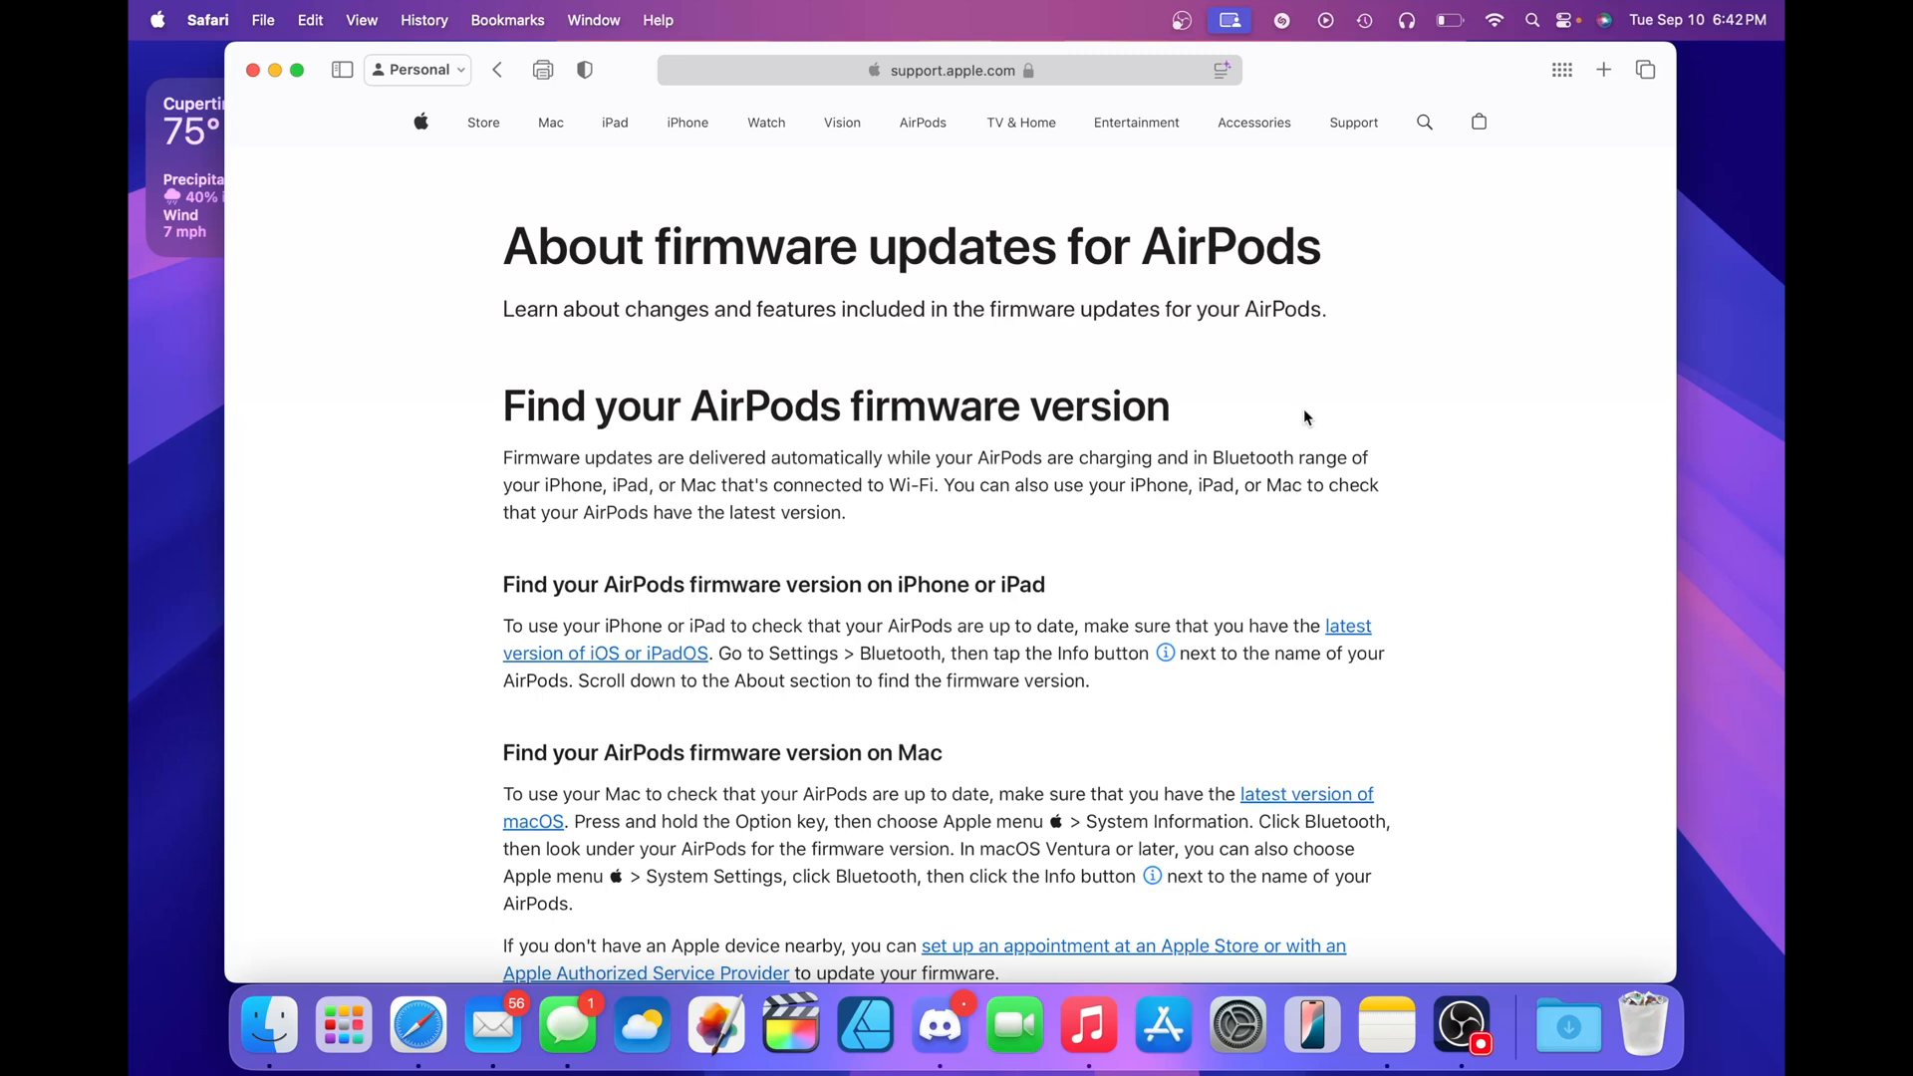
mouse_move(1331, 181)
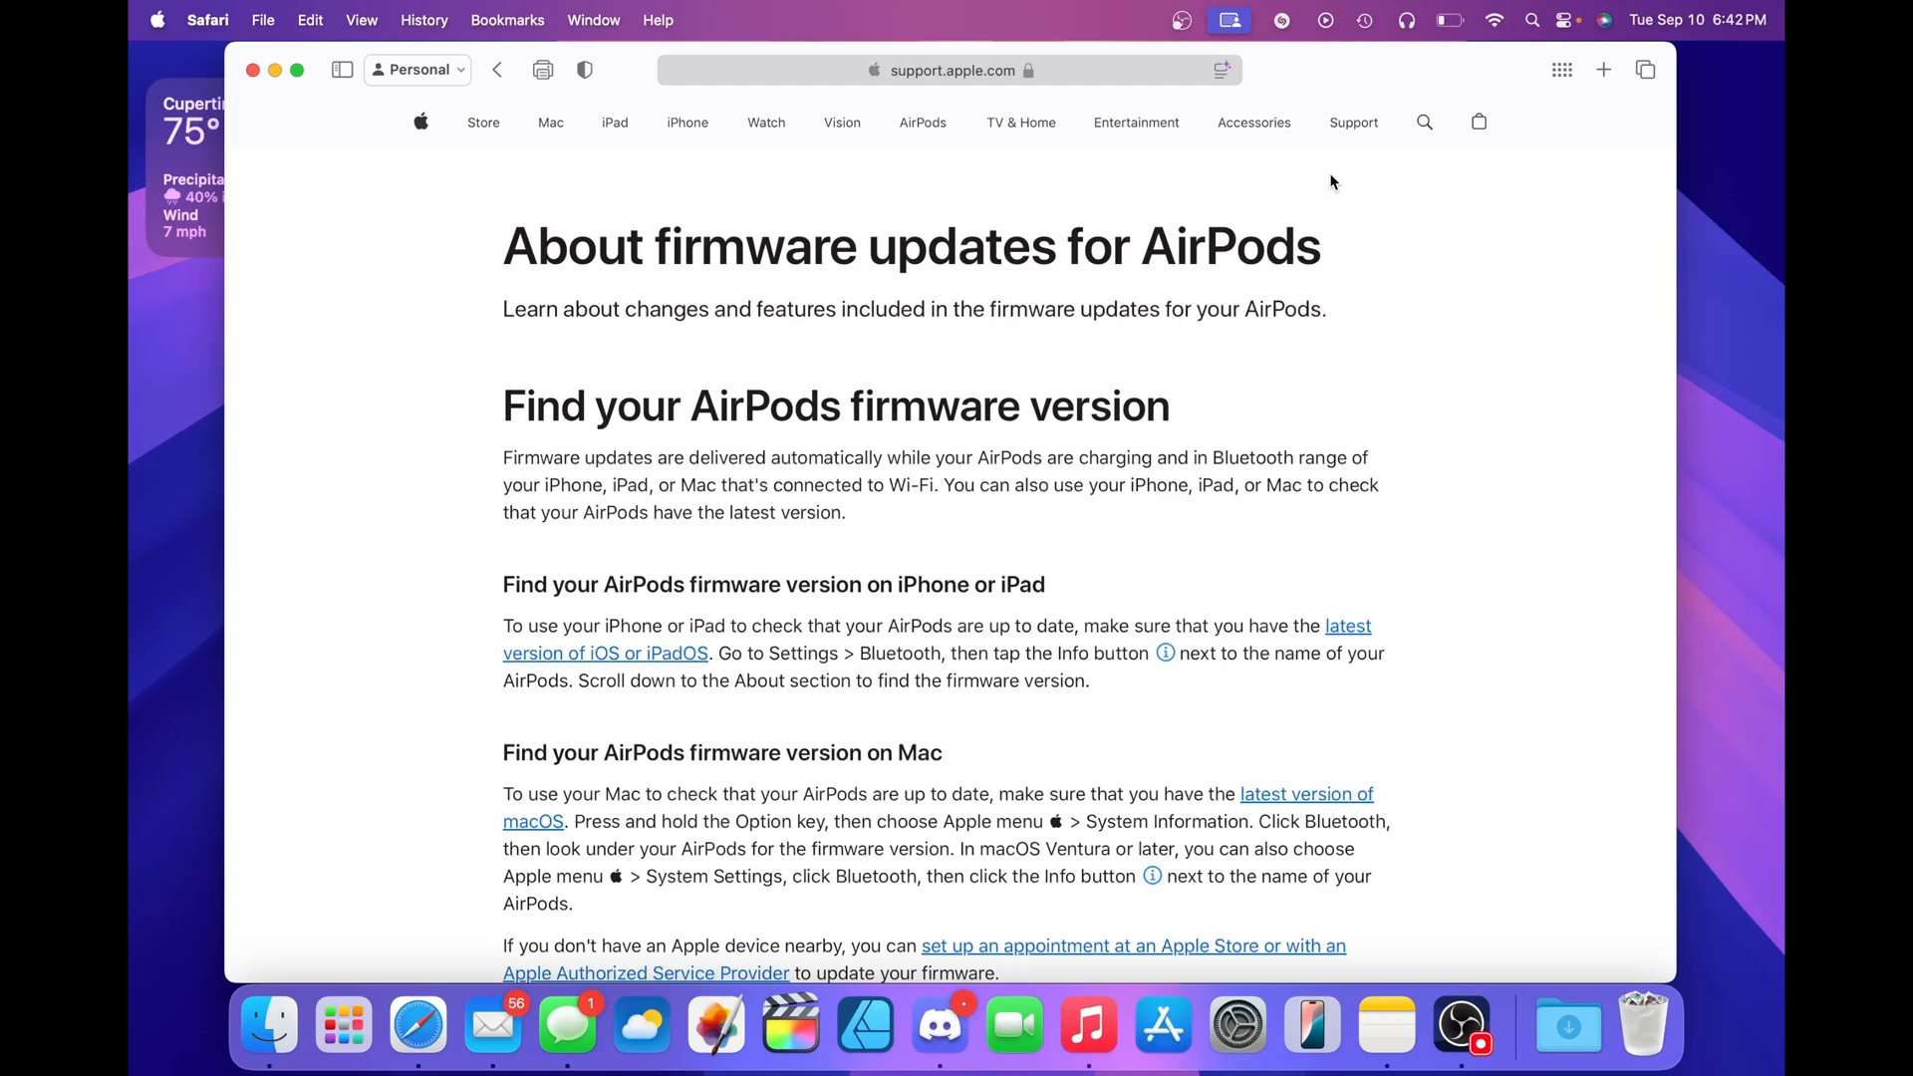
click(1222, 70)
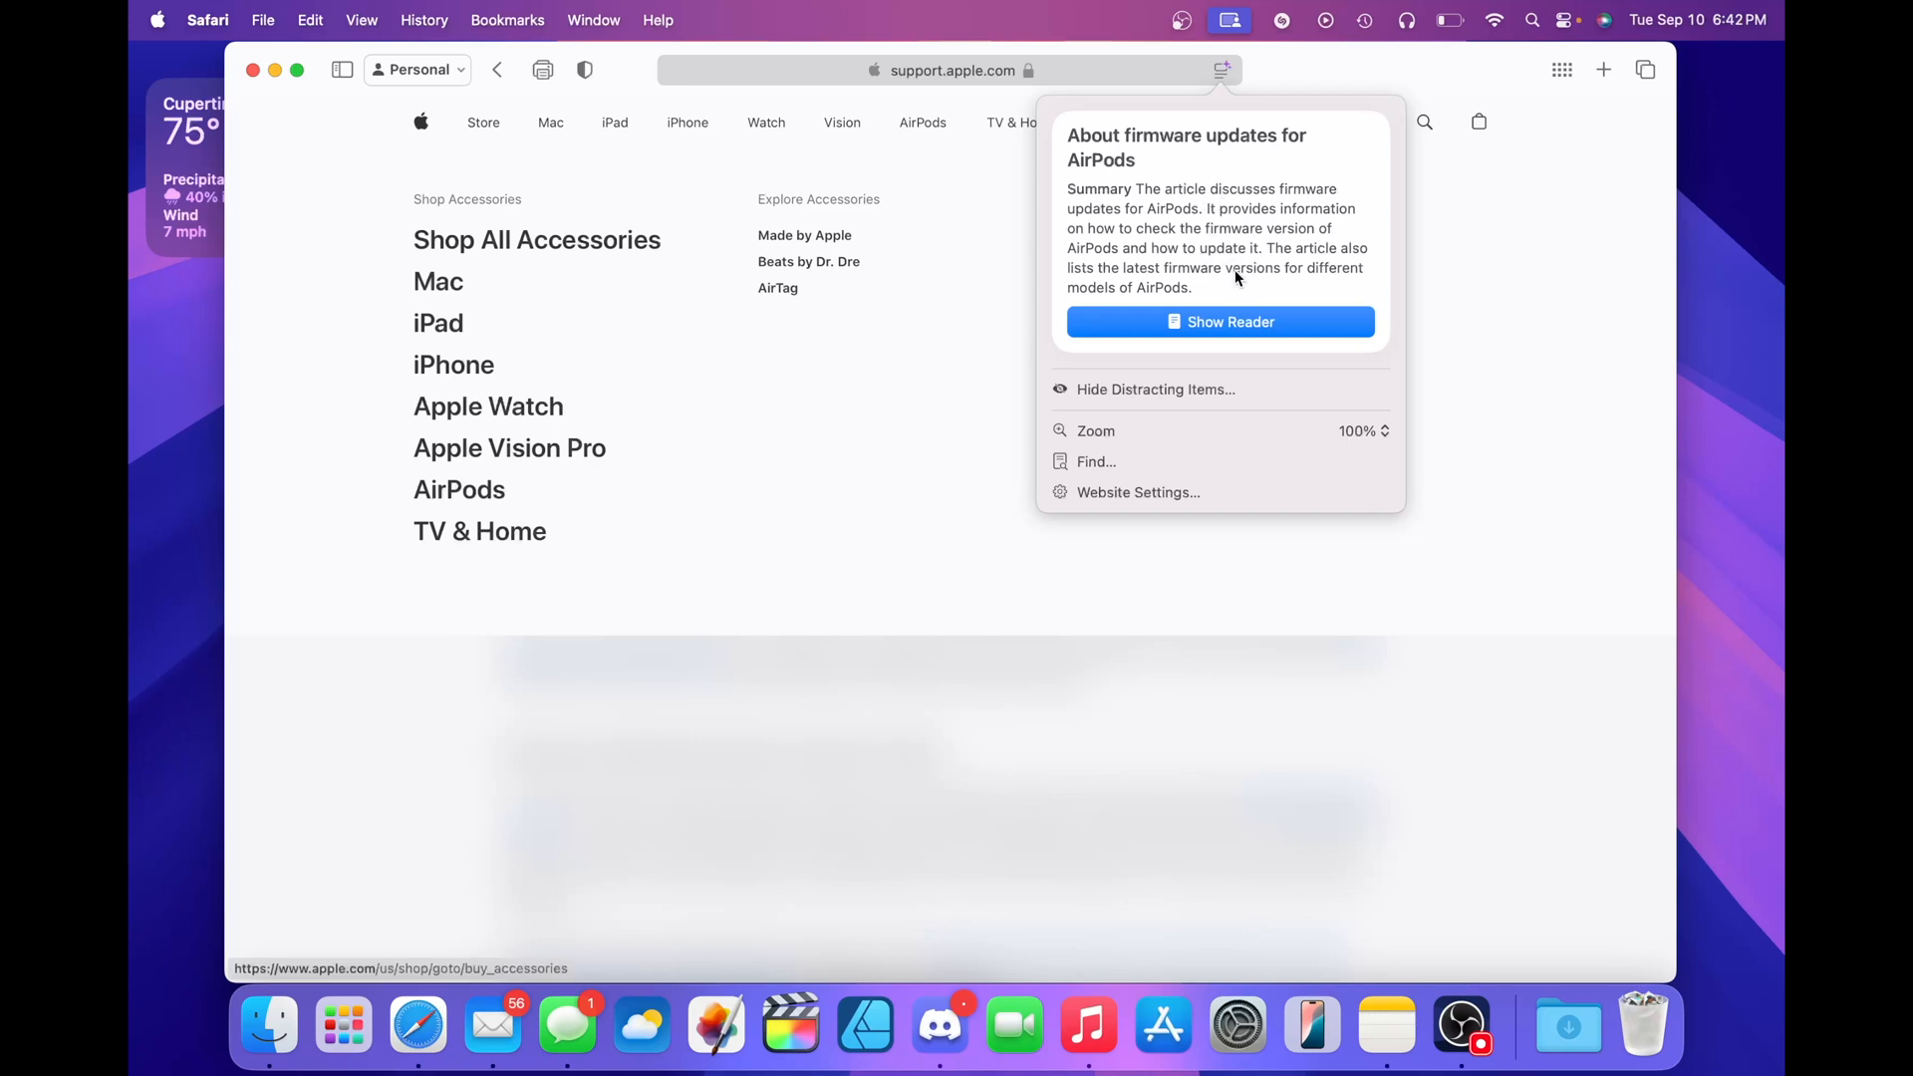
mouse_move(1233, 293)
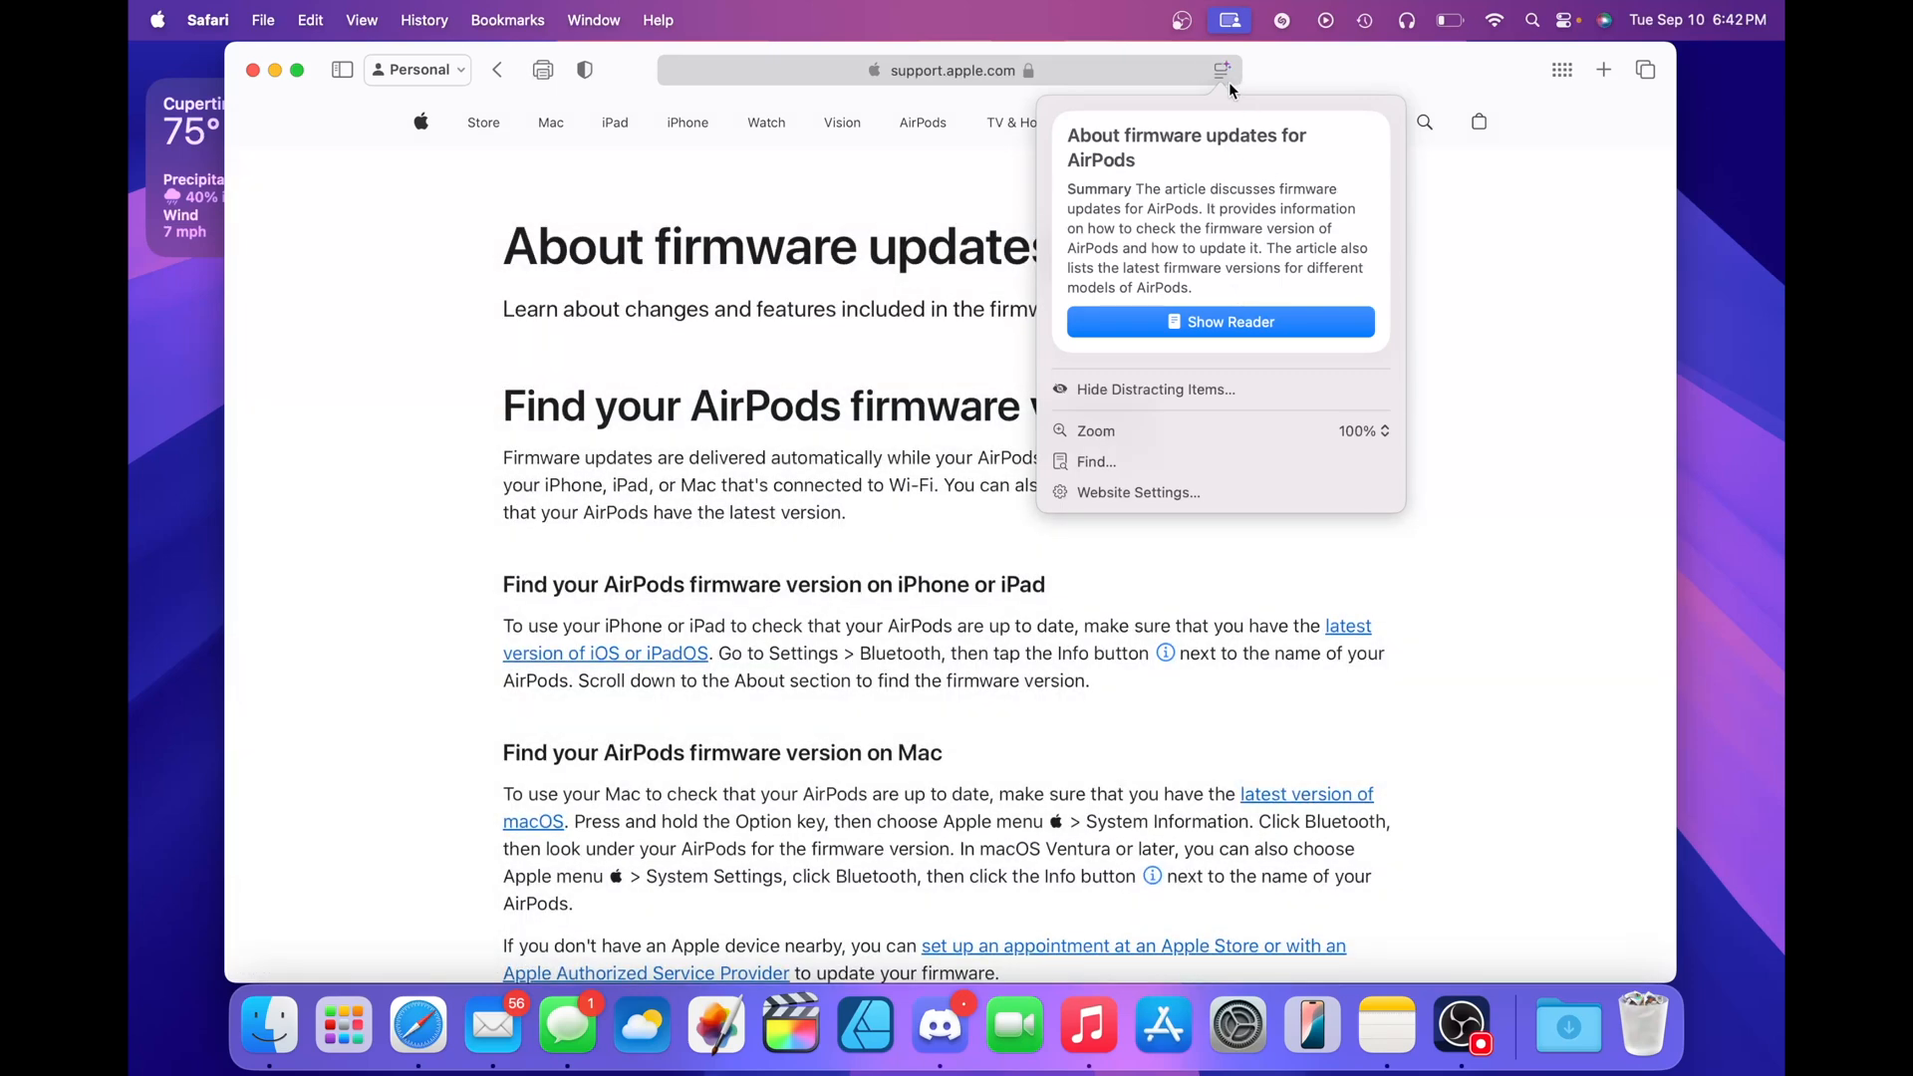
mouse_move(1224, 95)
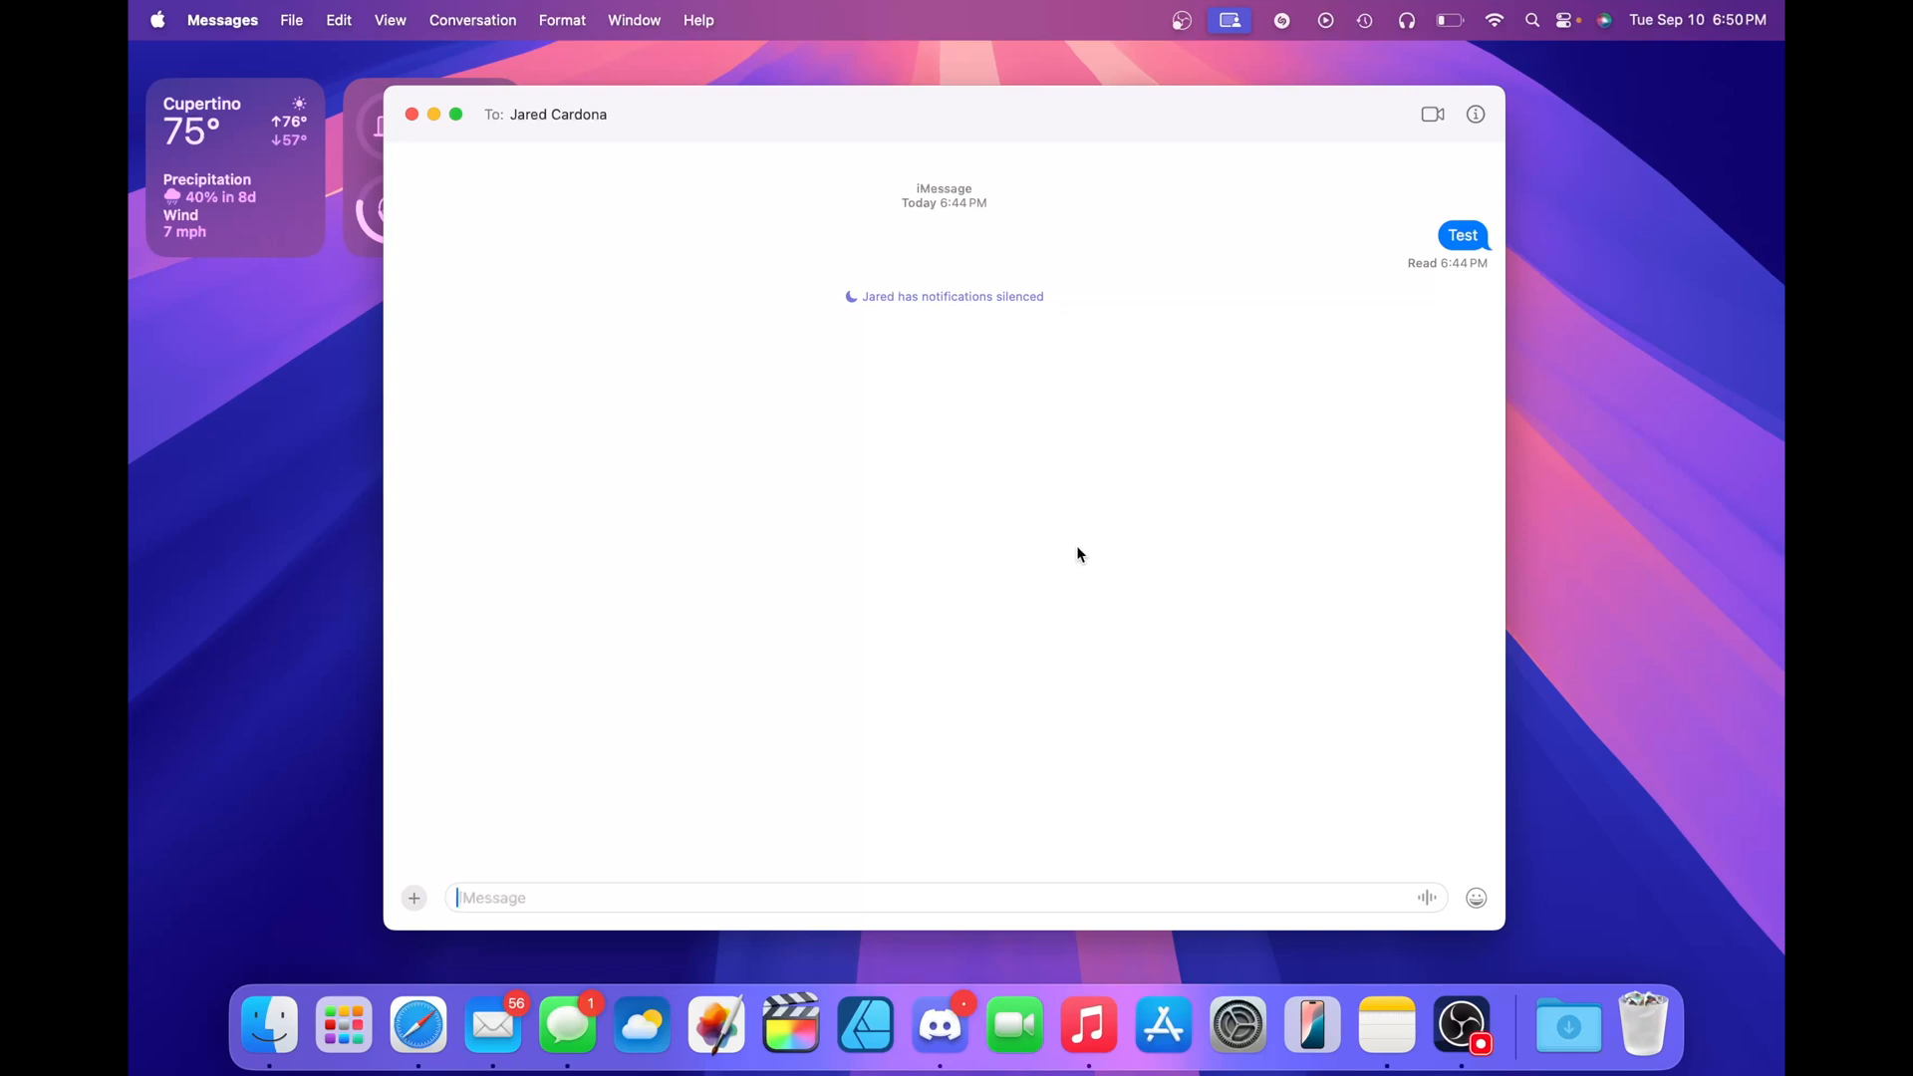
Bring up the Tapback reactions menu for the sent Test message.
right_click(1462, 235)
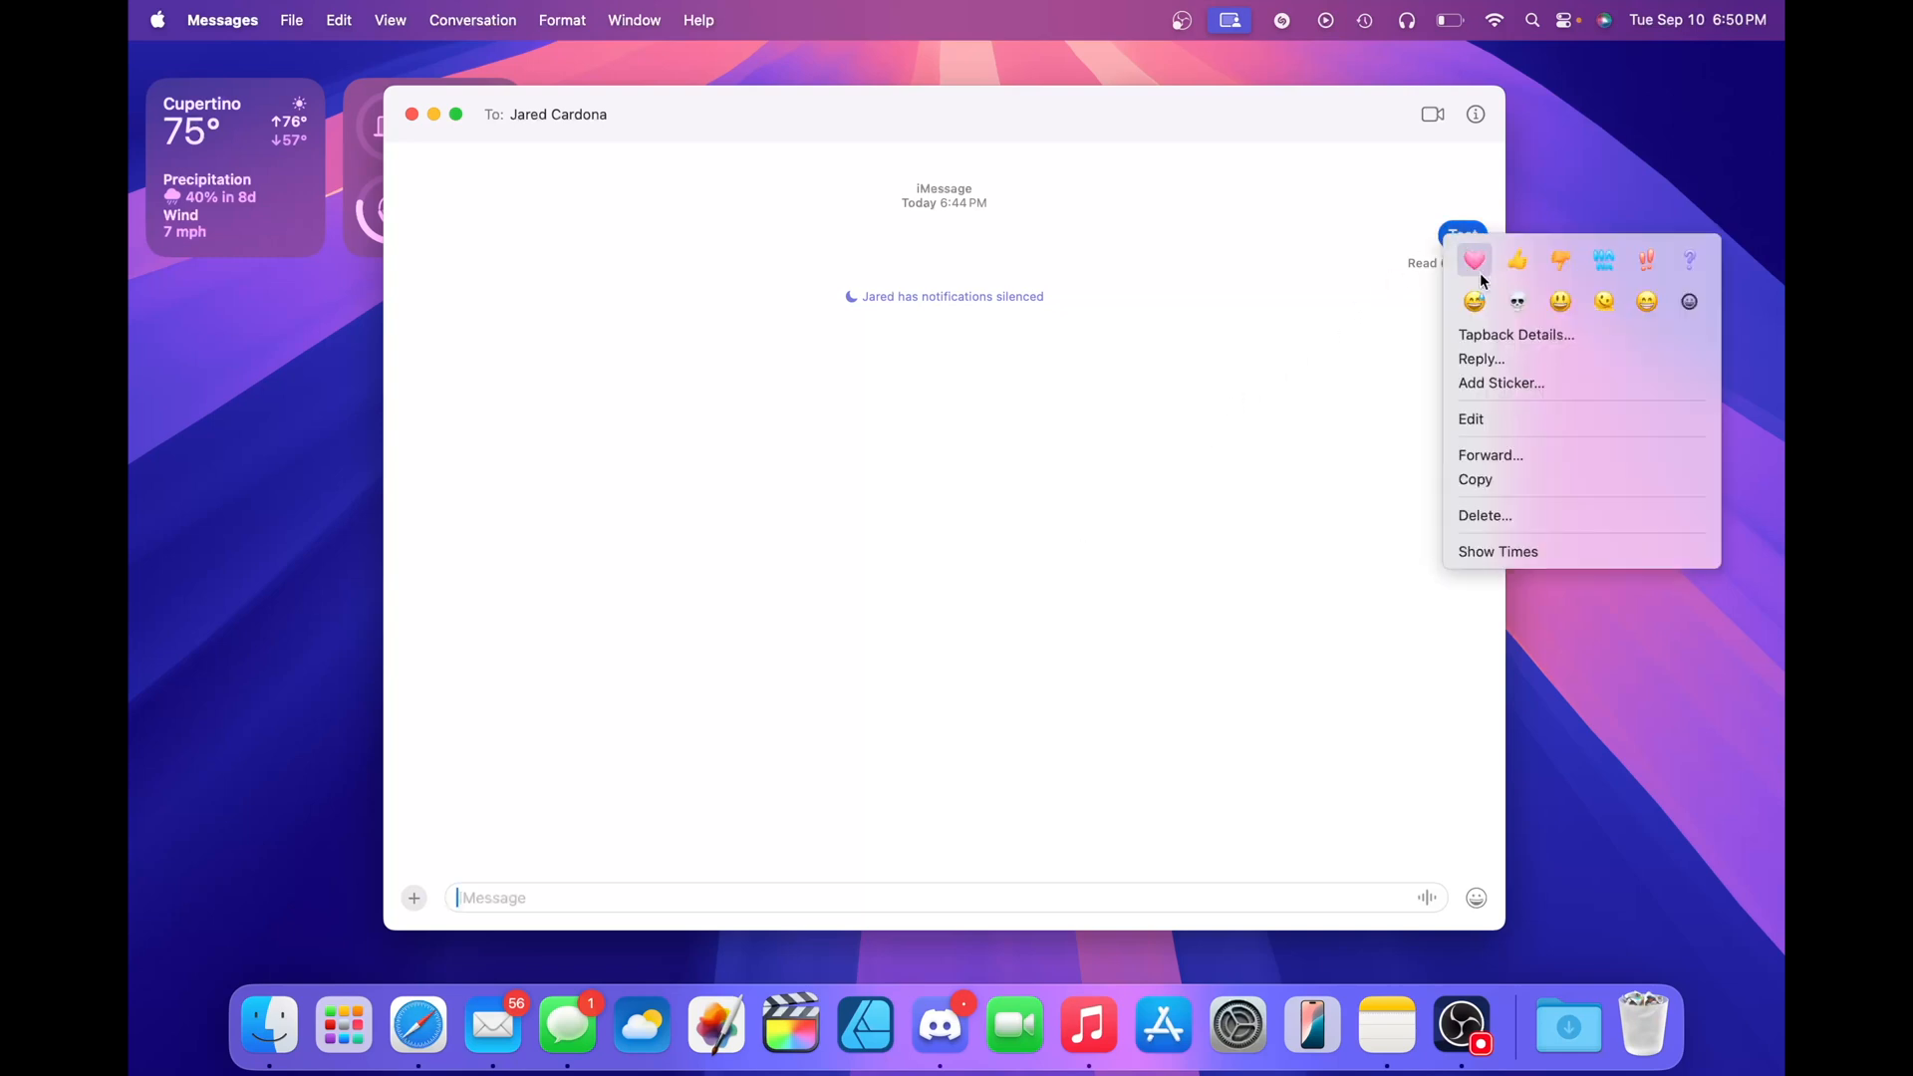
mouse_move(1474, 301)
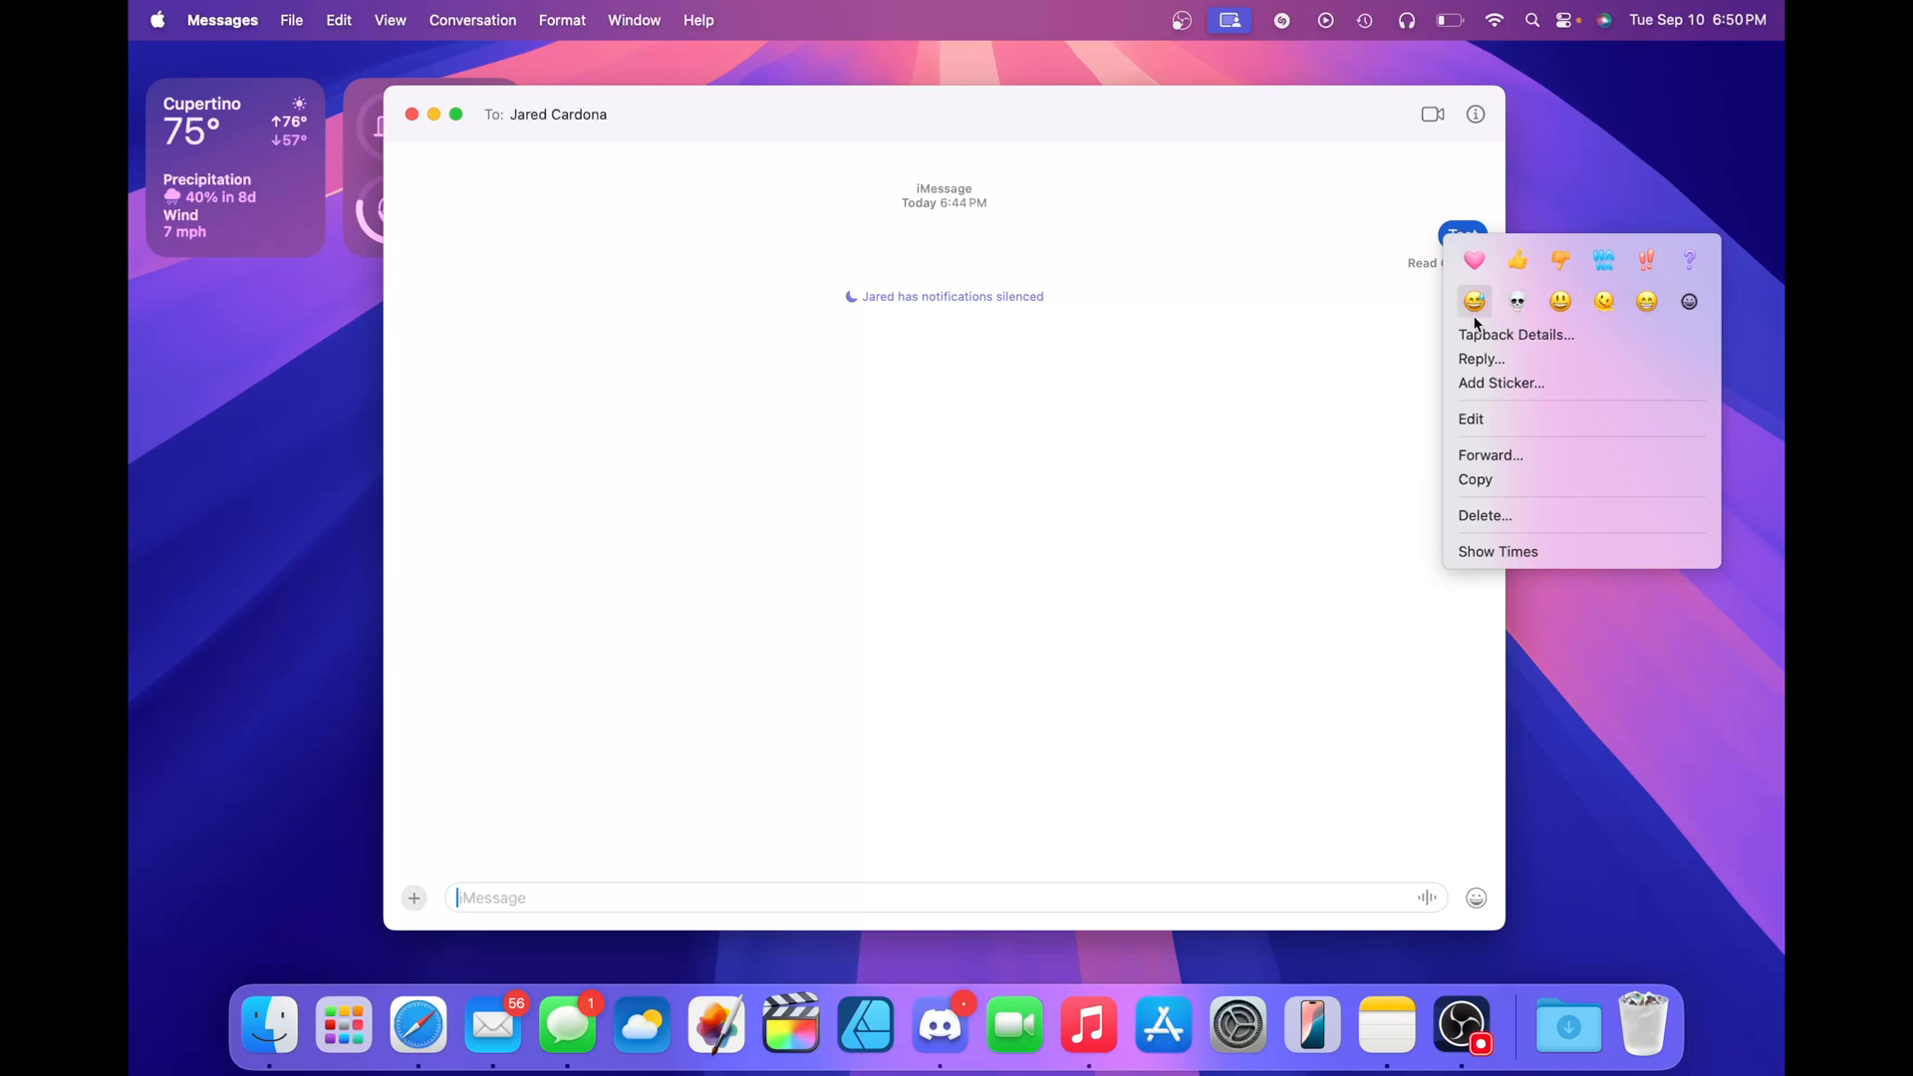
mouse_move(1689, 301)
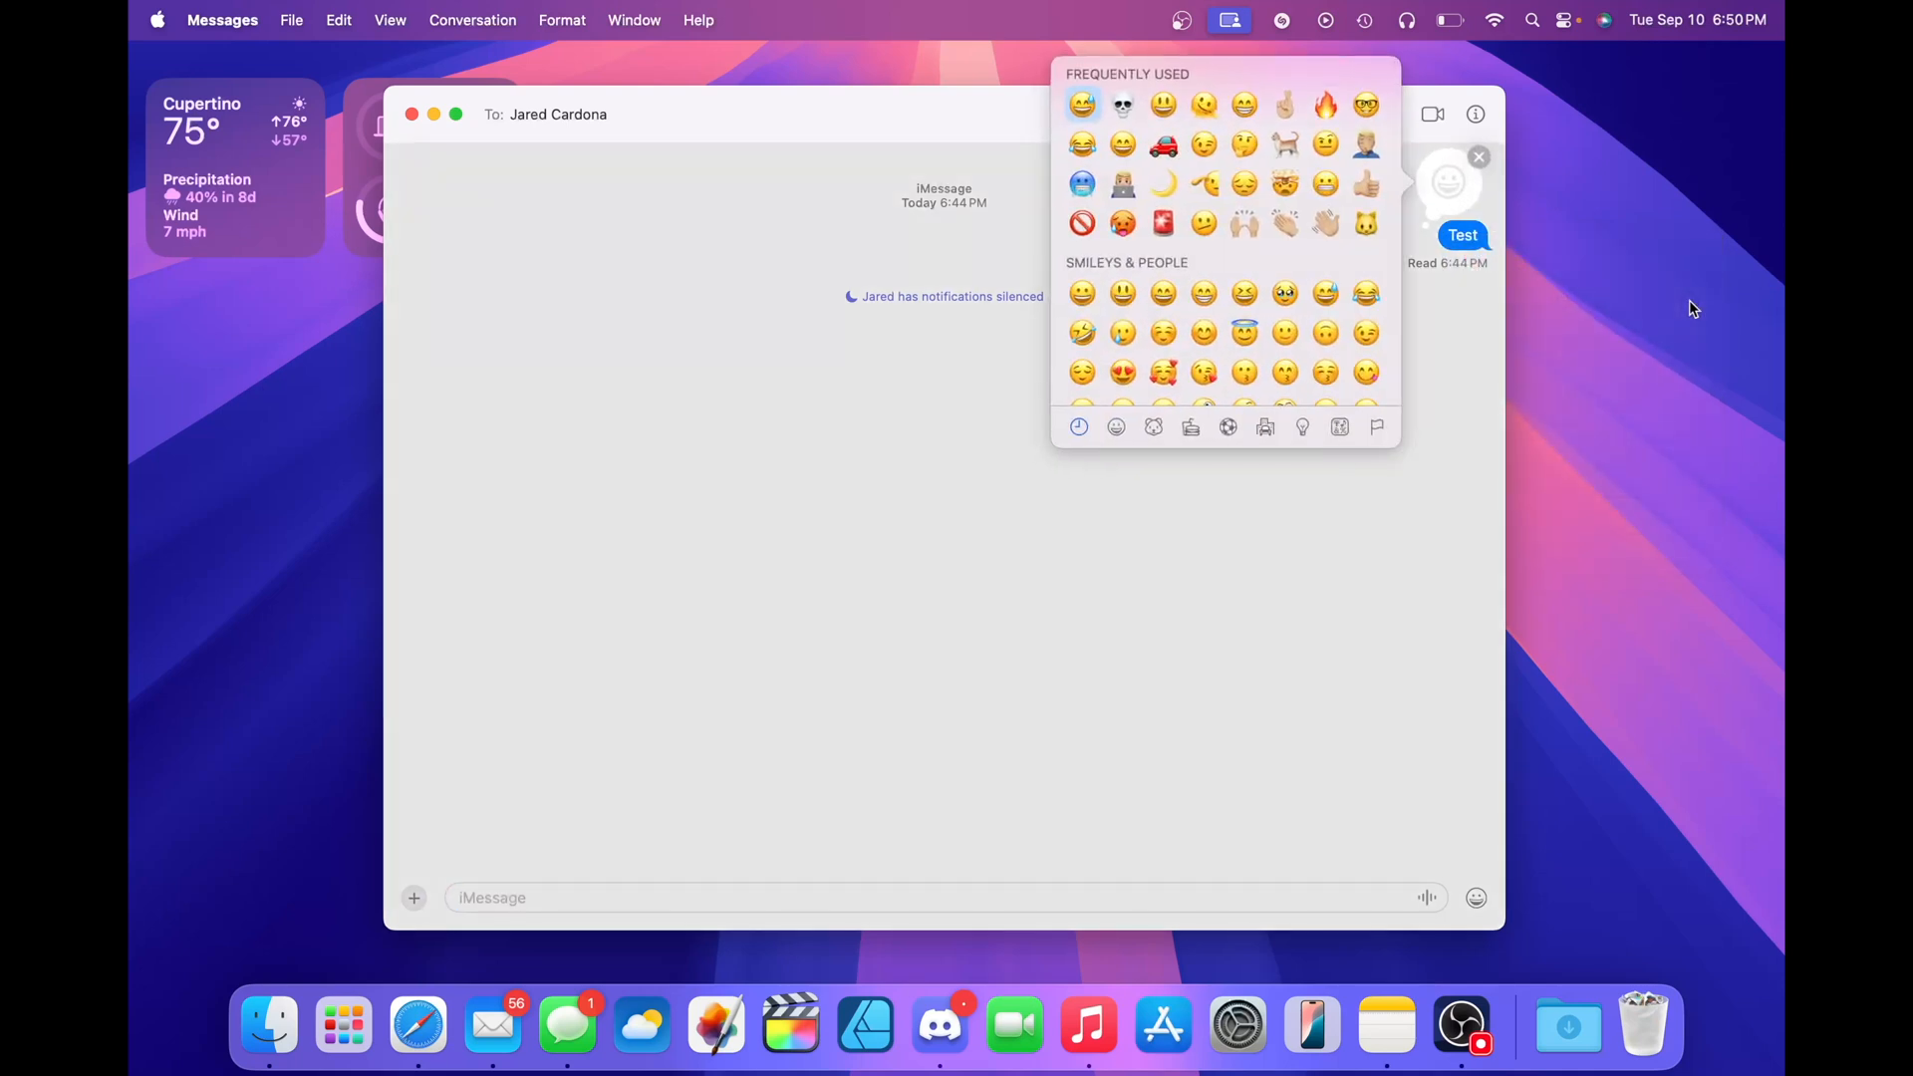
mouse_move(1502, 197)
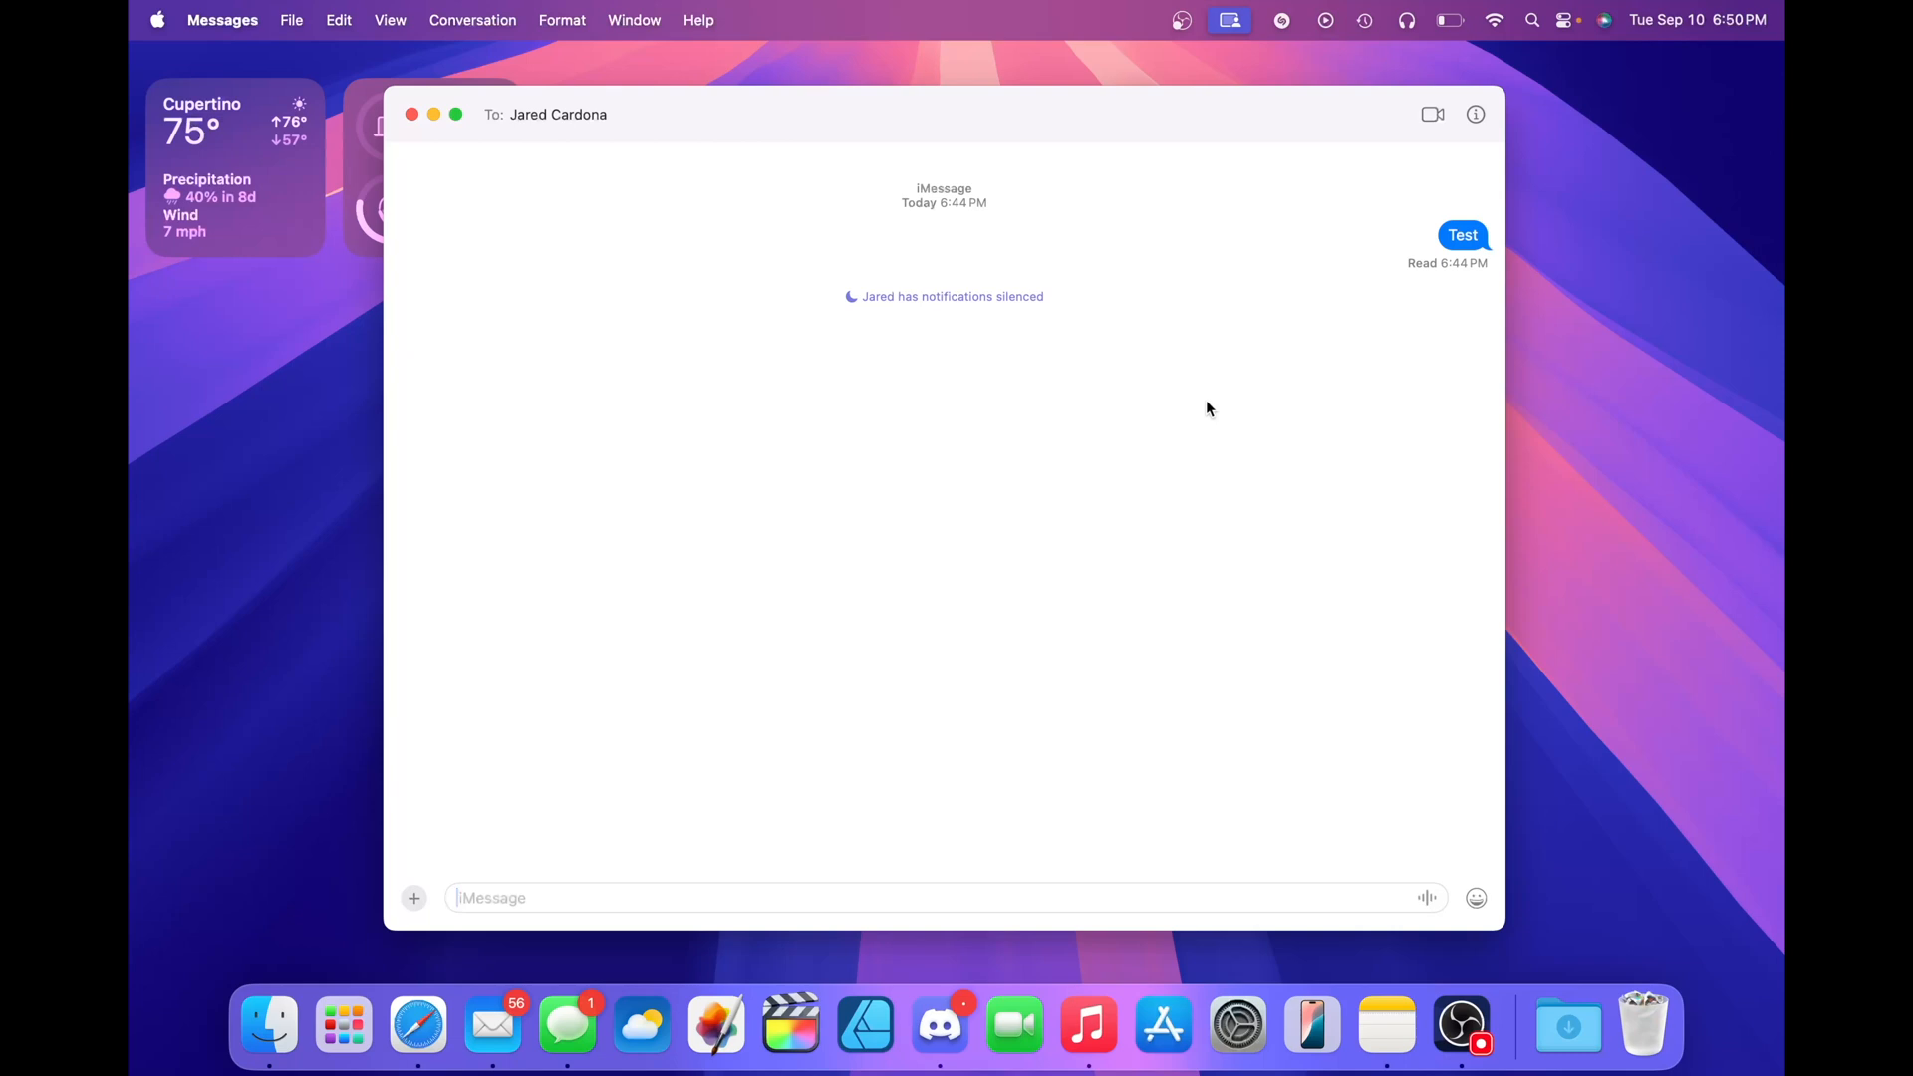
Schedule the message with Send Later for 9/11 at 7:00 AM.
click(414, 898)
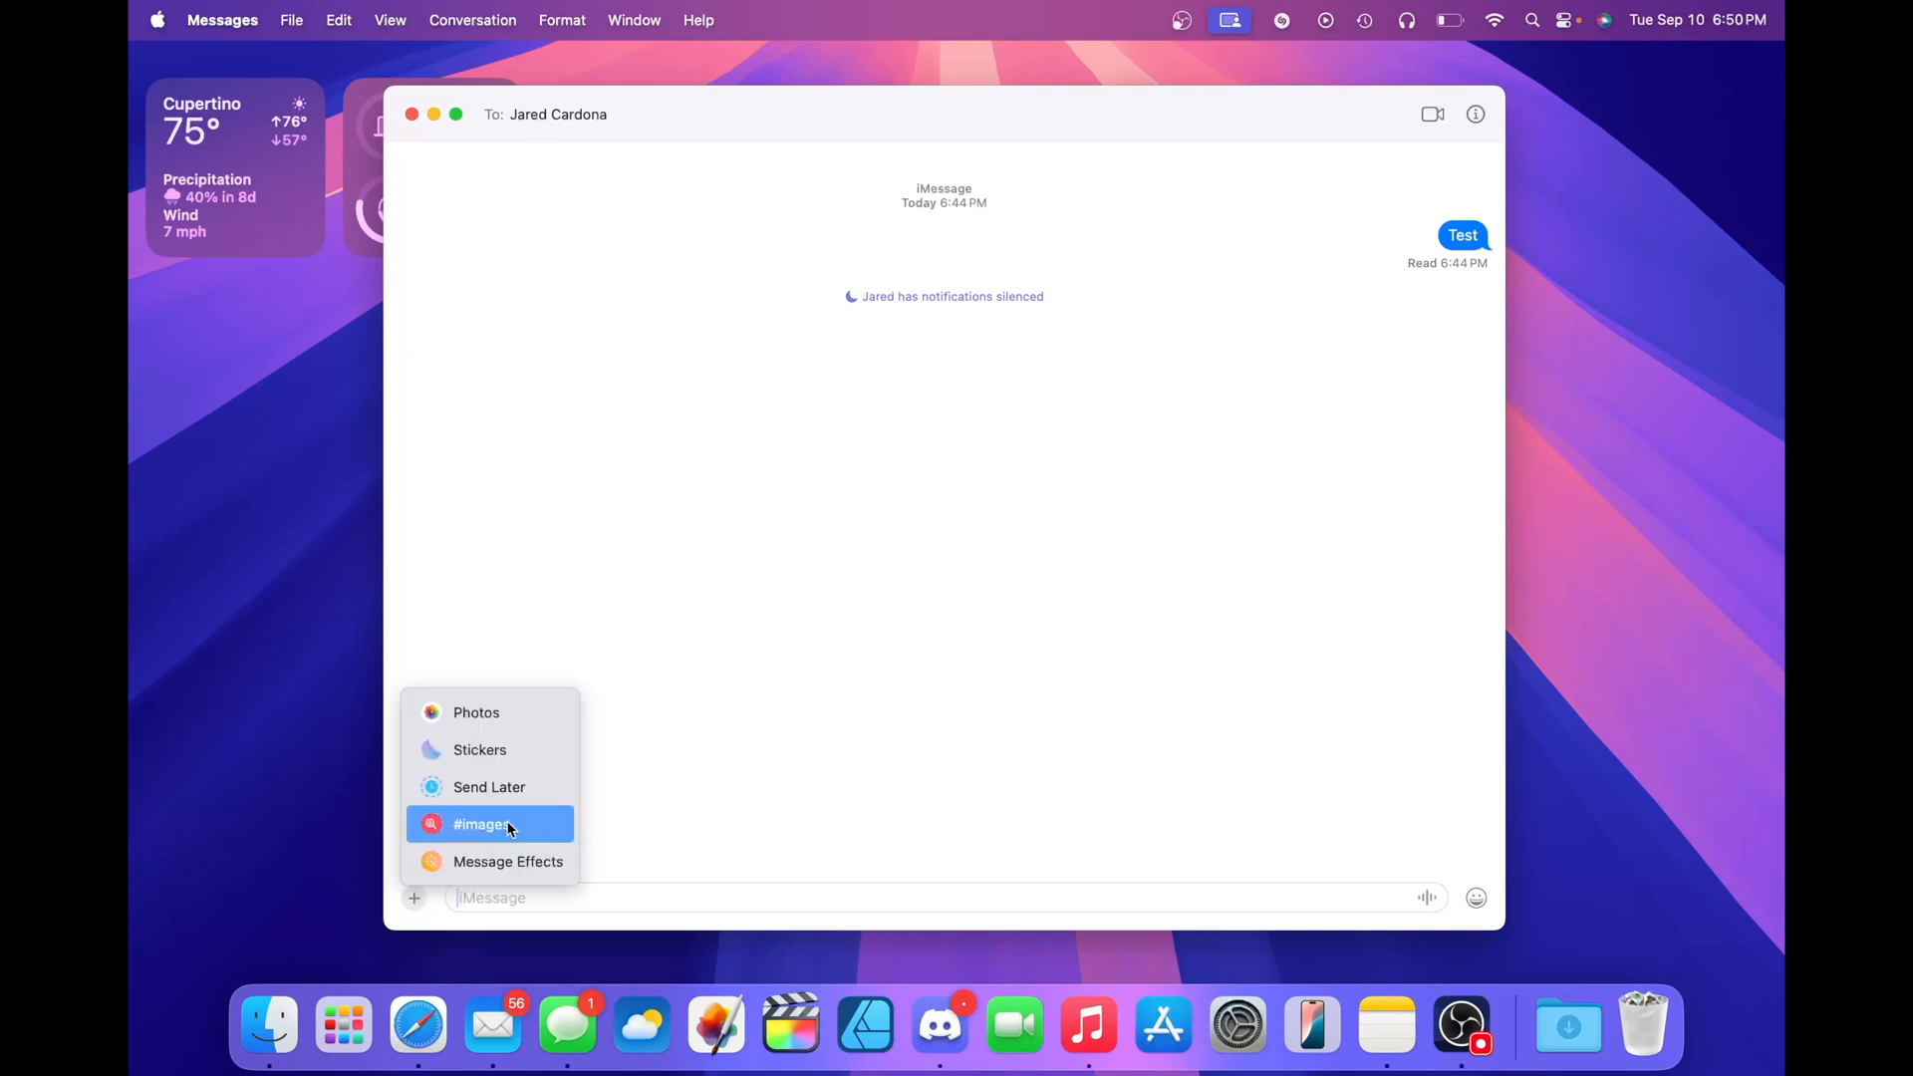
click(490, 787)
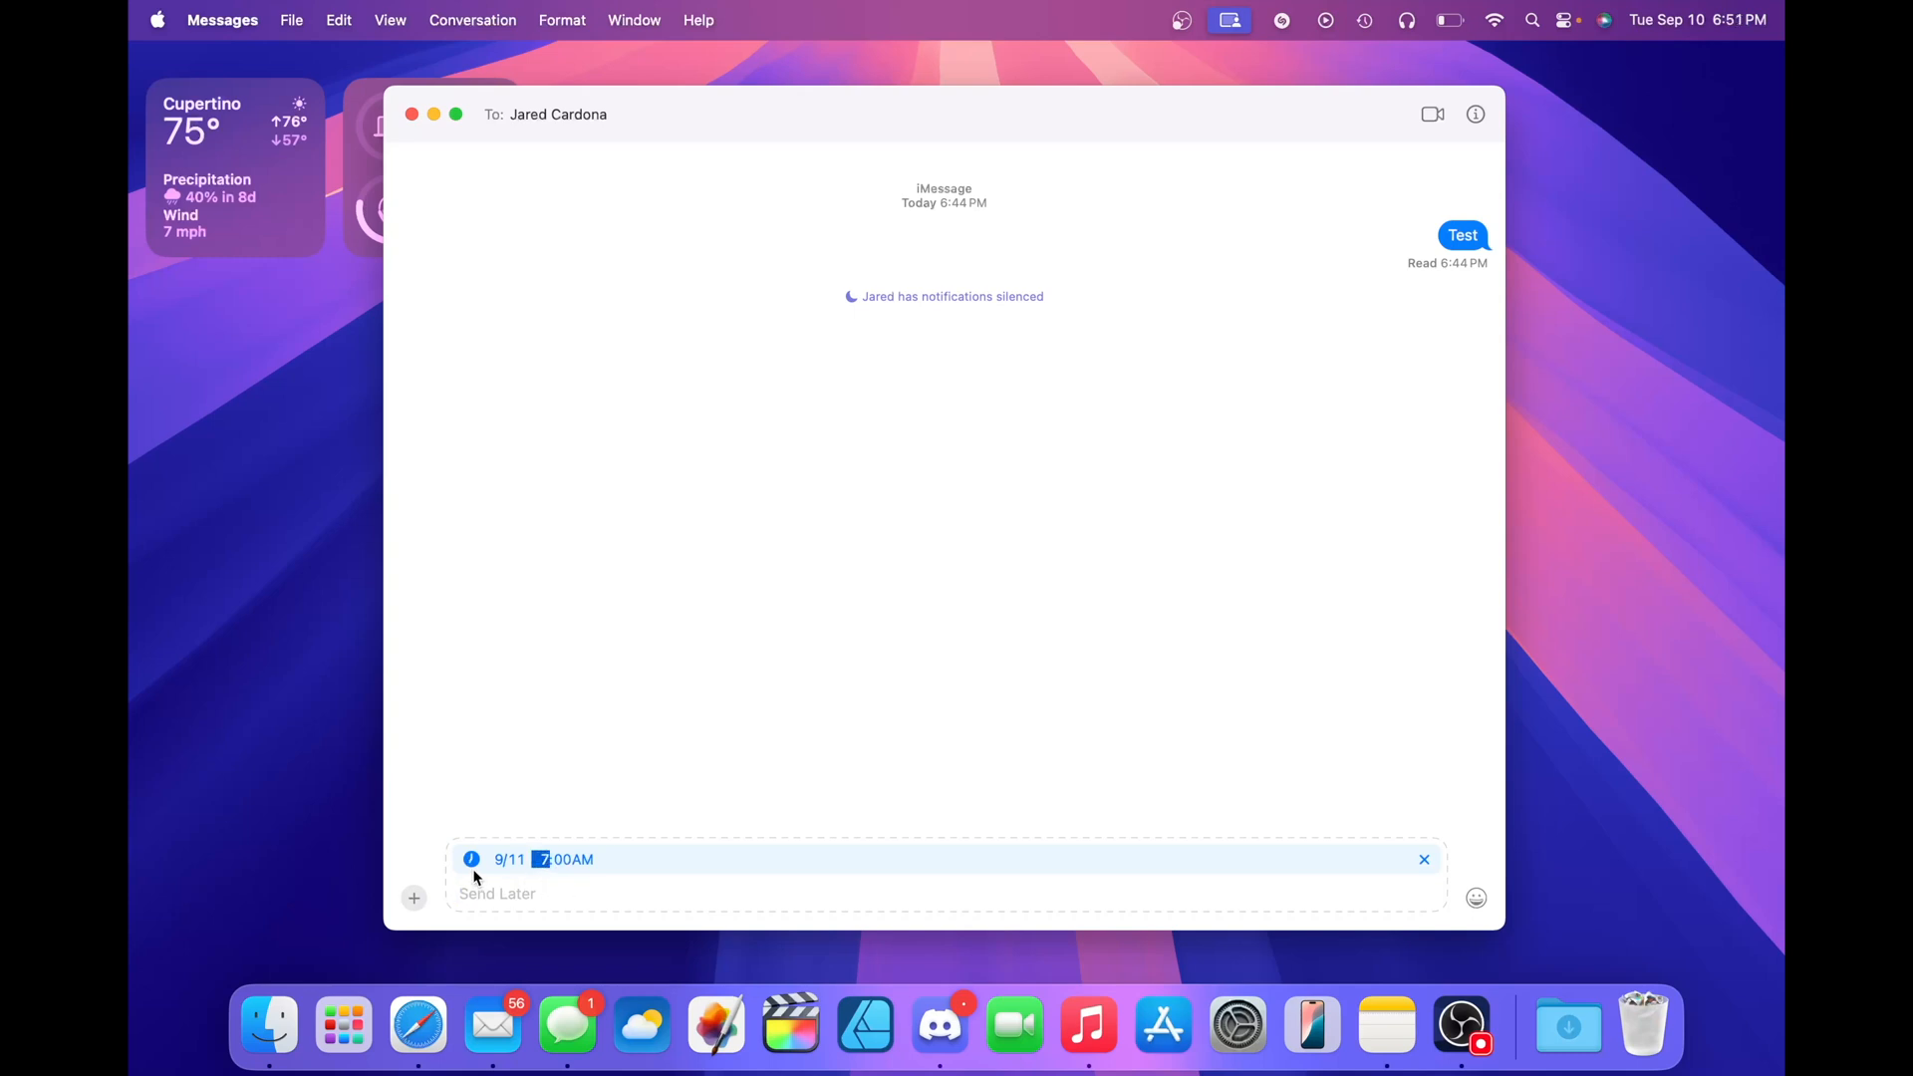
click(1423, 859)
text(Test)
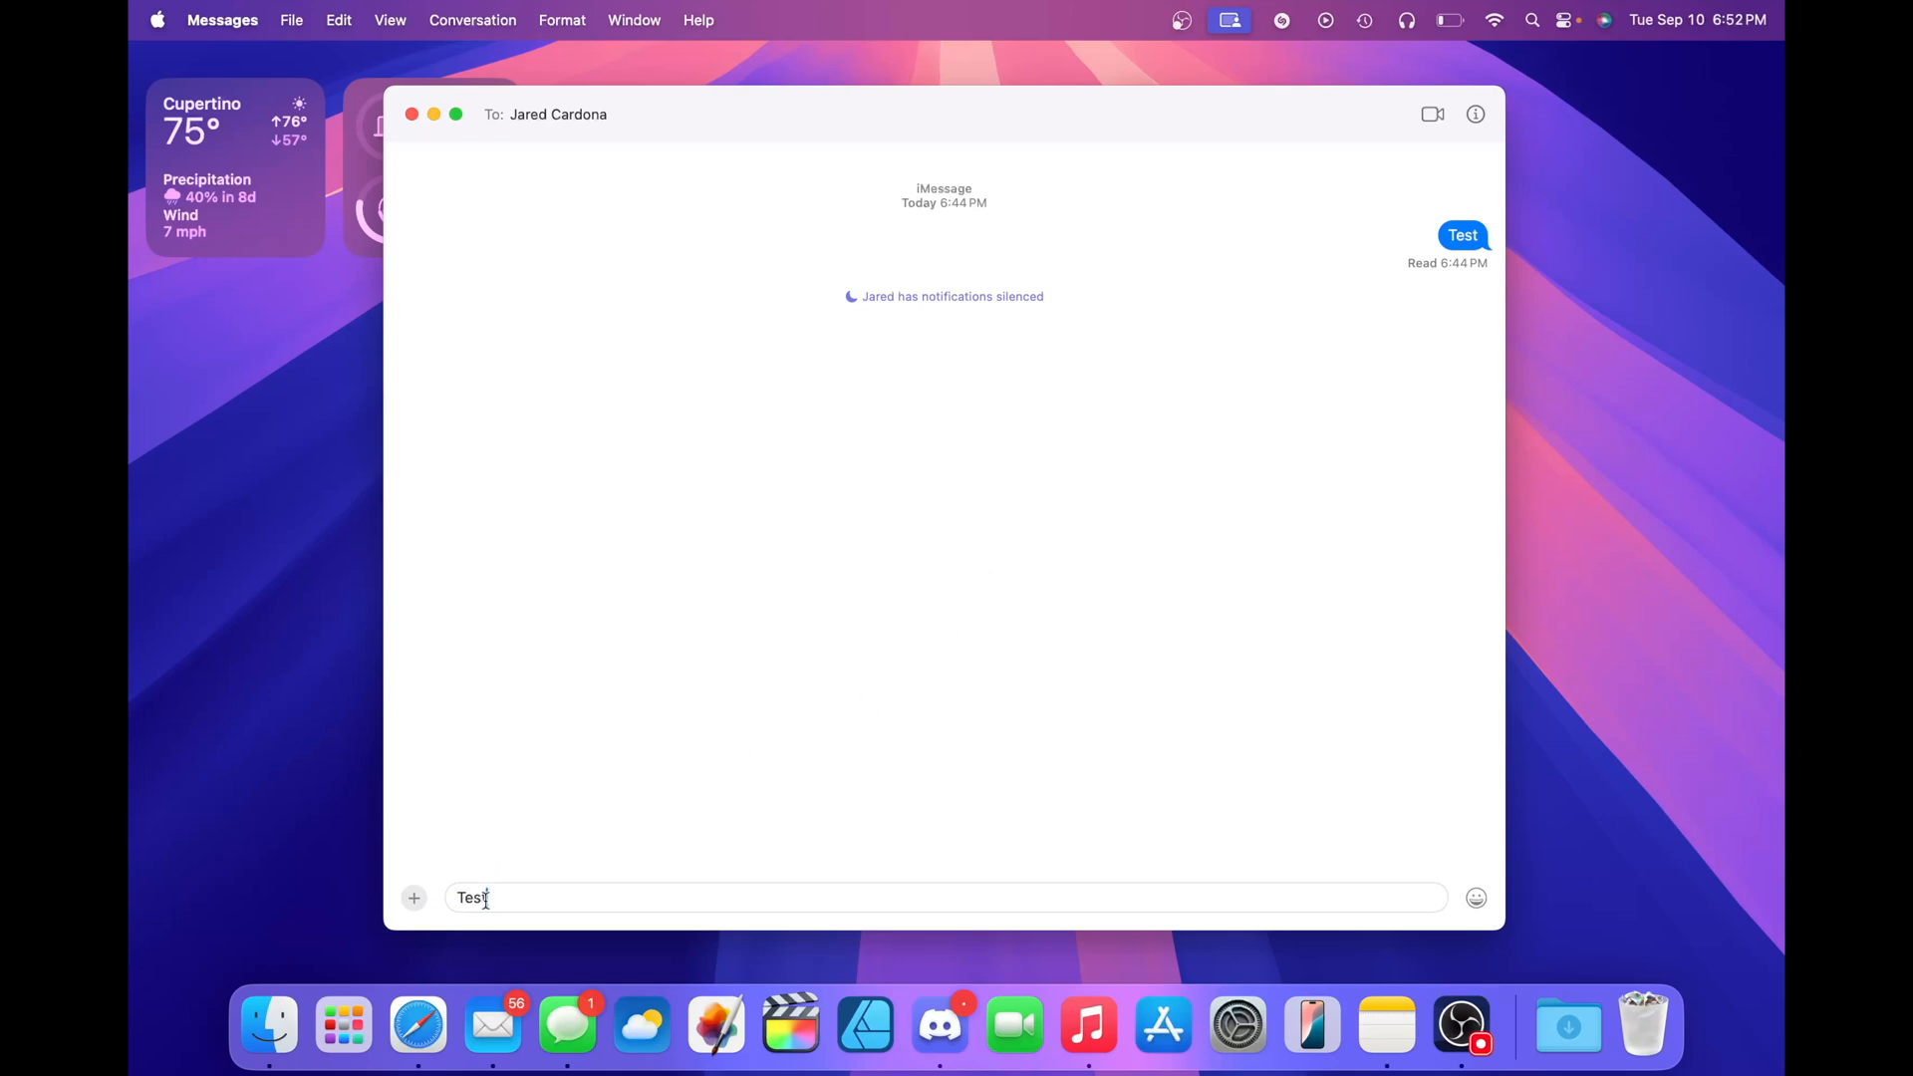
mouse_move(413, 898)
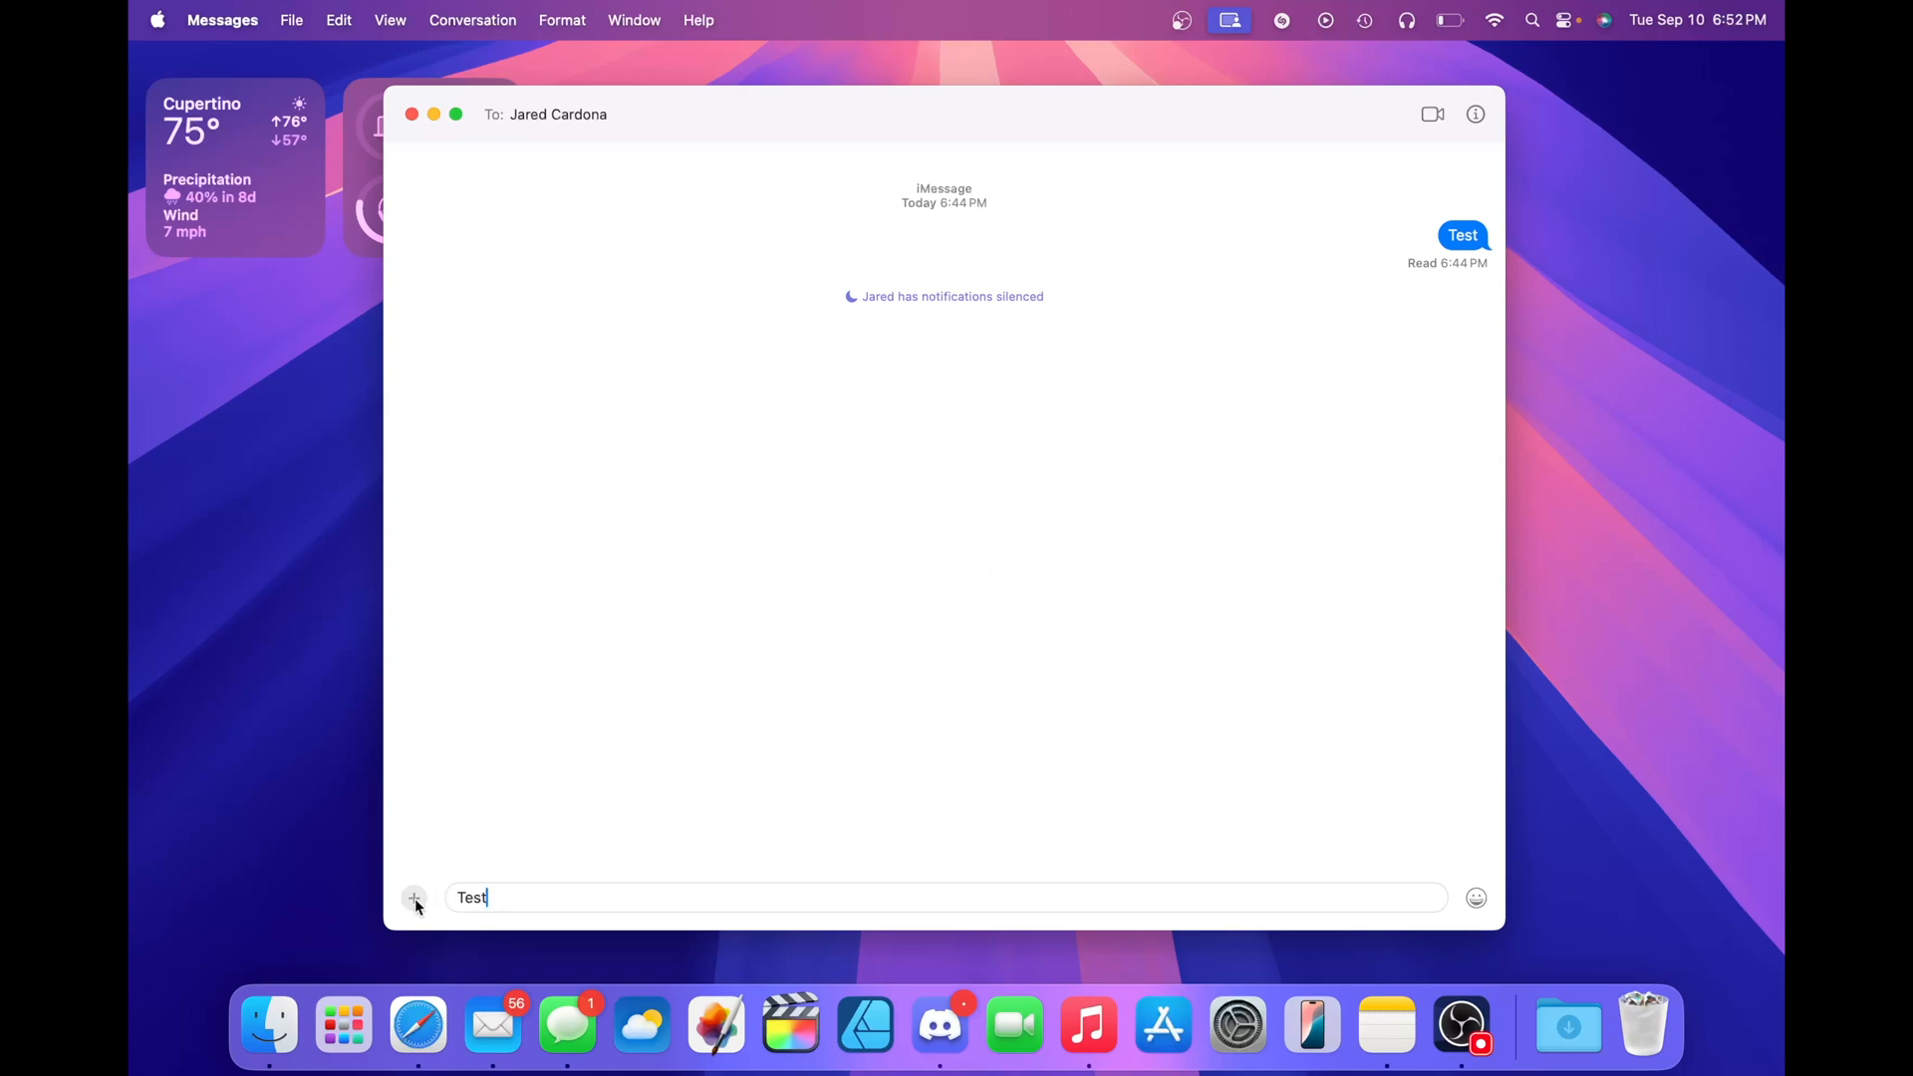
Apply the Small text effect to the drafted word Test, then reopen its formatting menu.
right_click(472, 898)
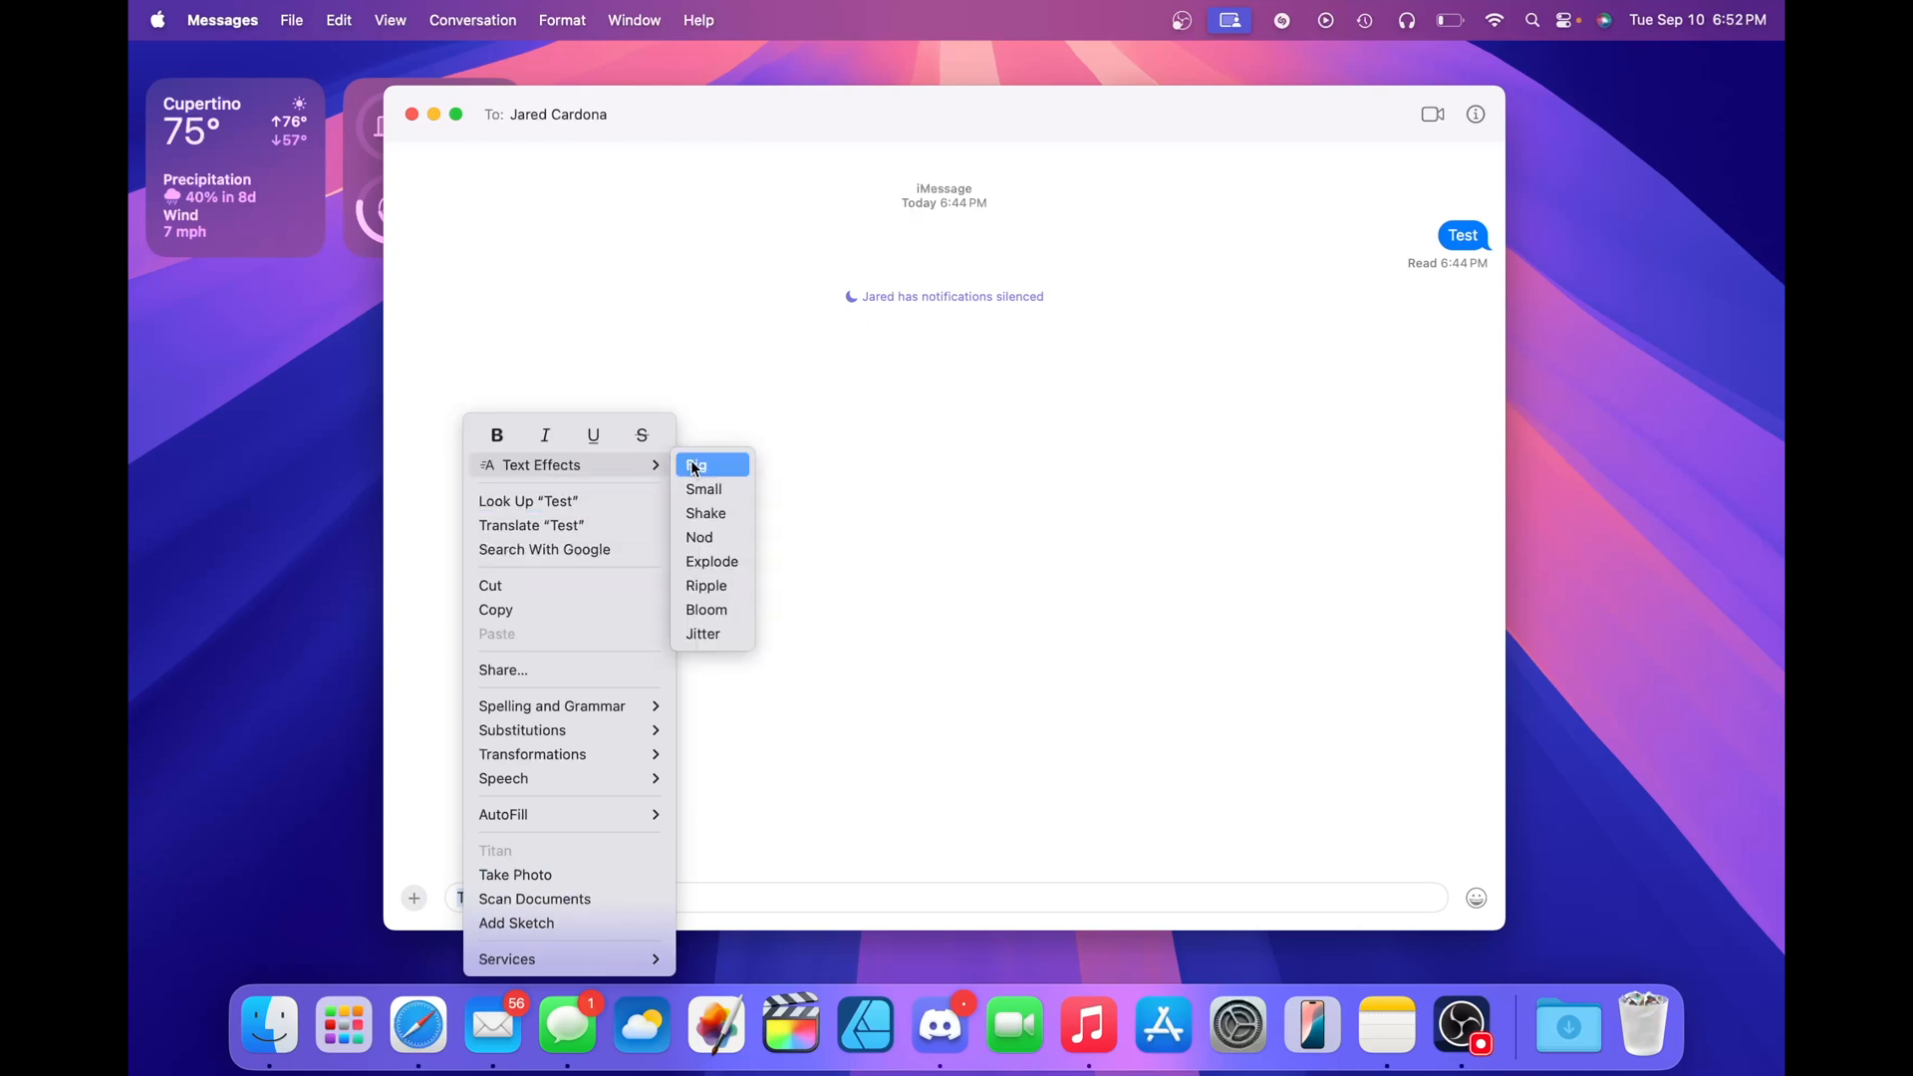
mouse_move(703, 488)
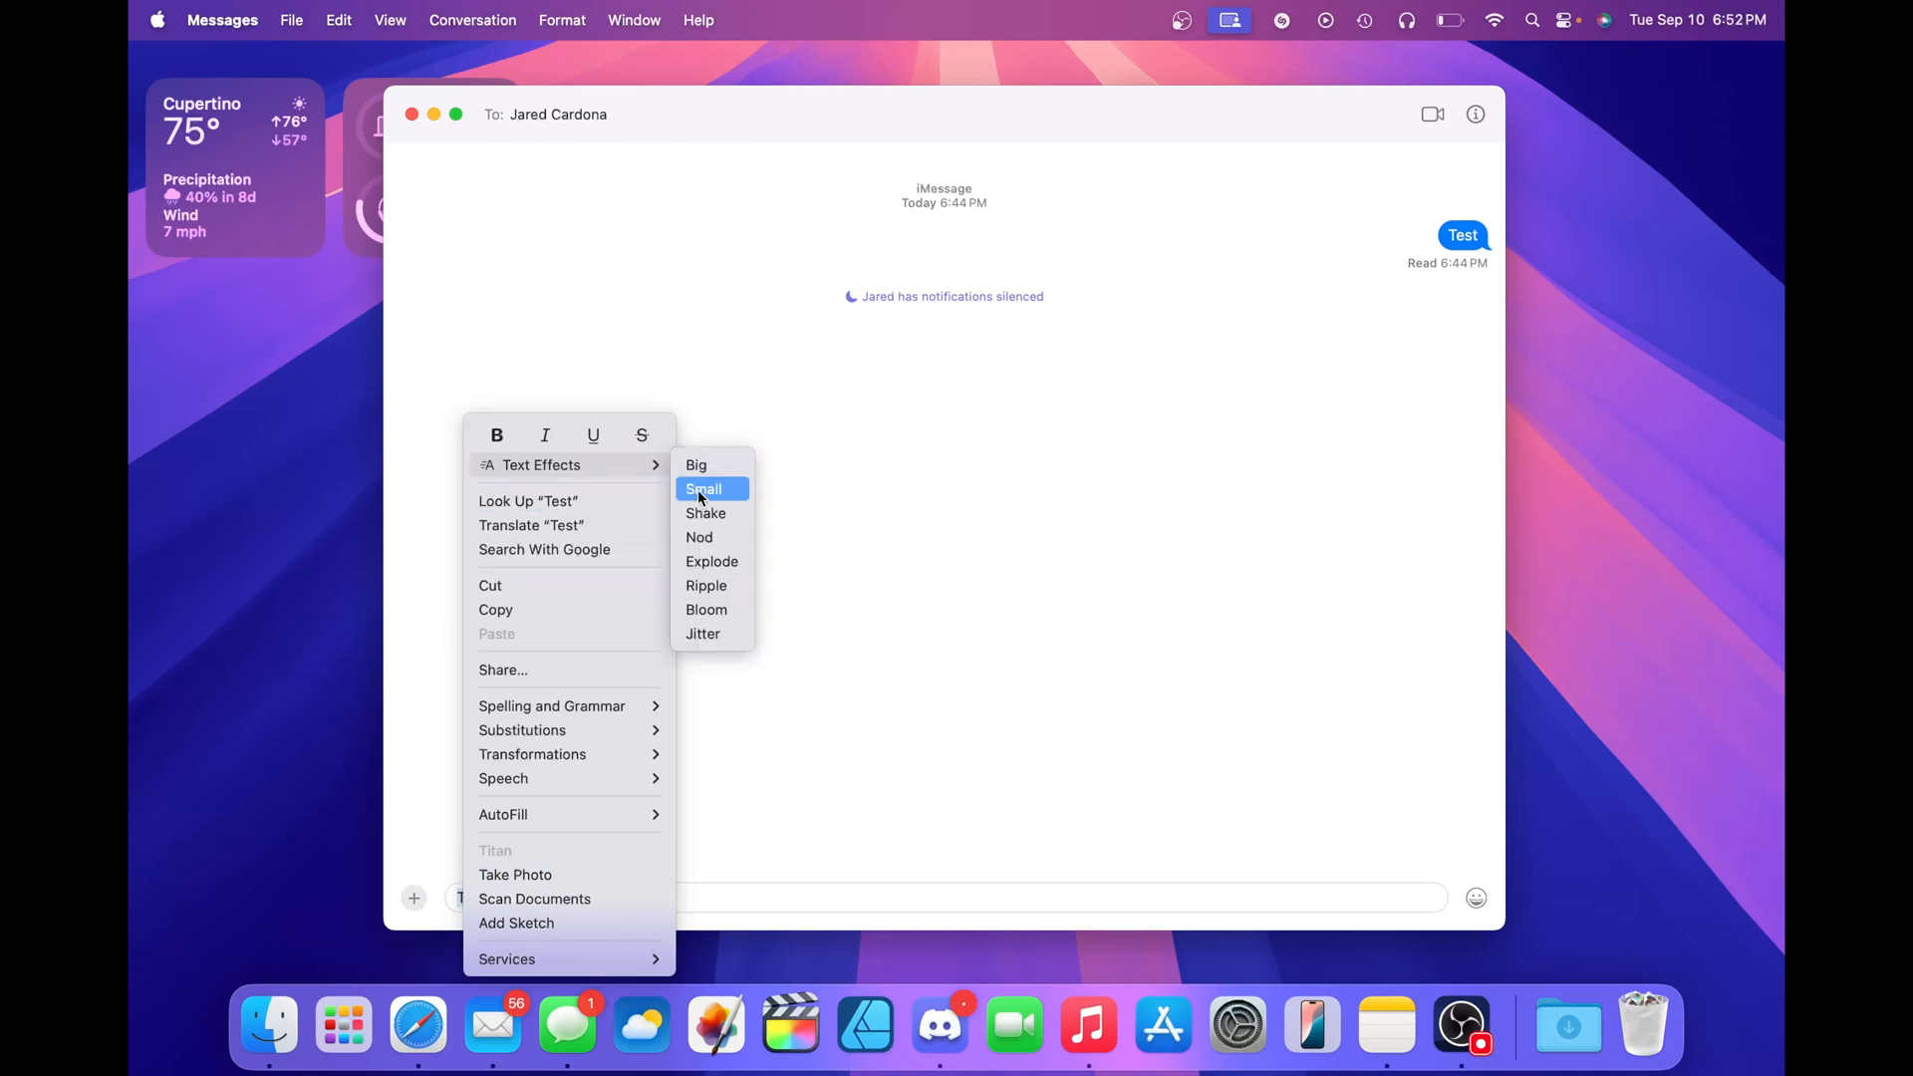
click(641, 827)
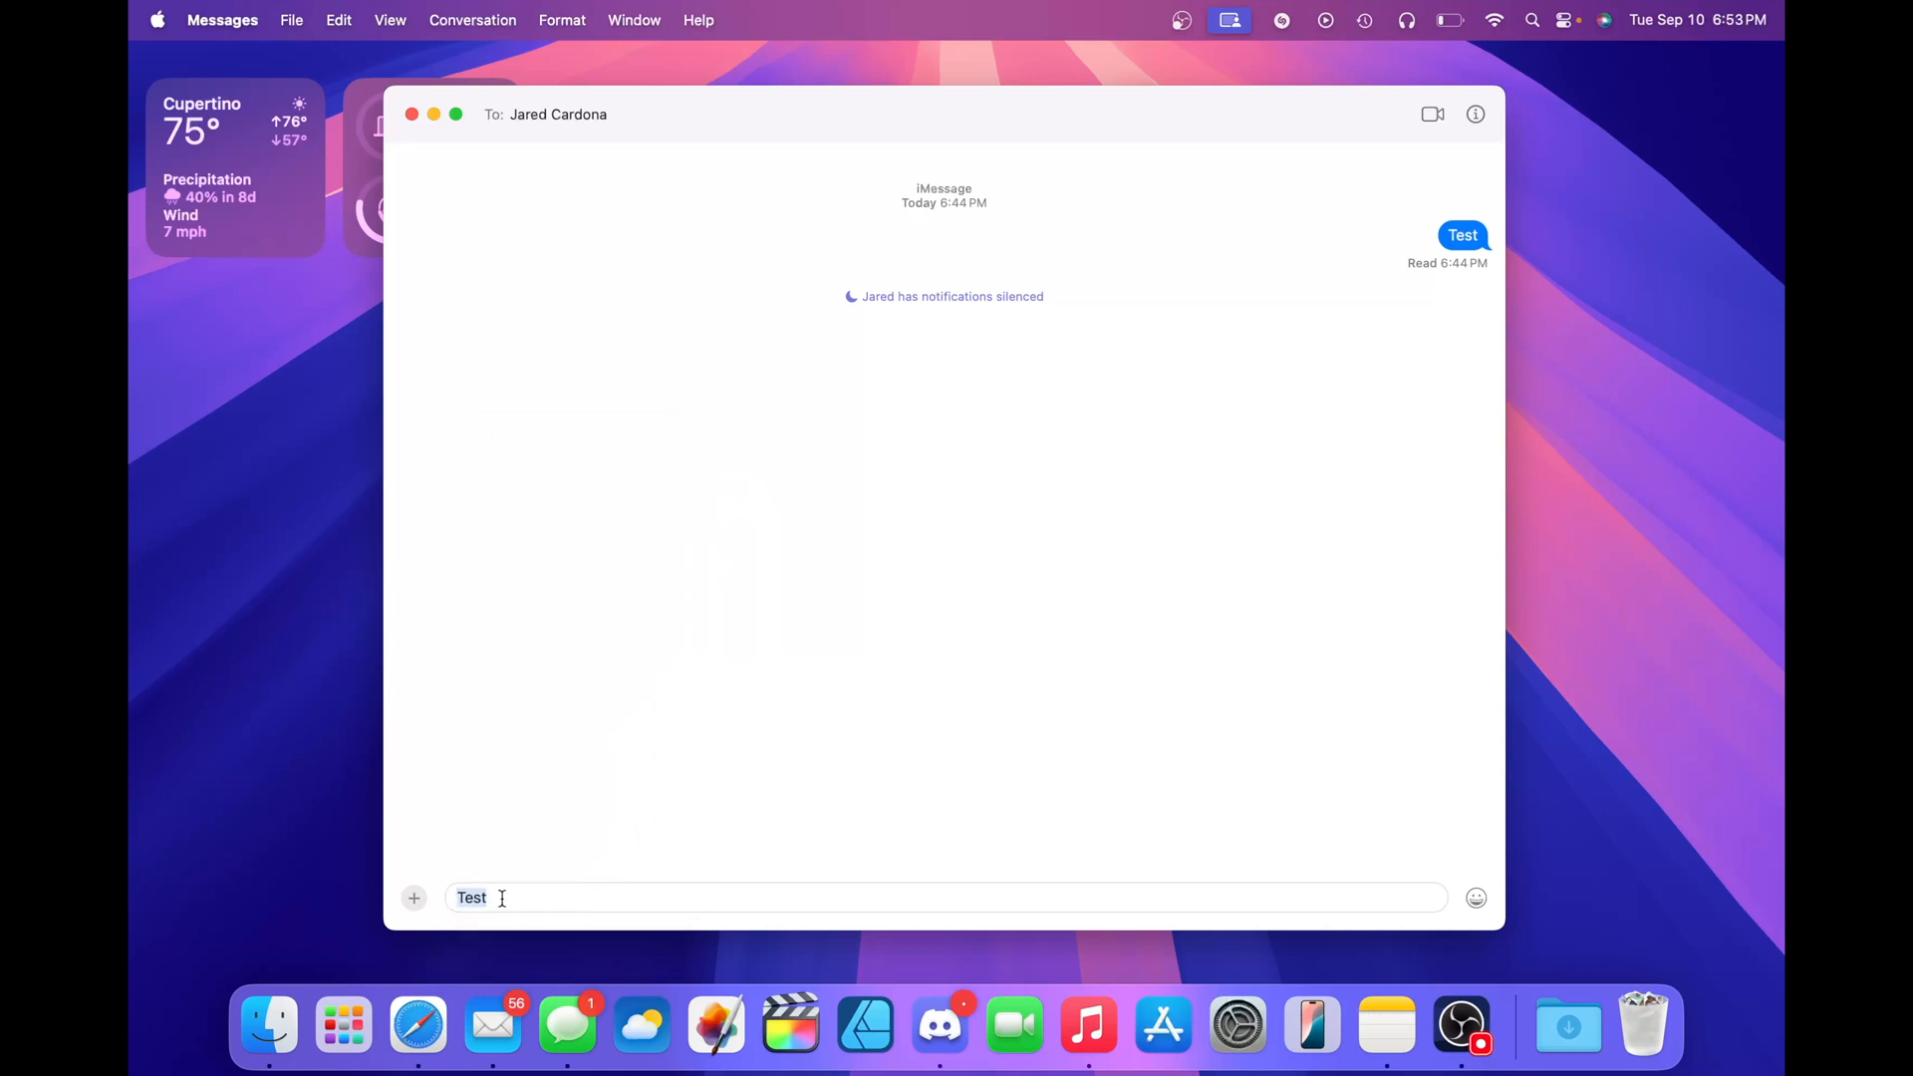
right_click(471, 898)
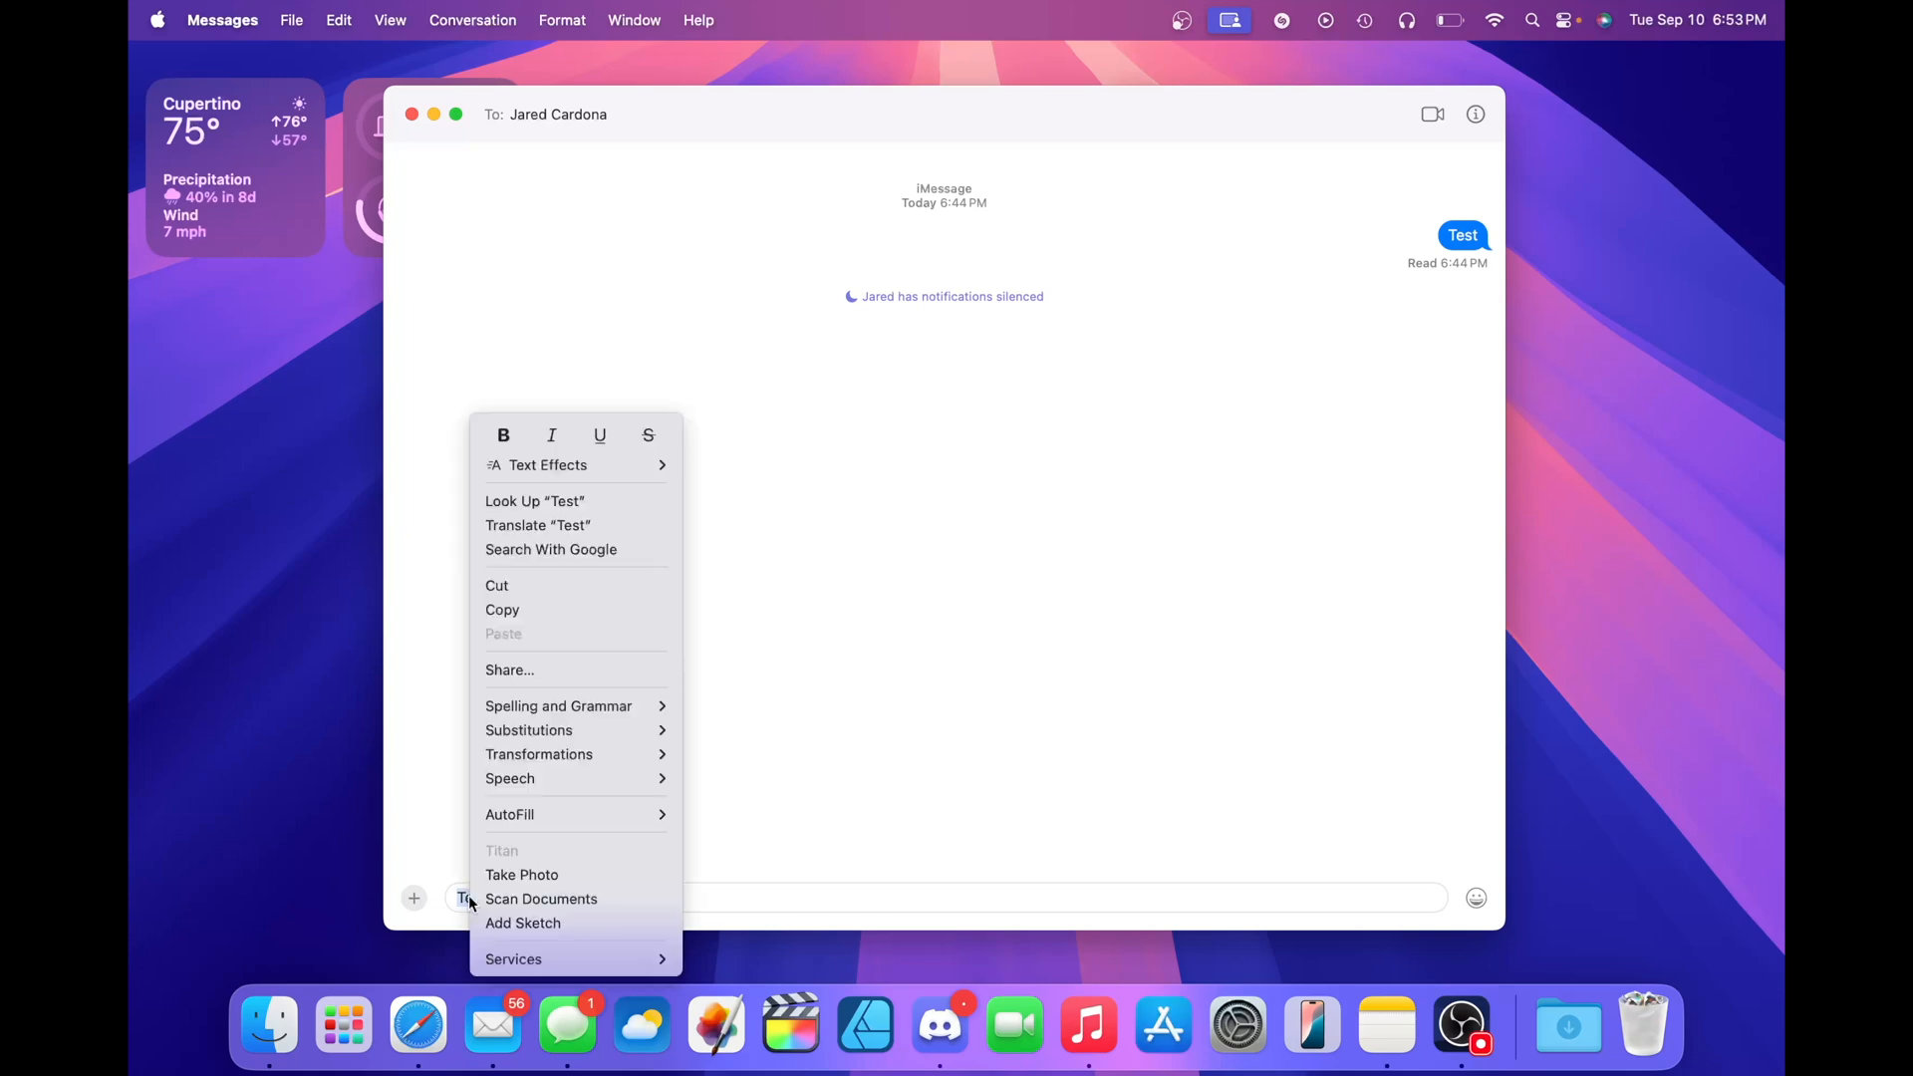
click(548, 466)
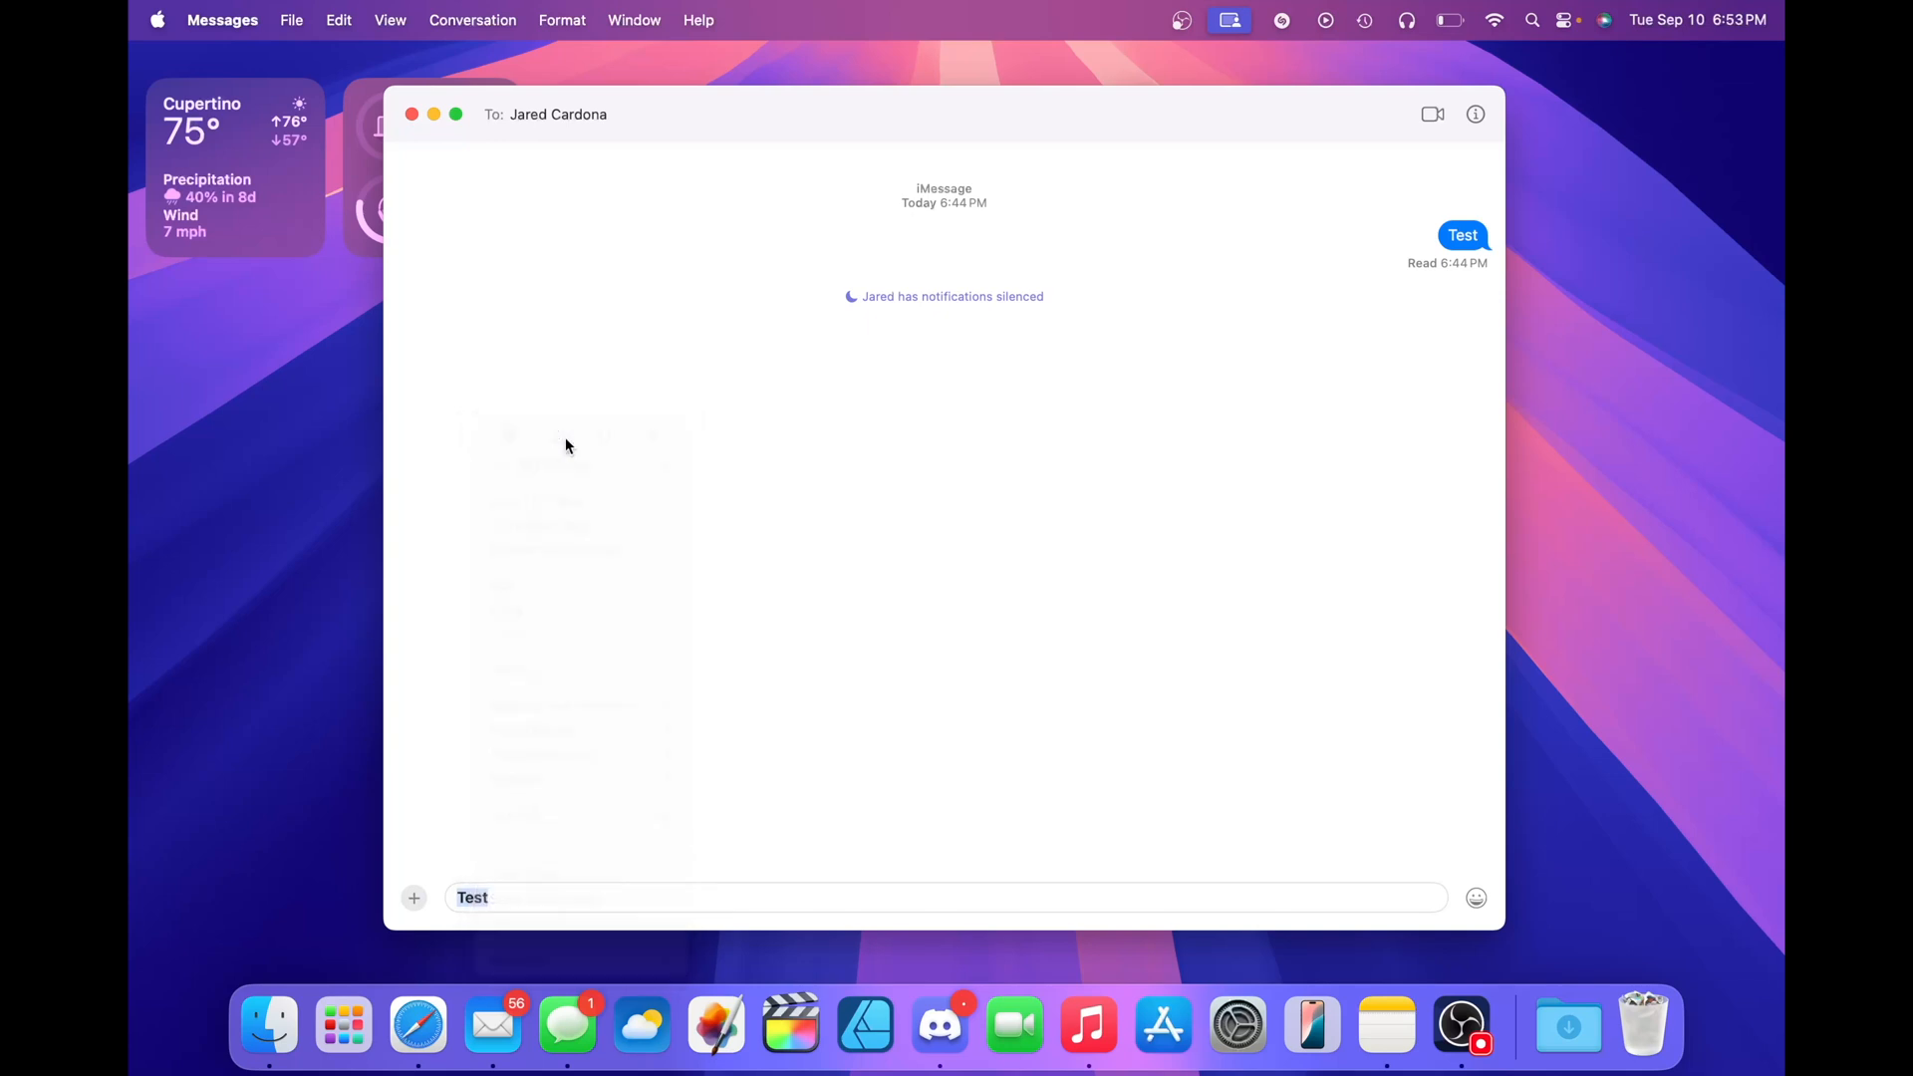
Make the word Test italic and underlined, then deselect it to view the styling.
right_click(472, 897)
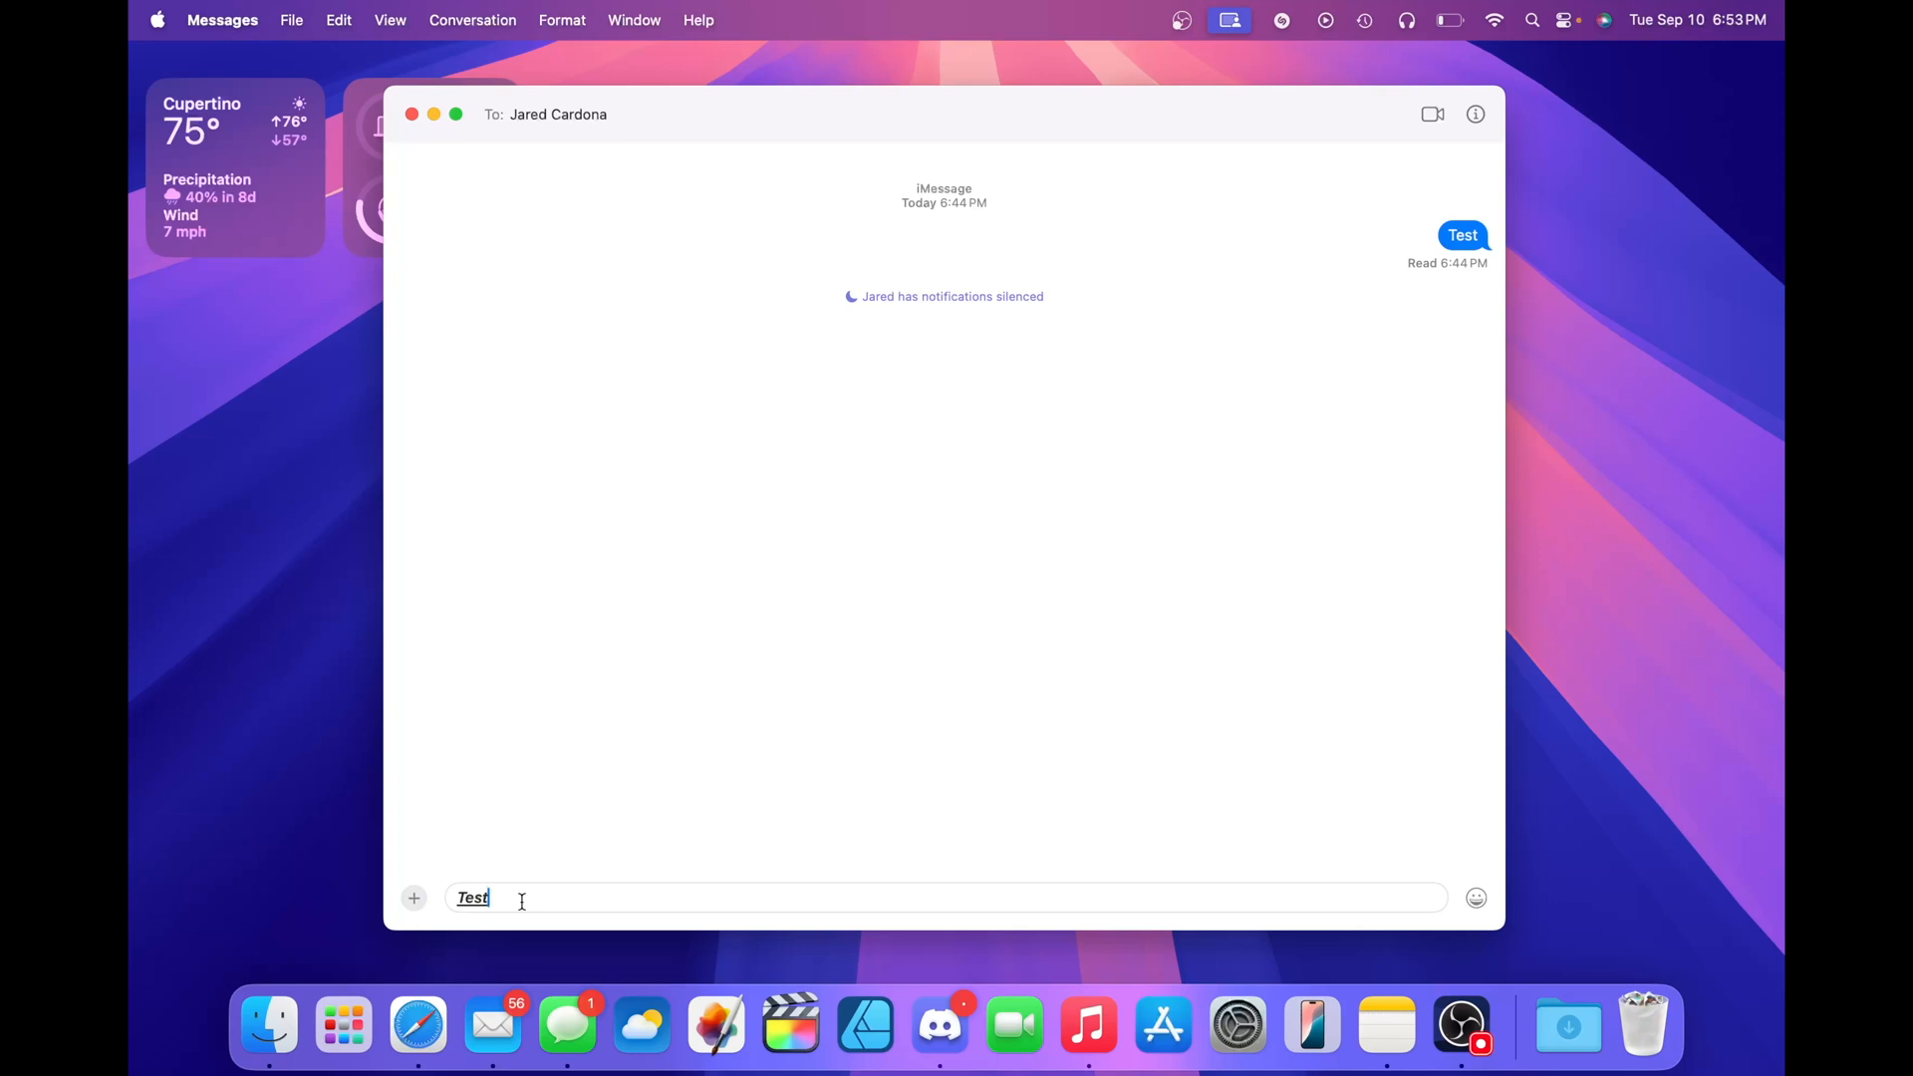
click(454, 1023)
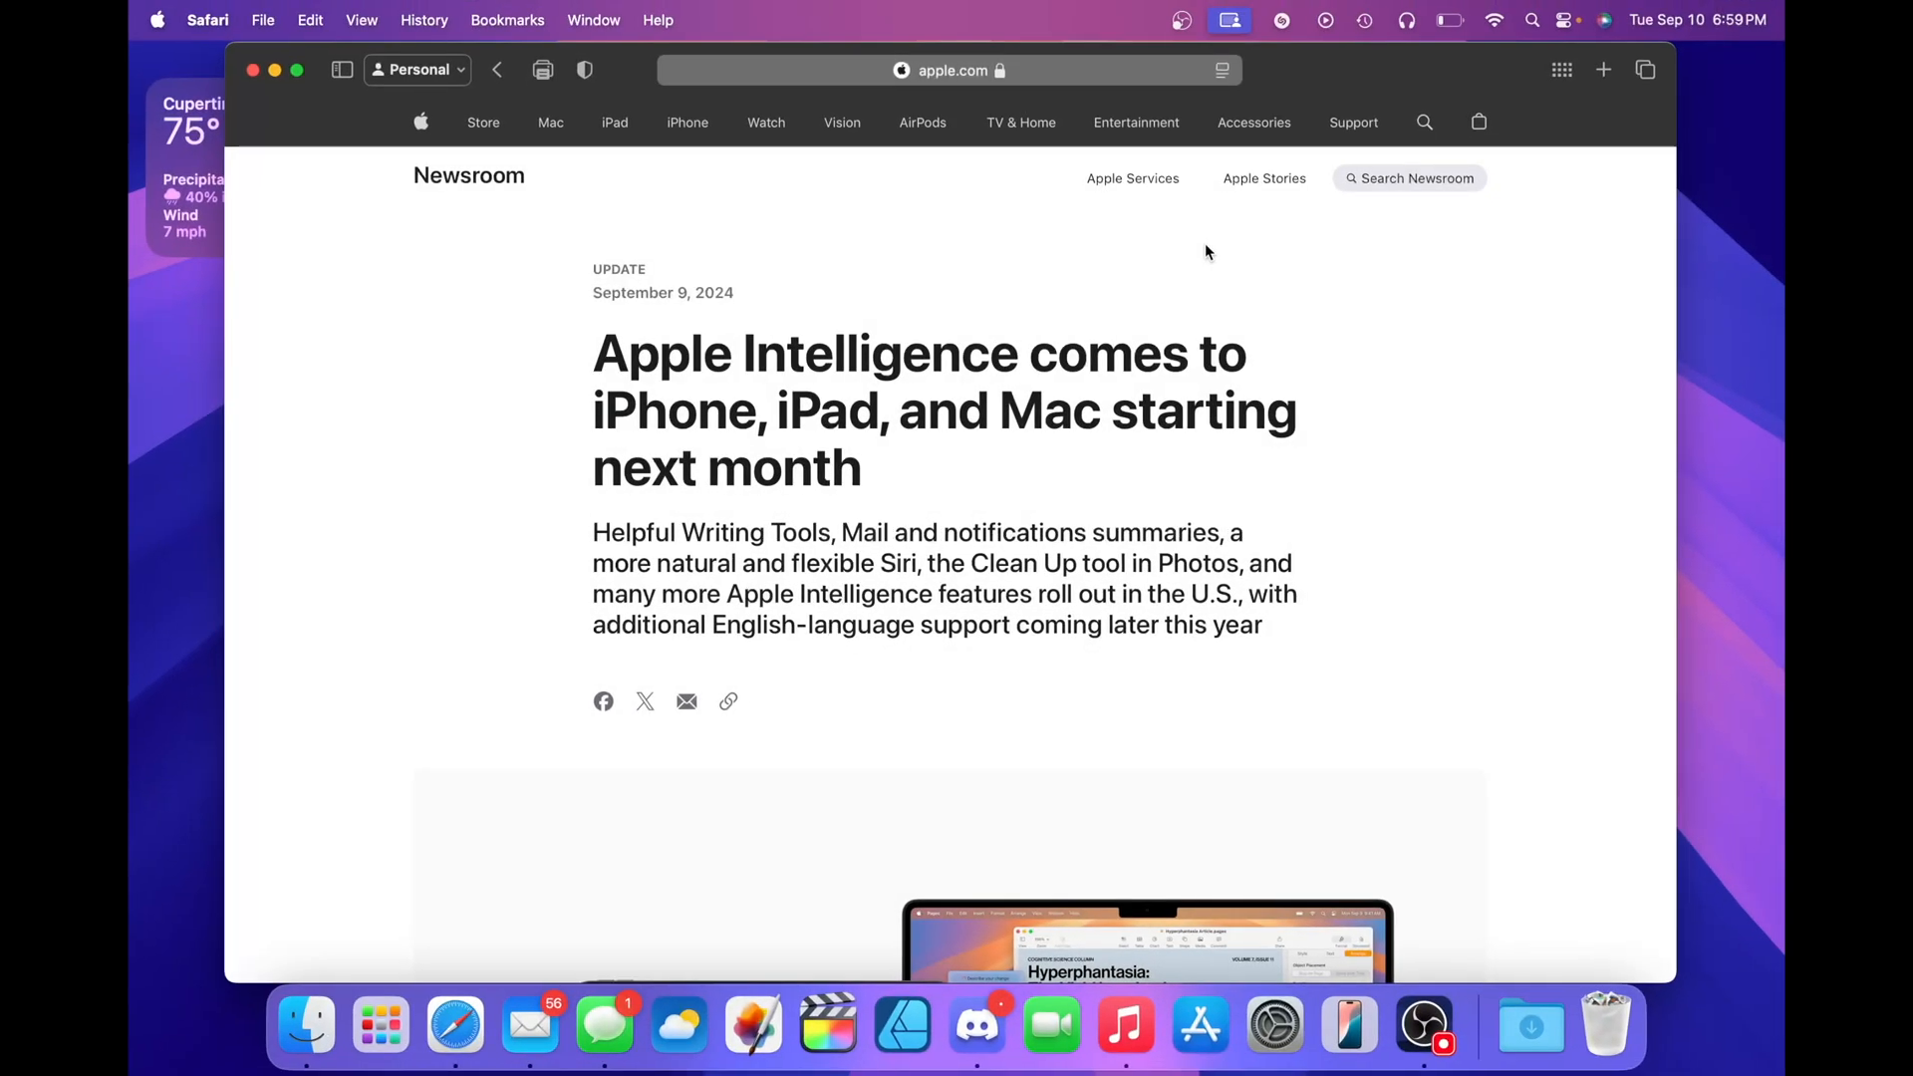
Scroll through the Apple Intelligence article's Writing Tools and Clean Up sections.
scroll(down, 3)
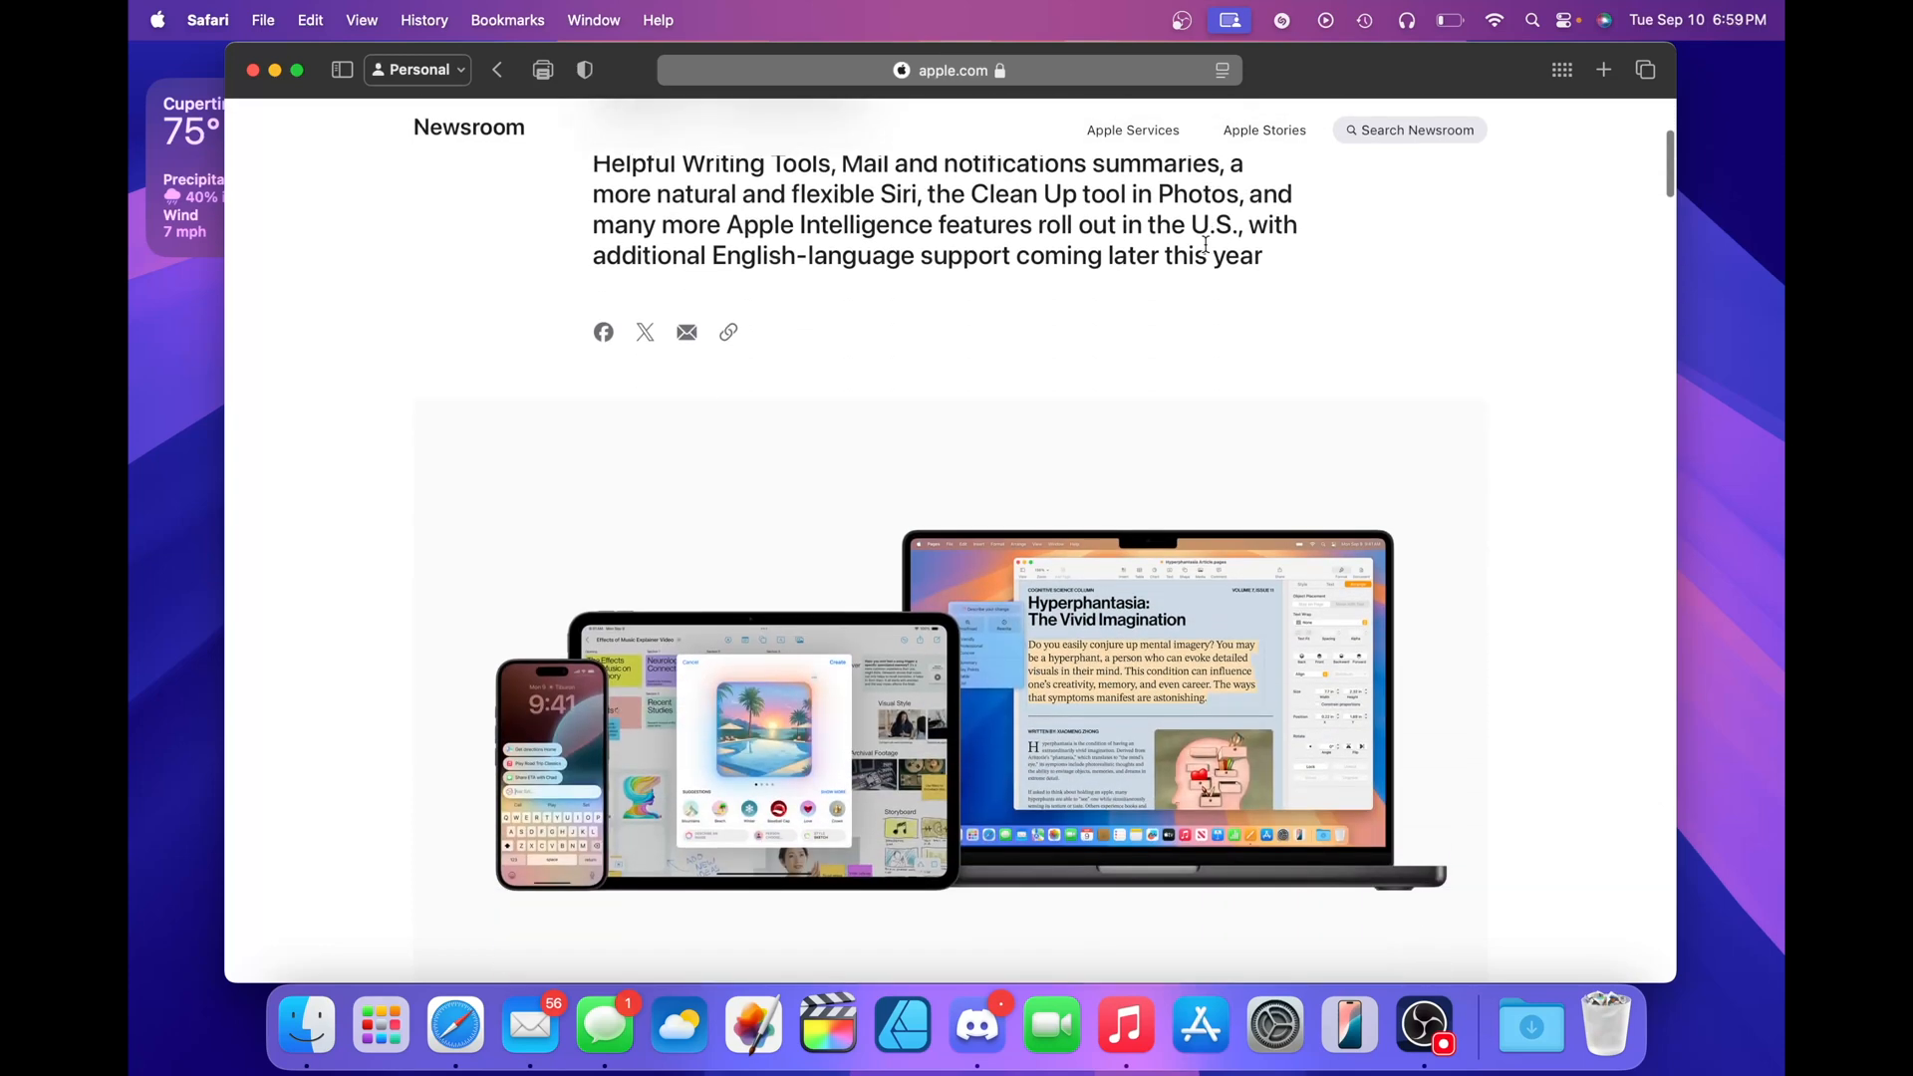
scroll(down, 3)
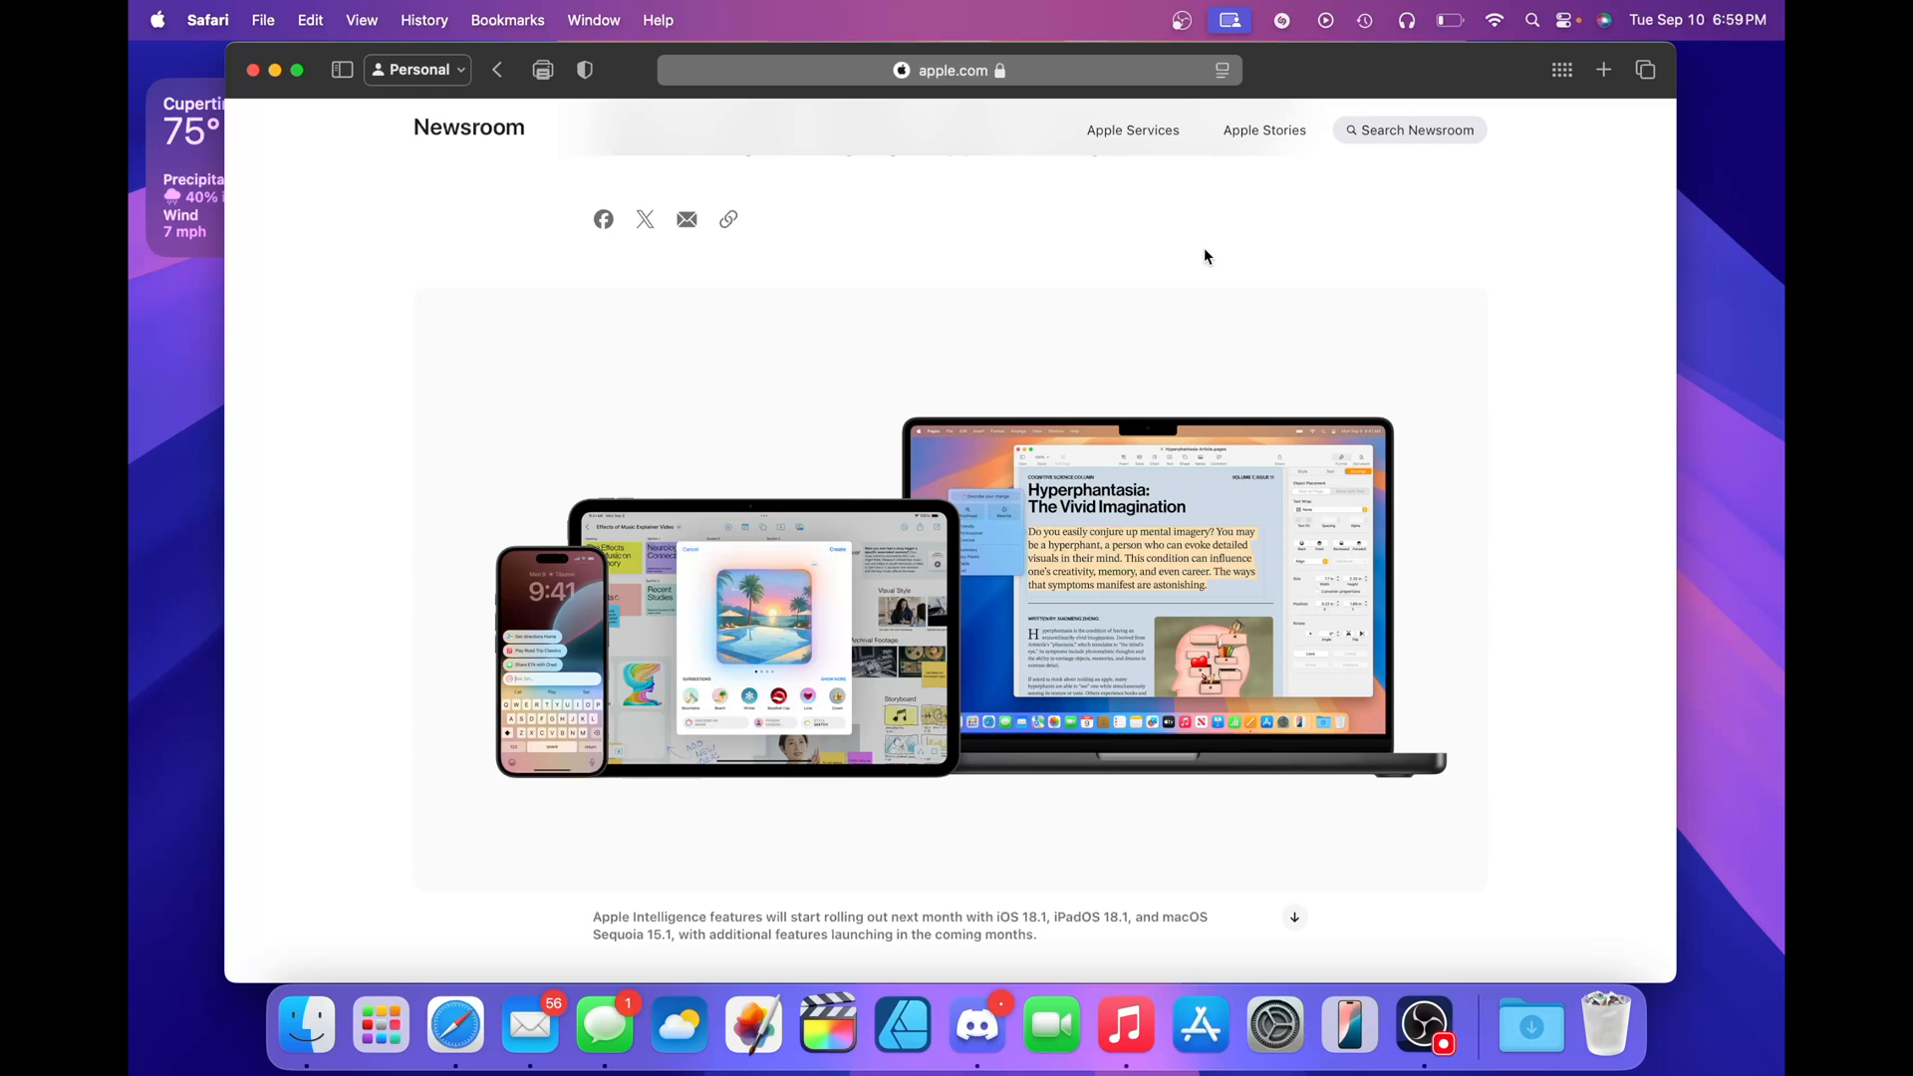
mouse_move(1077, 487)
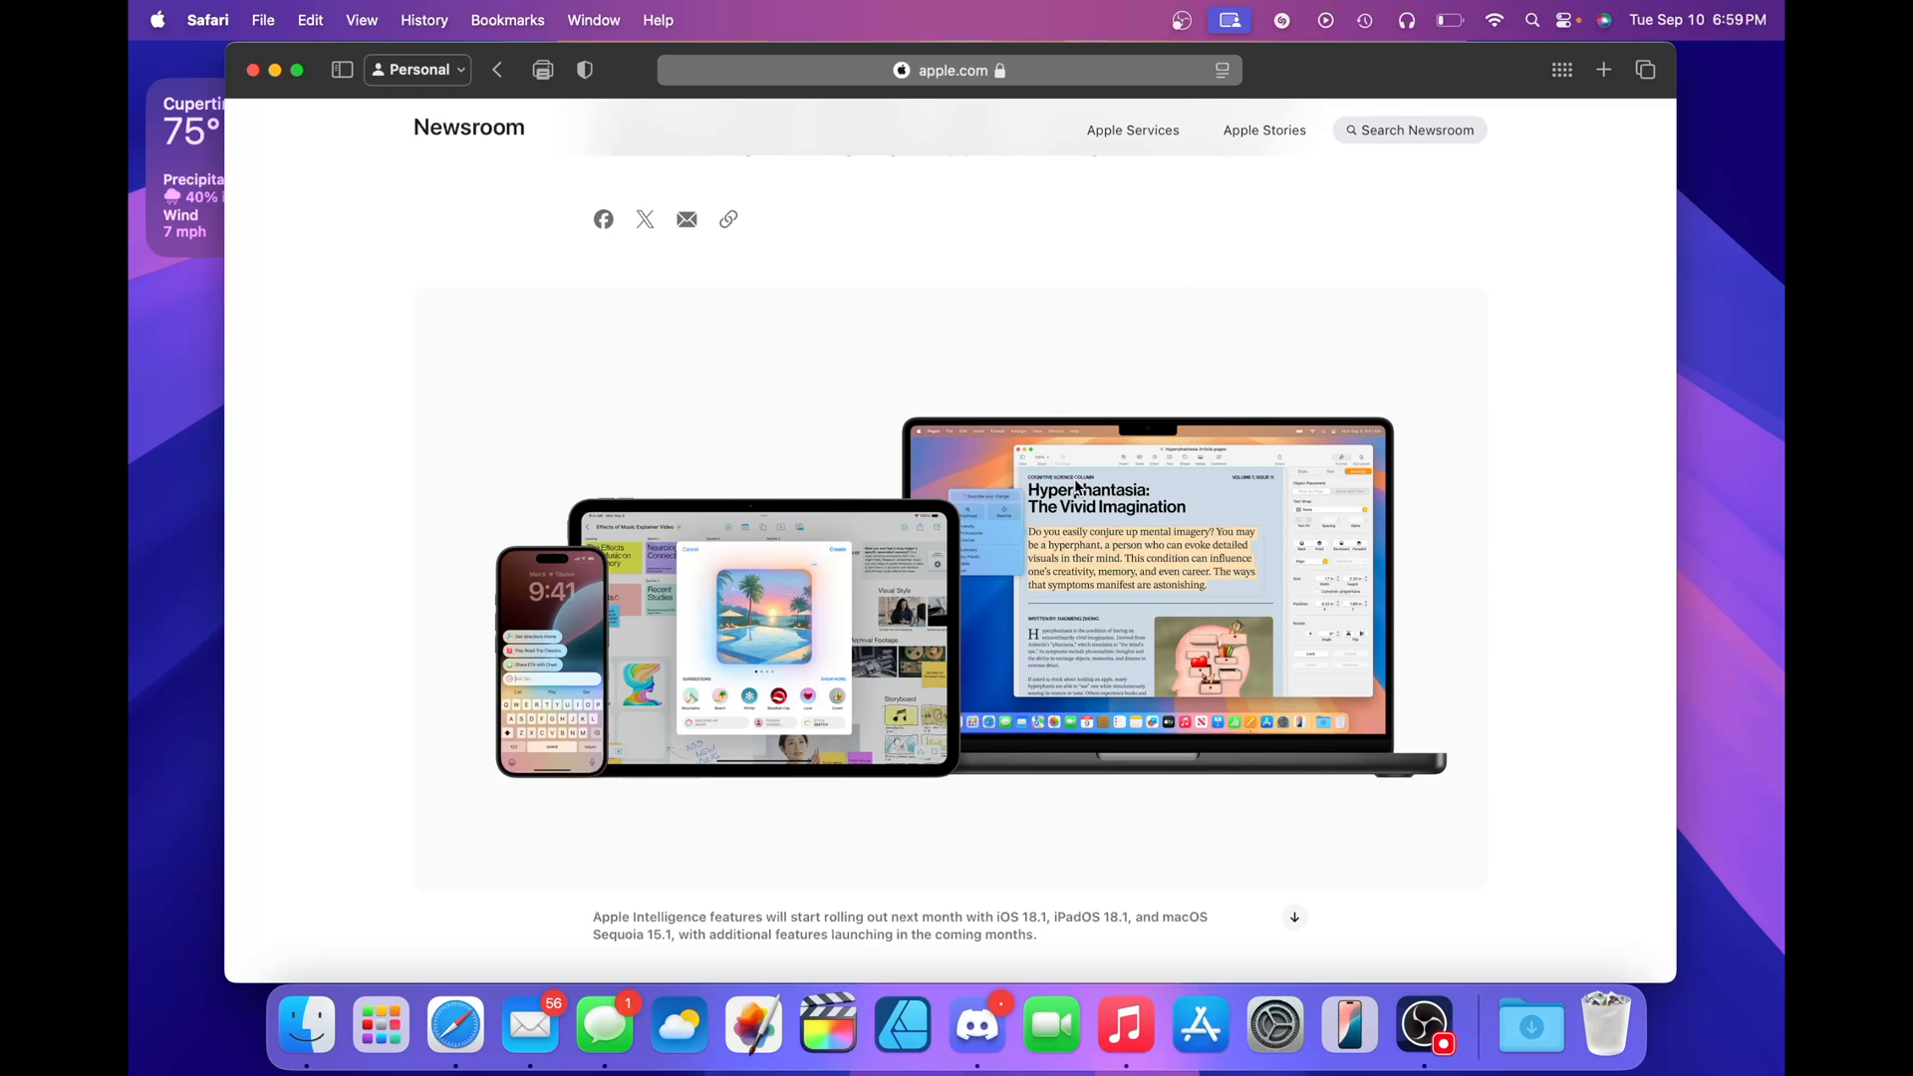
scroll(down, 3)
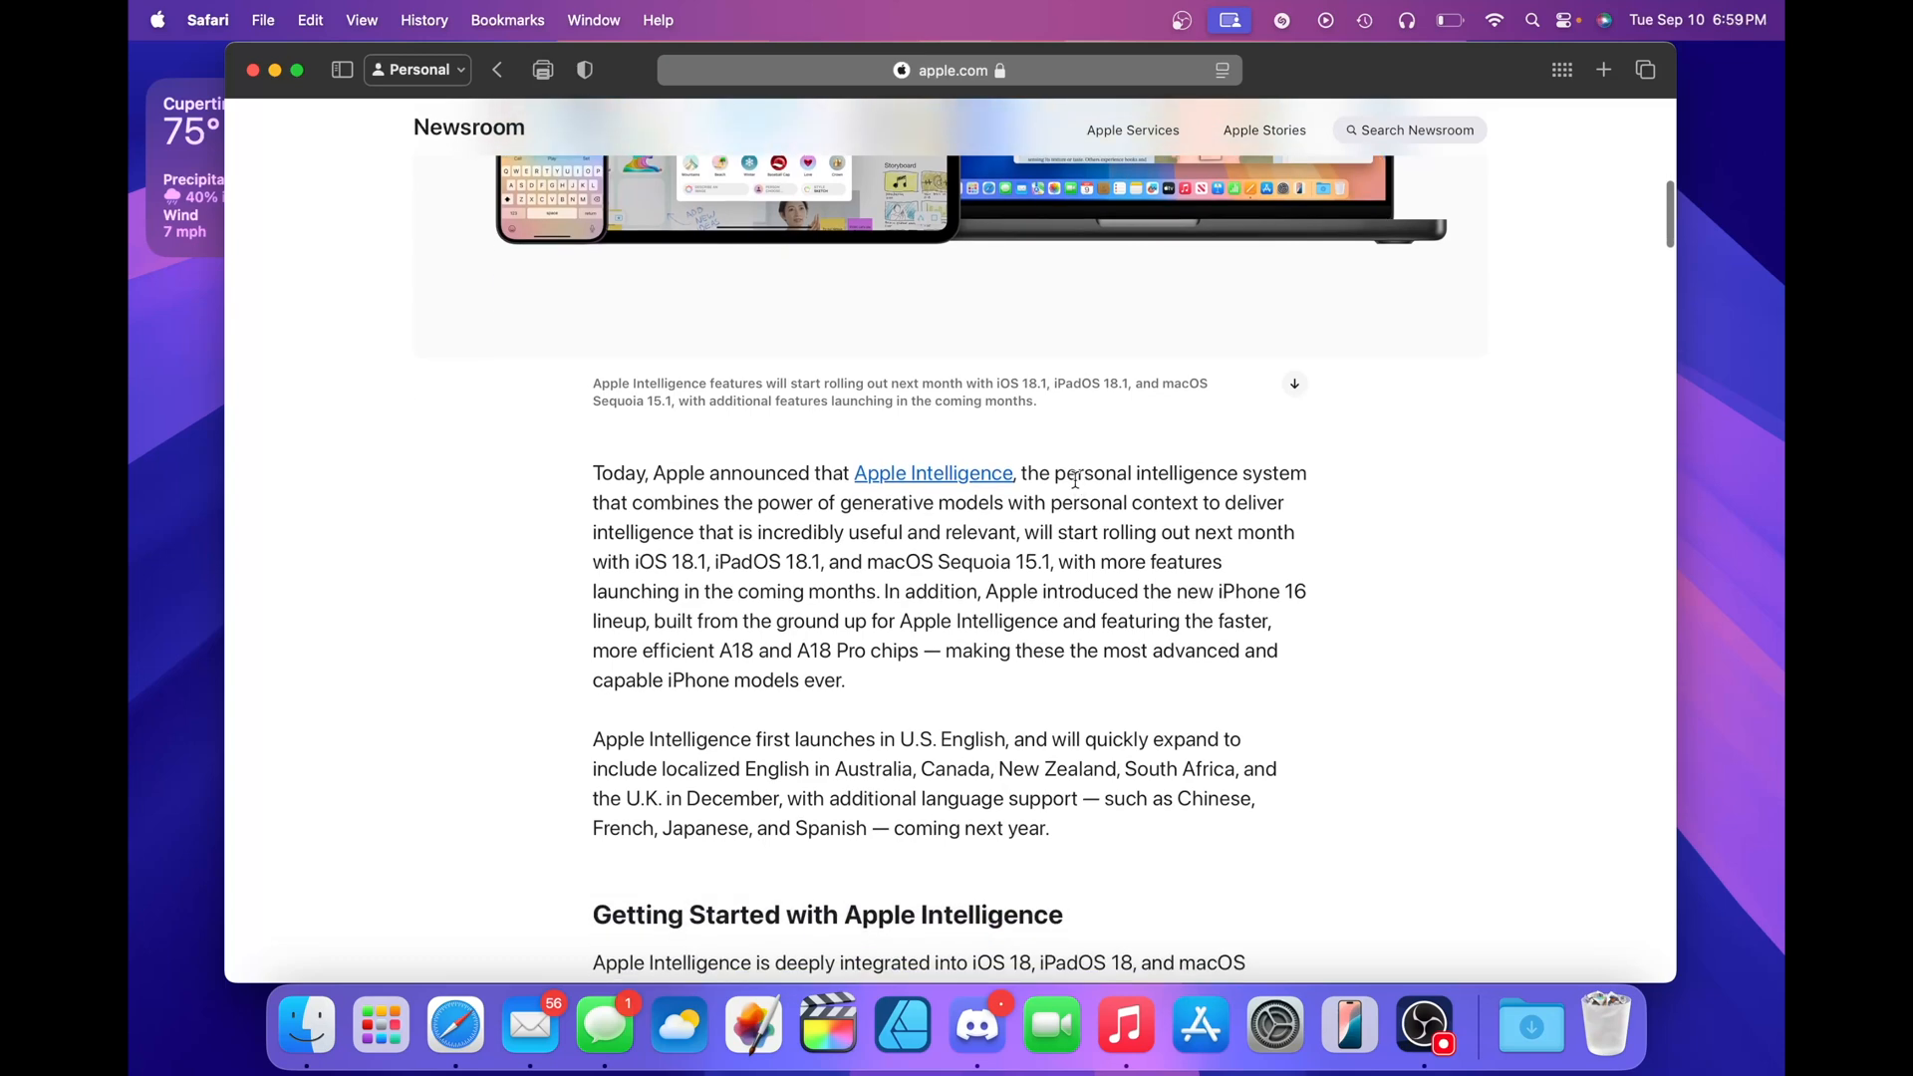
scroll(down, 3)
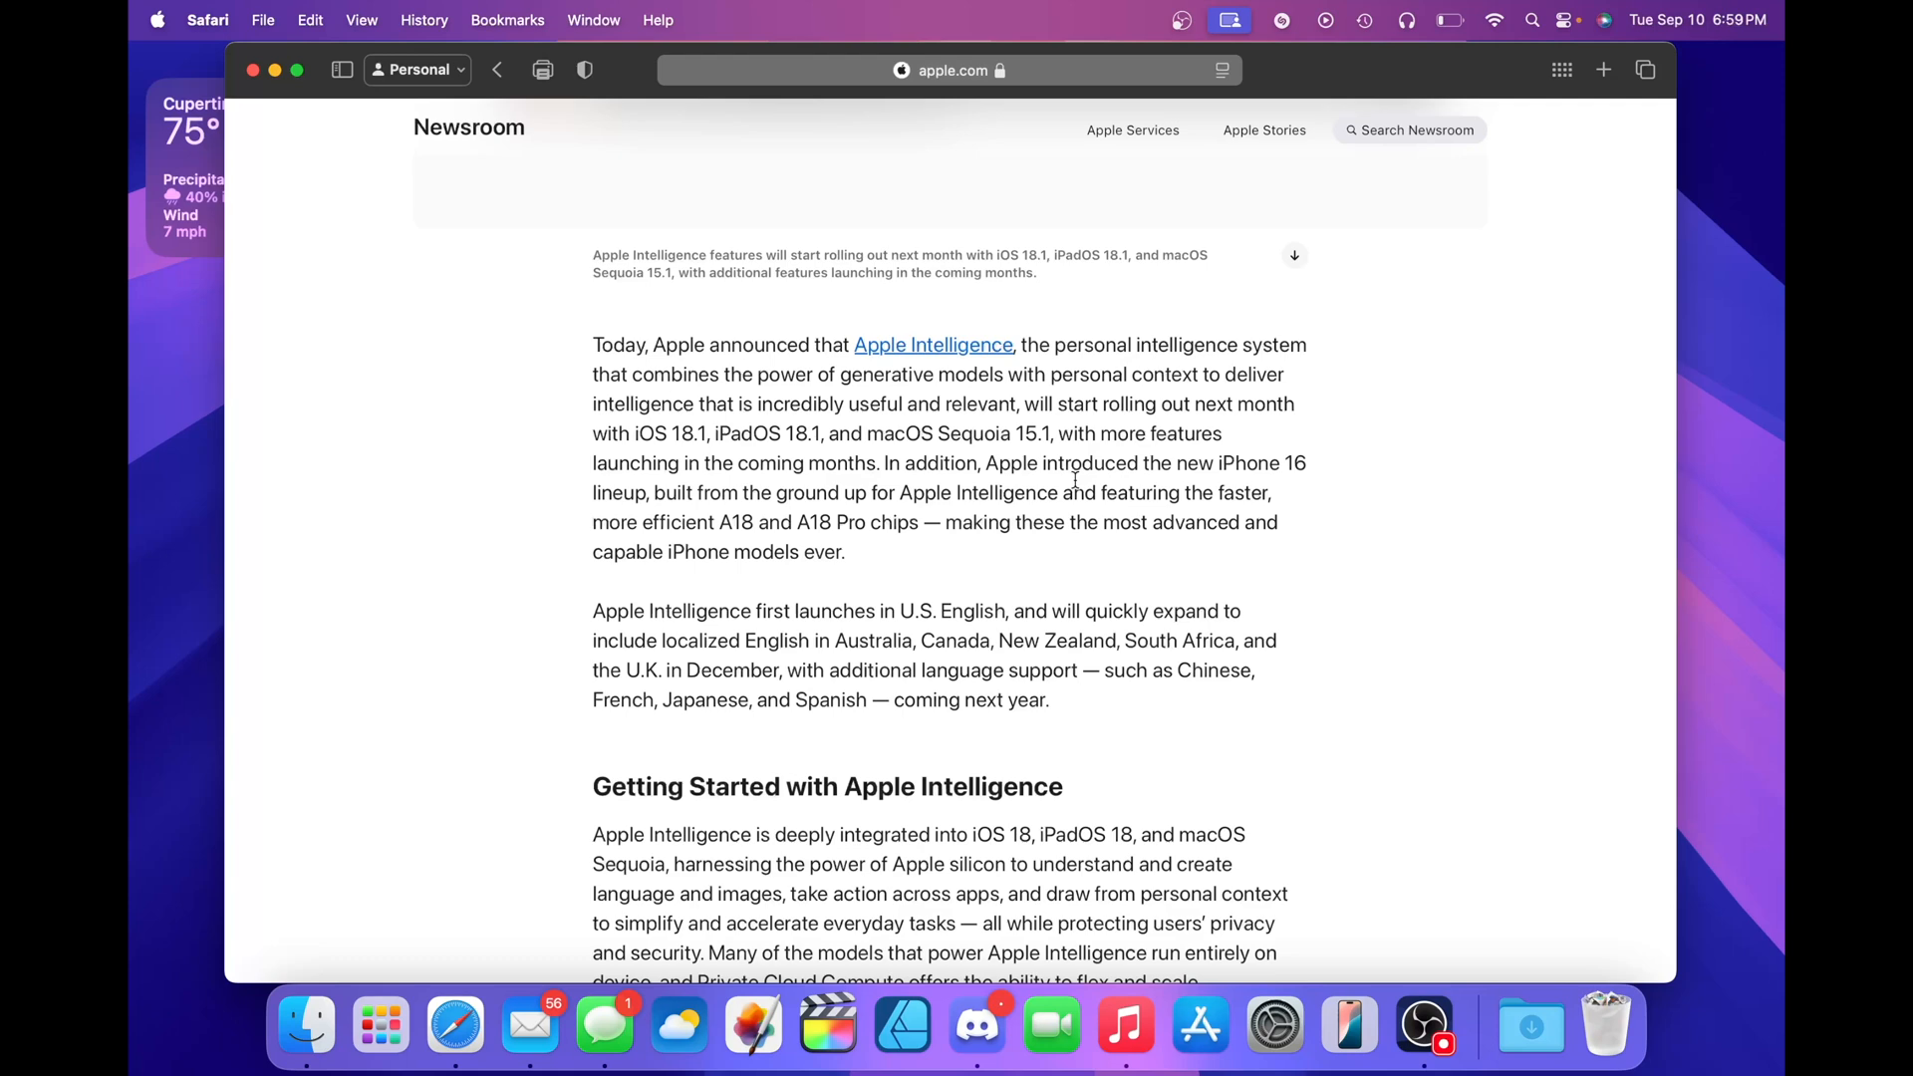
scroll(down, 3)
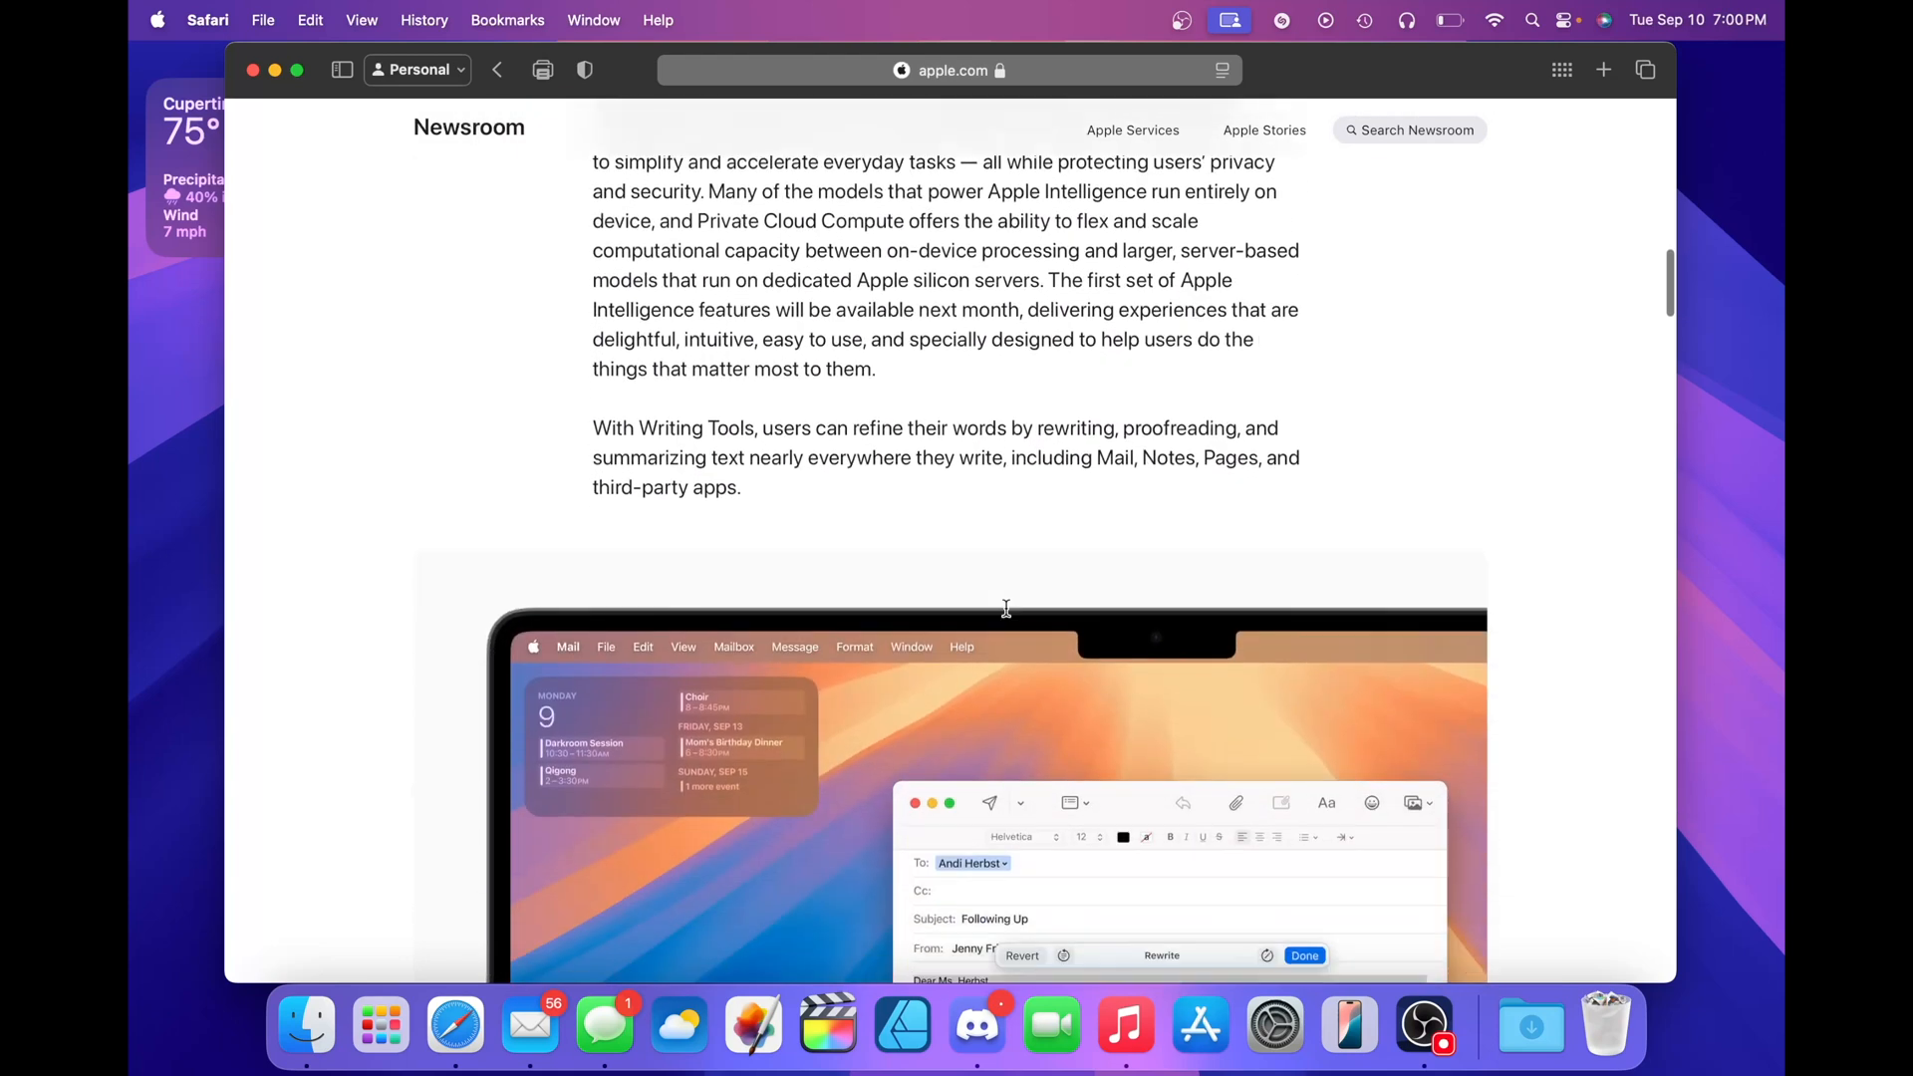
scroll(down, 3)
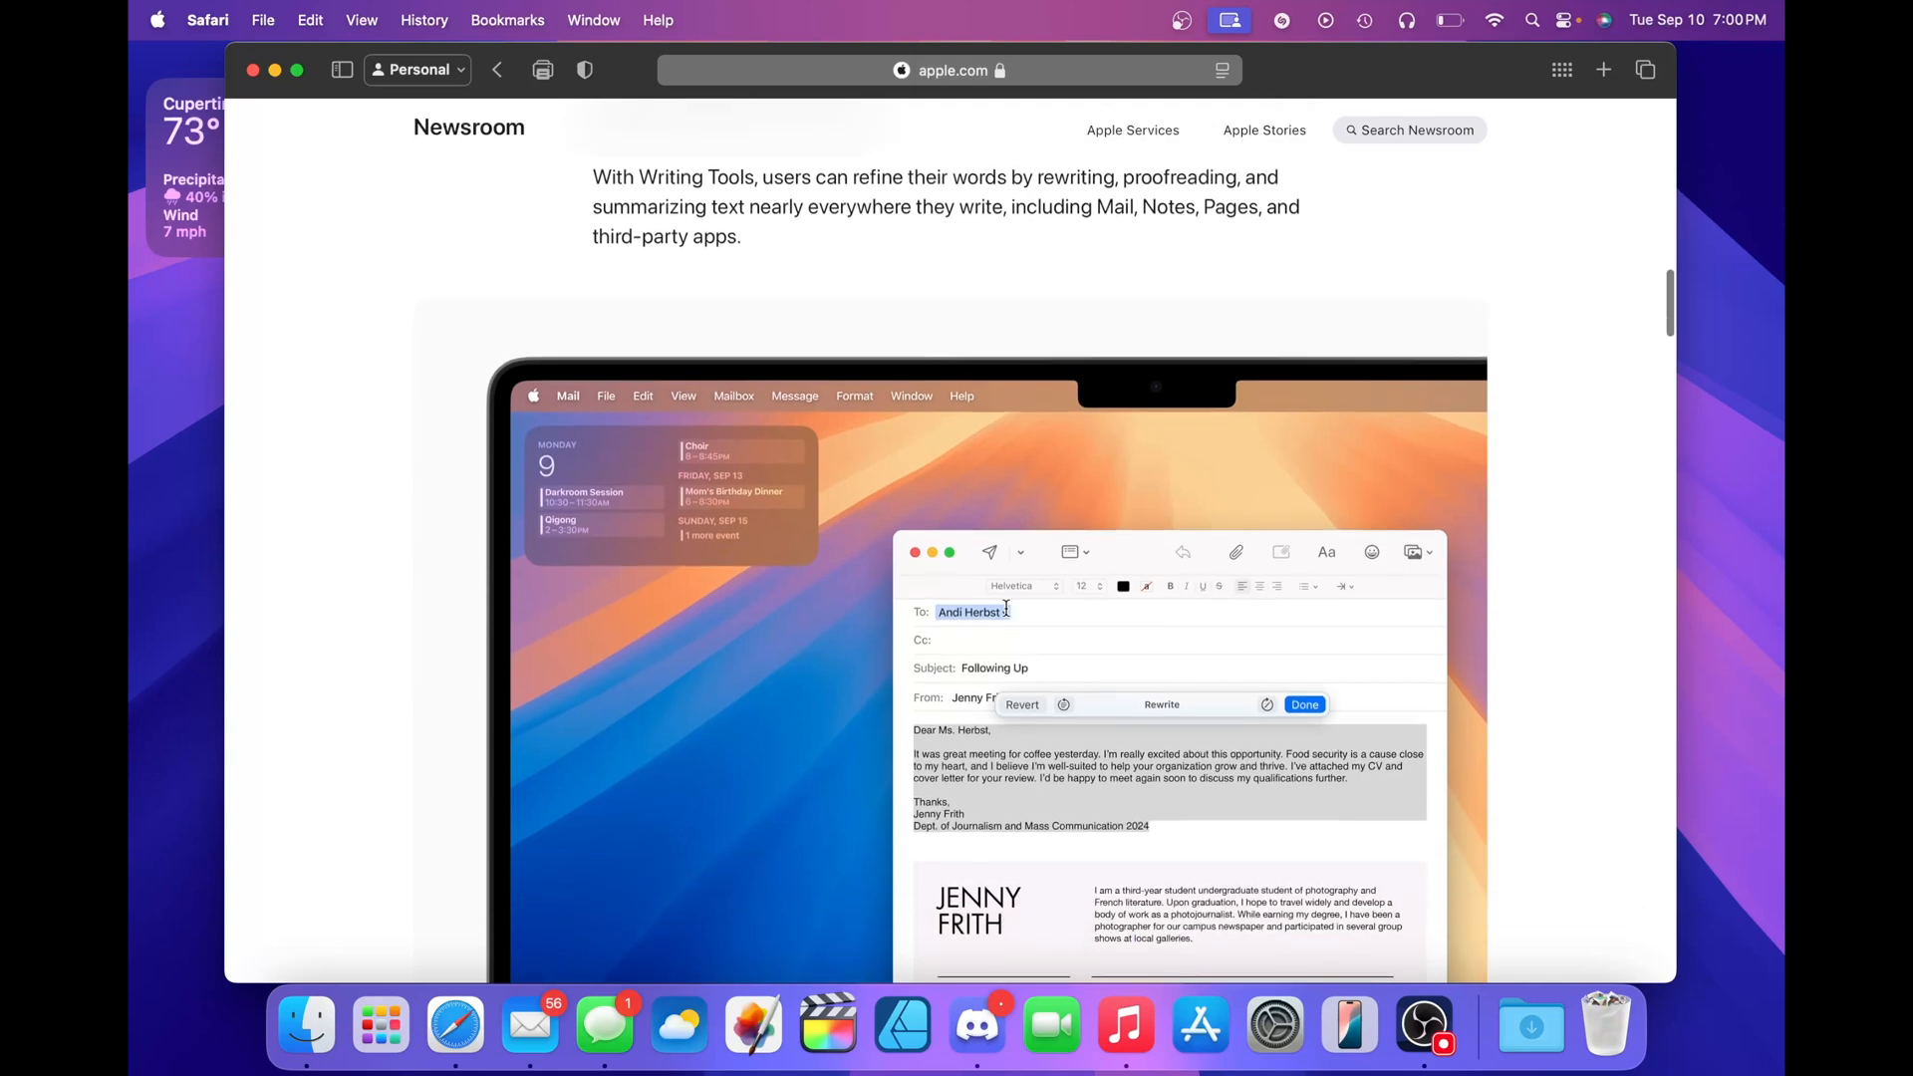
scroll(down, 3)
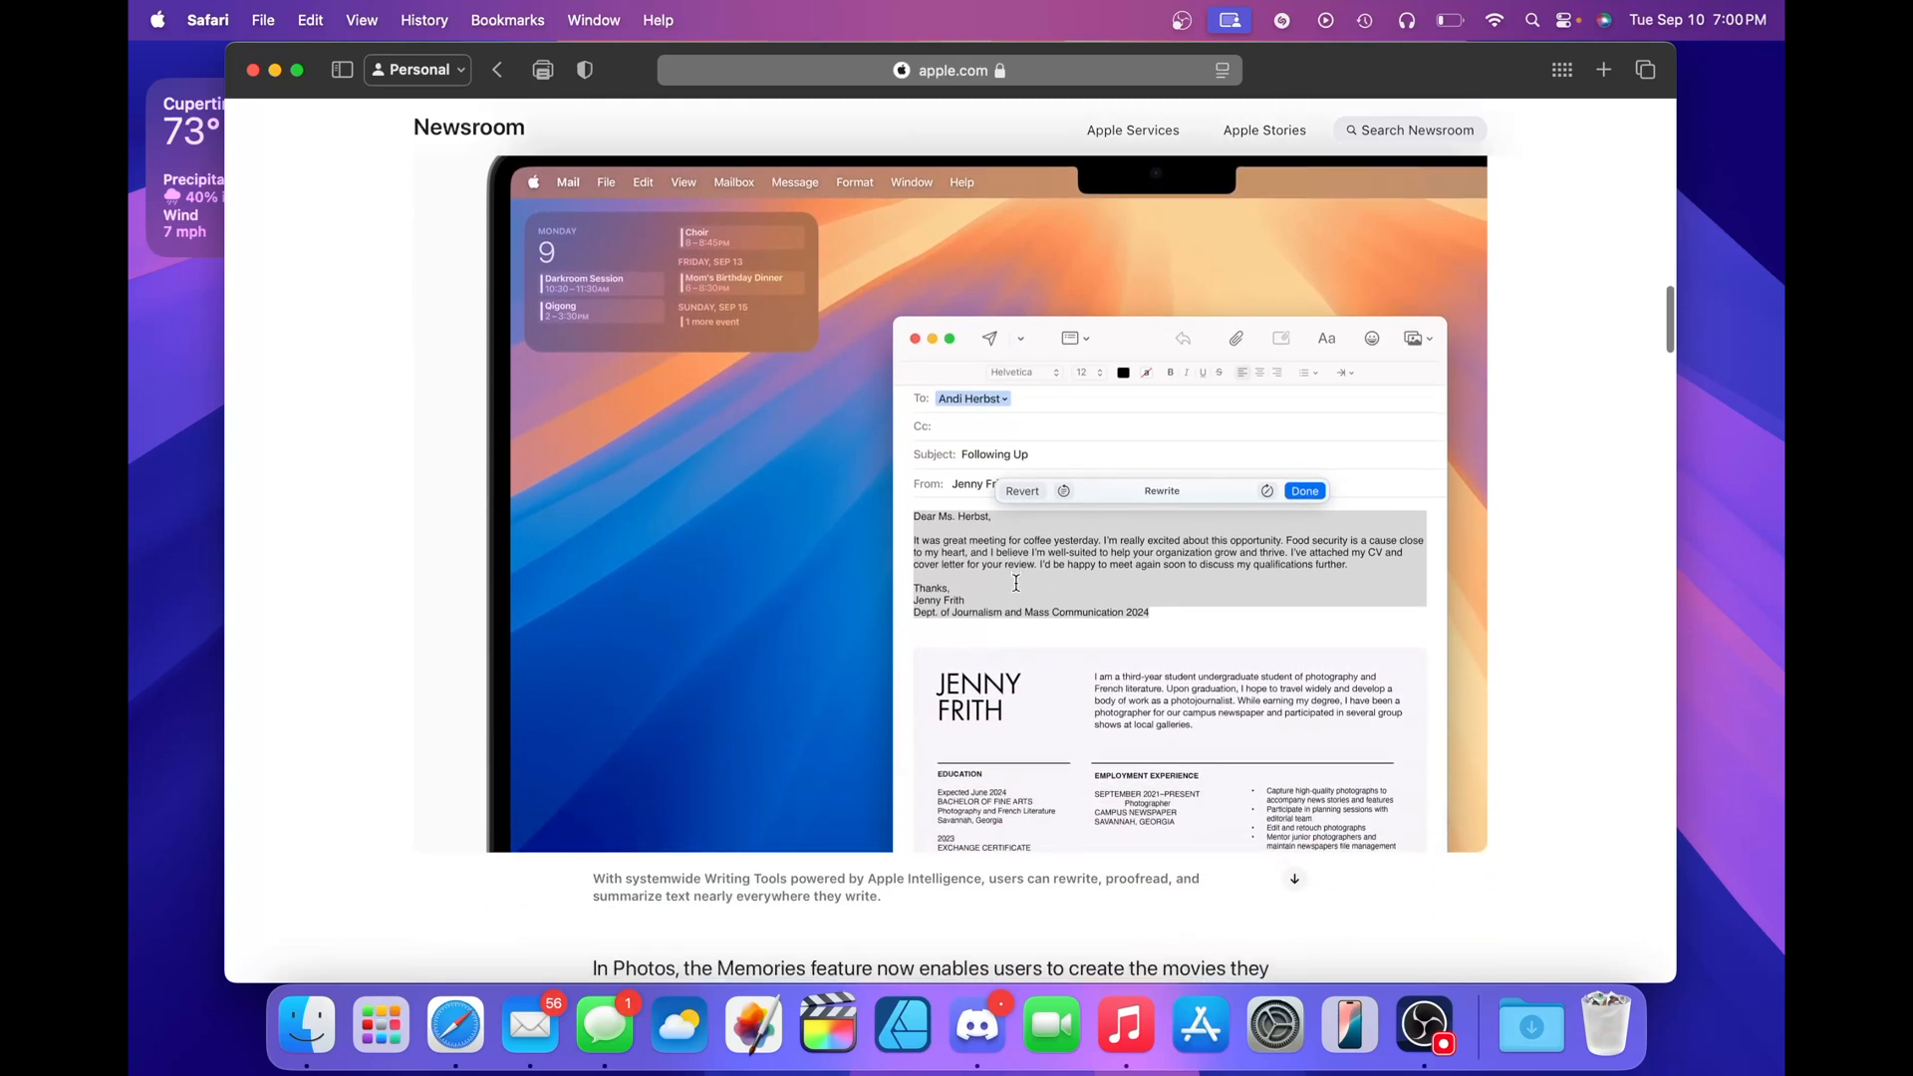
mouse_move(1017, 591)
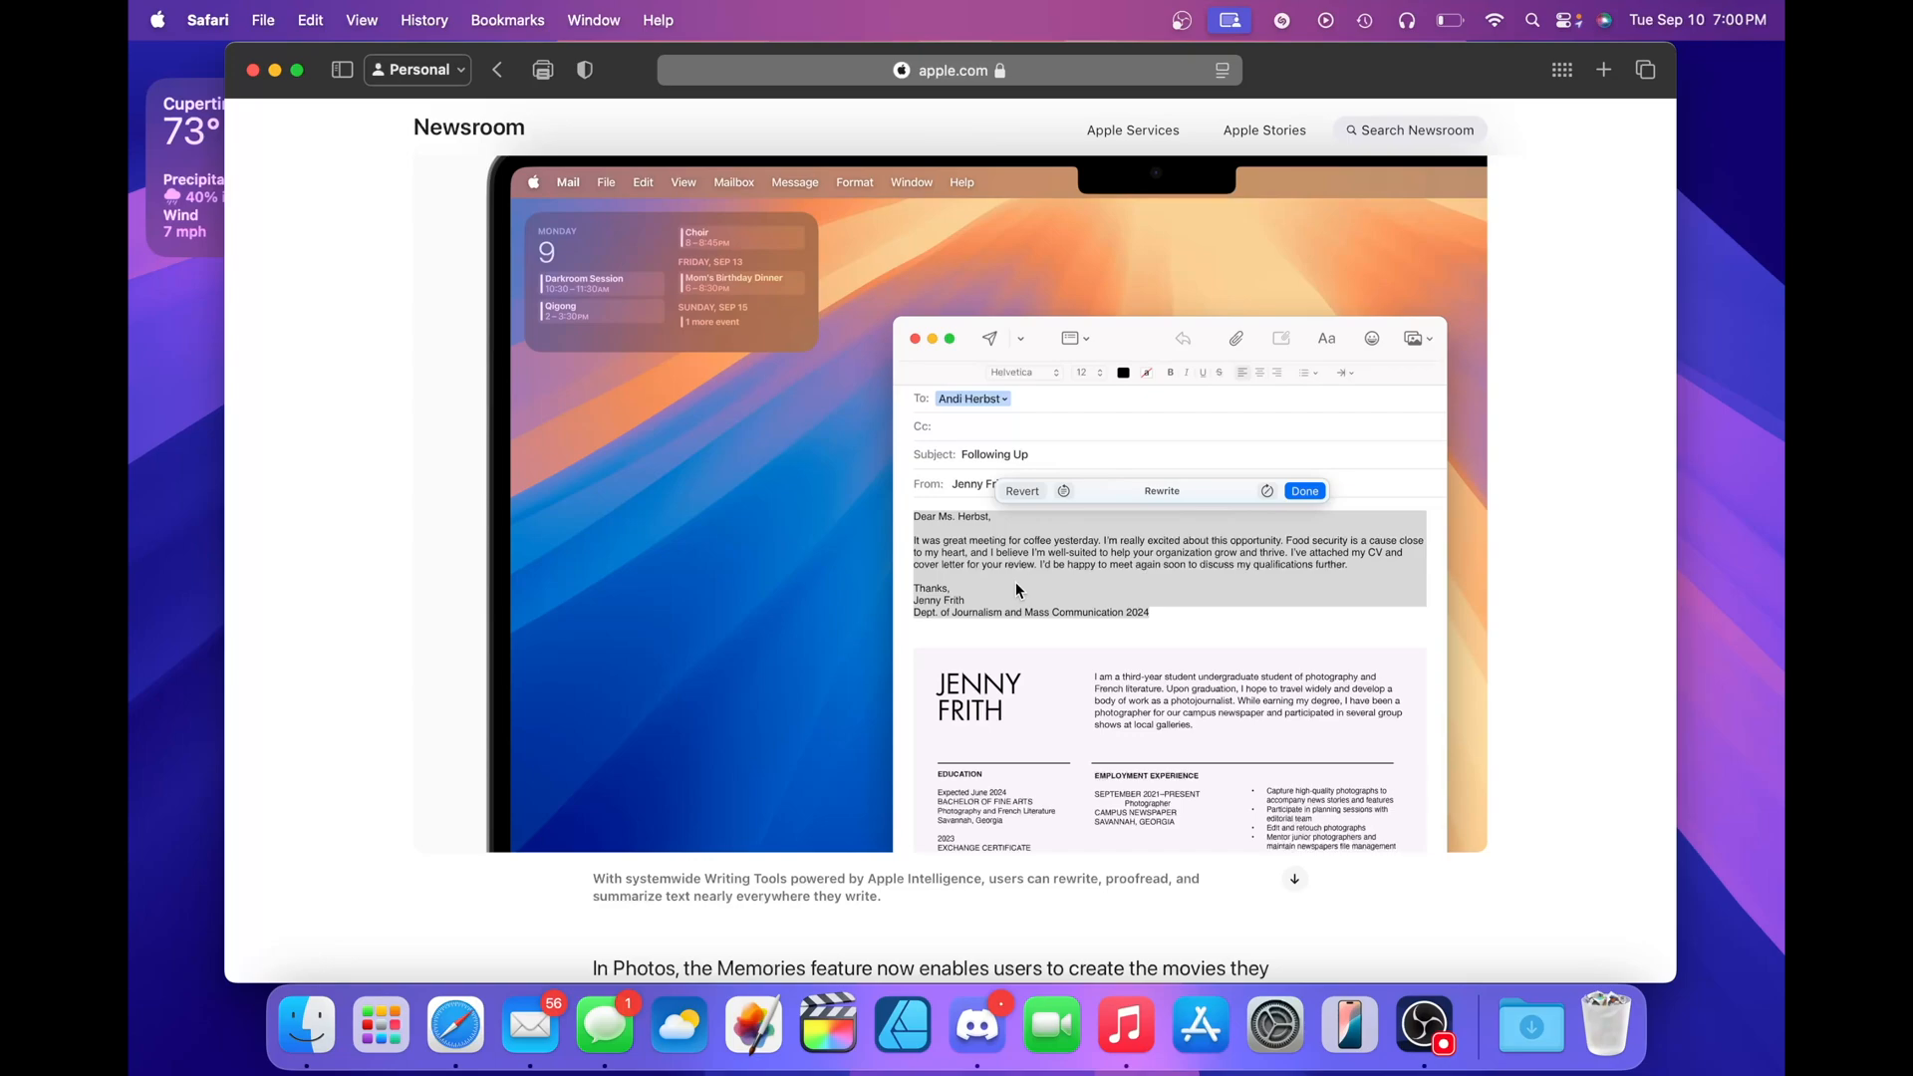
scroll(down, 3)
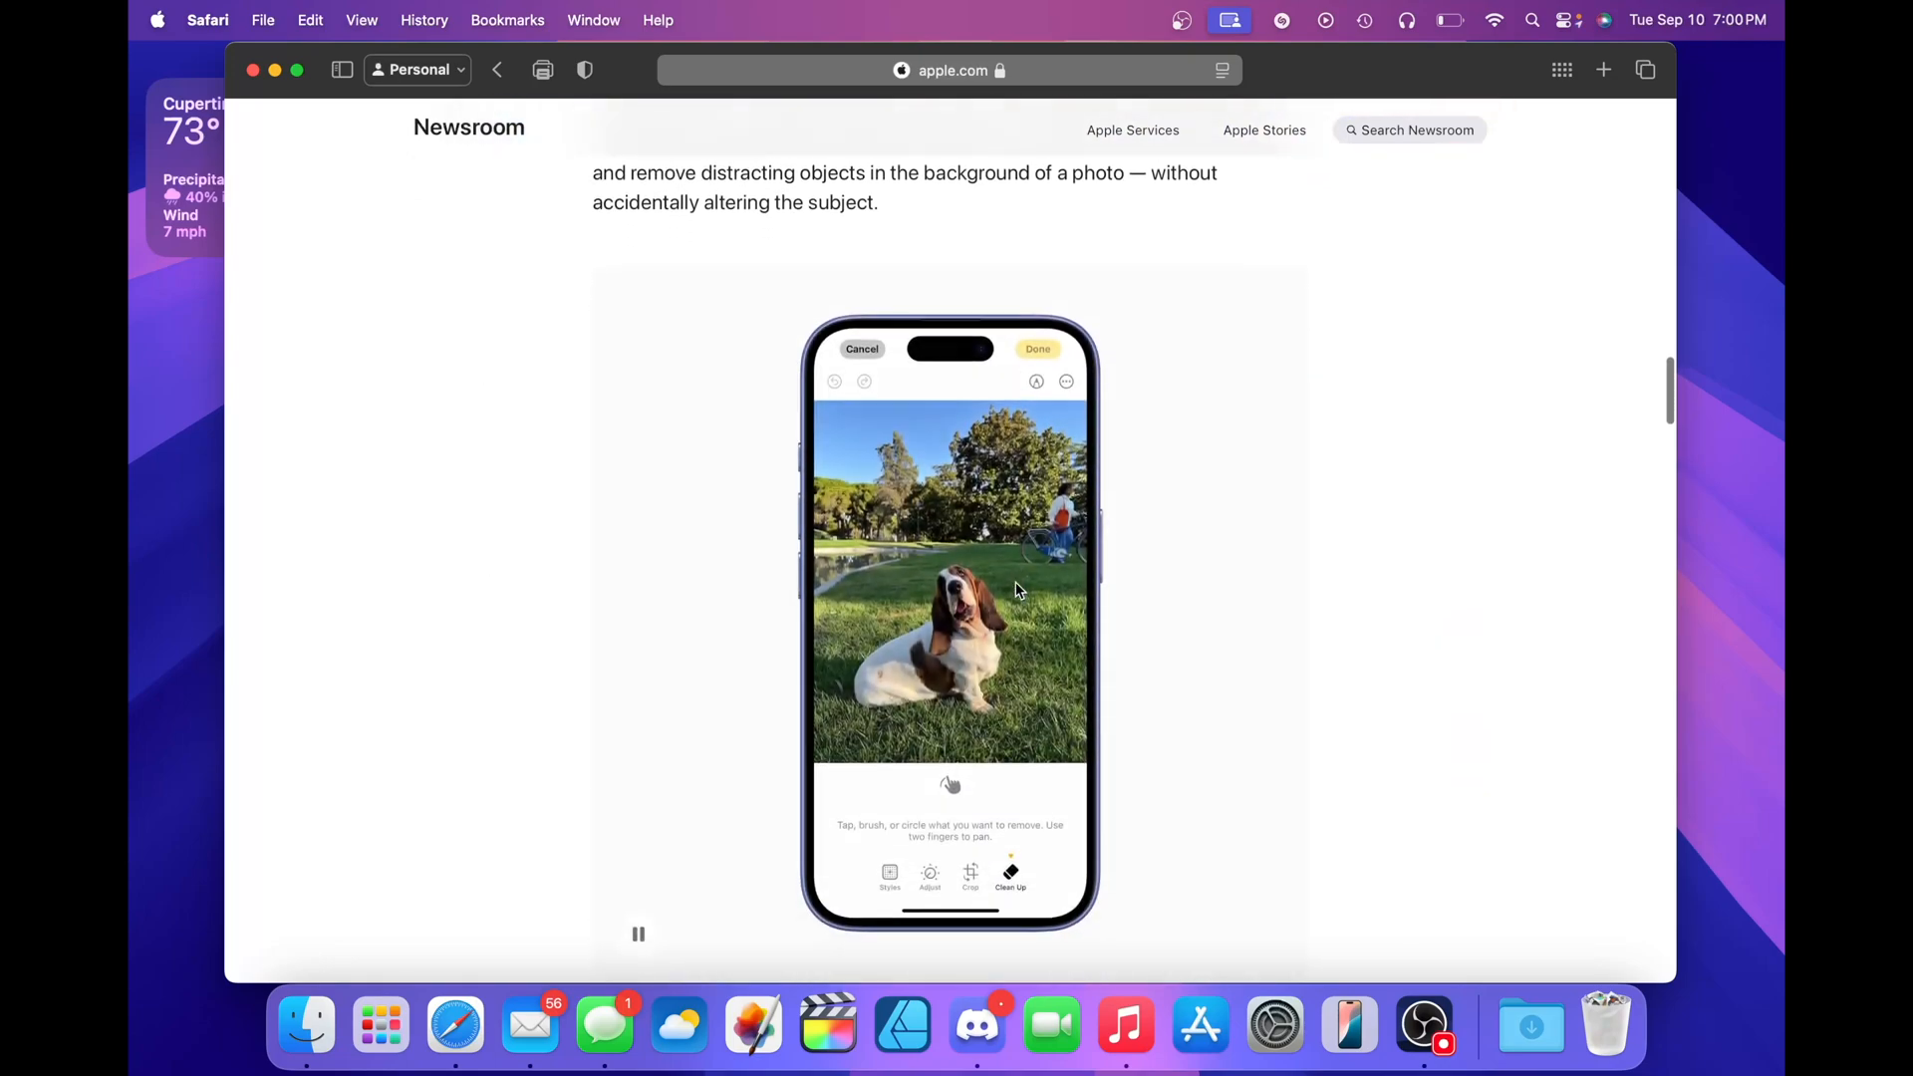
scroll(up, 3)
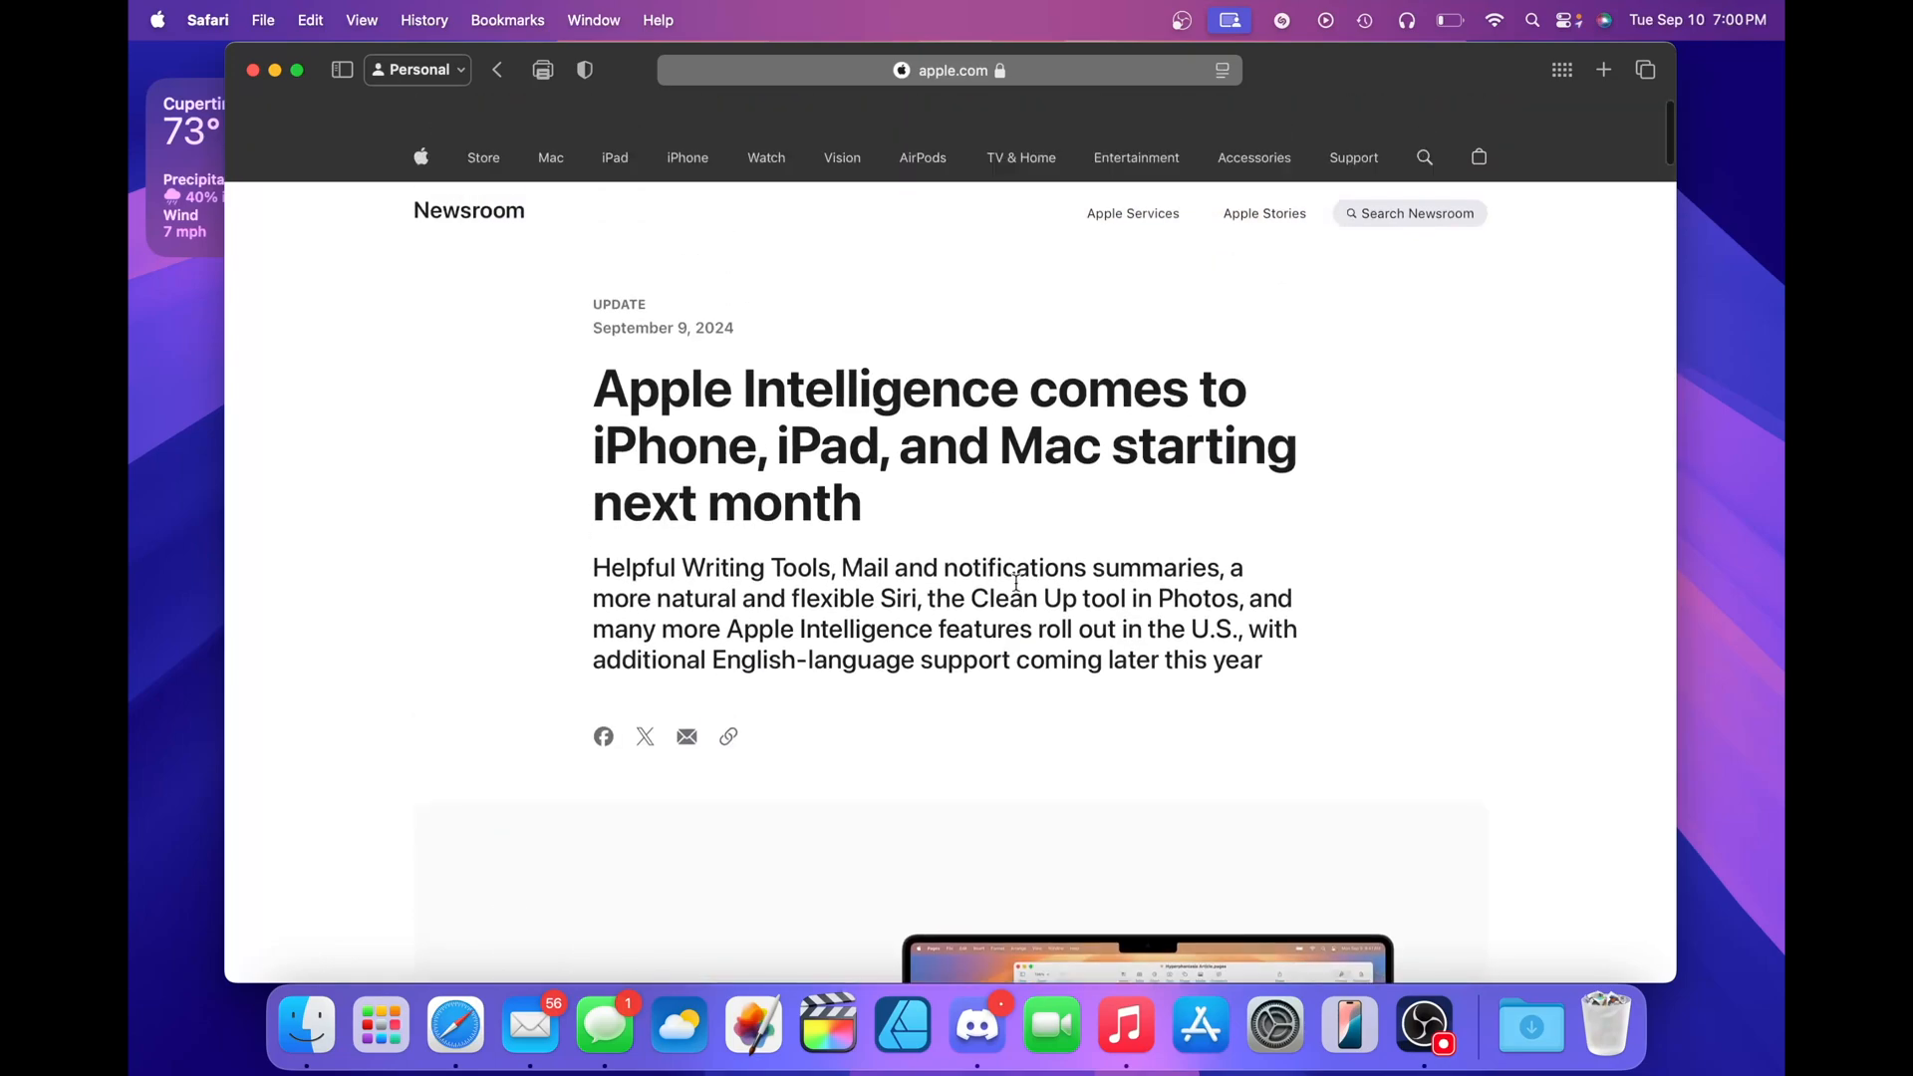
scroll(up, 3)
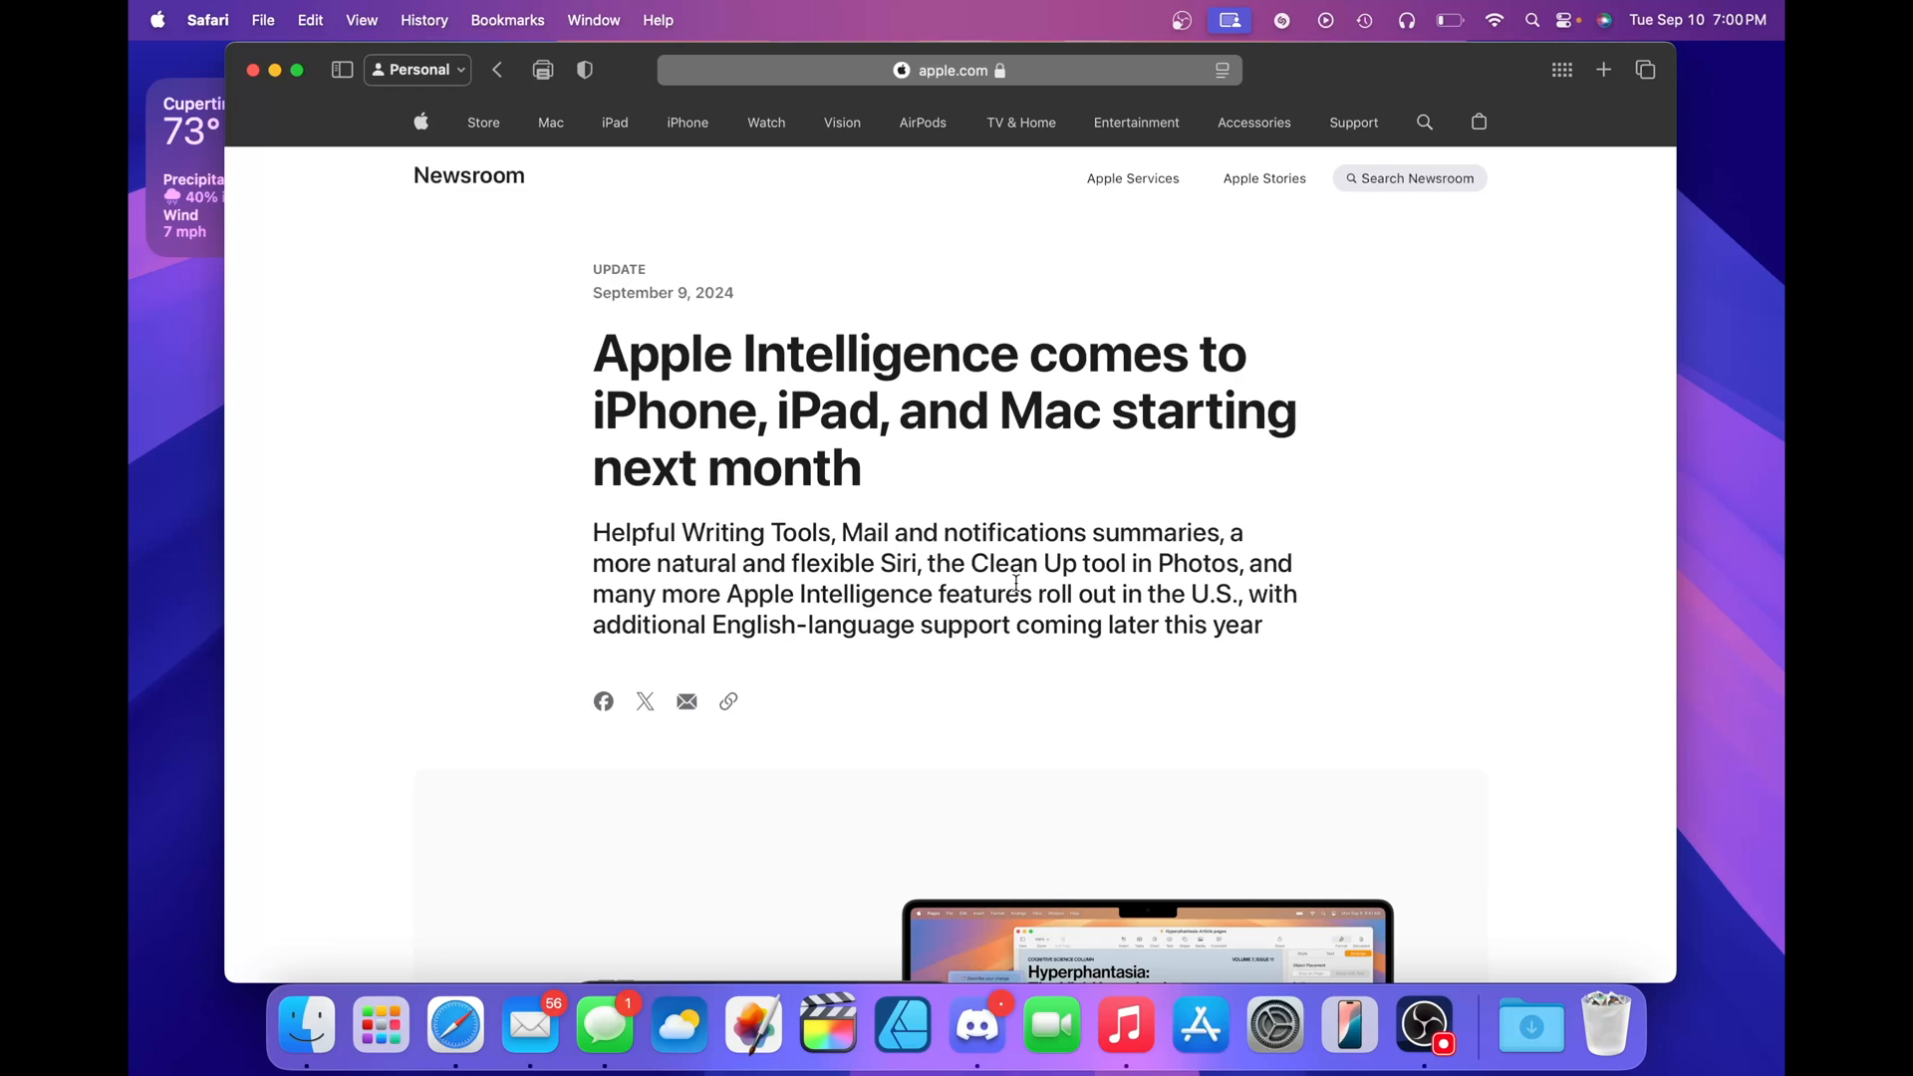
scroll(down, 3)
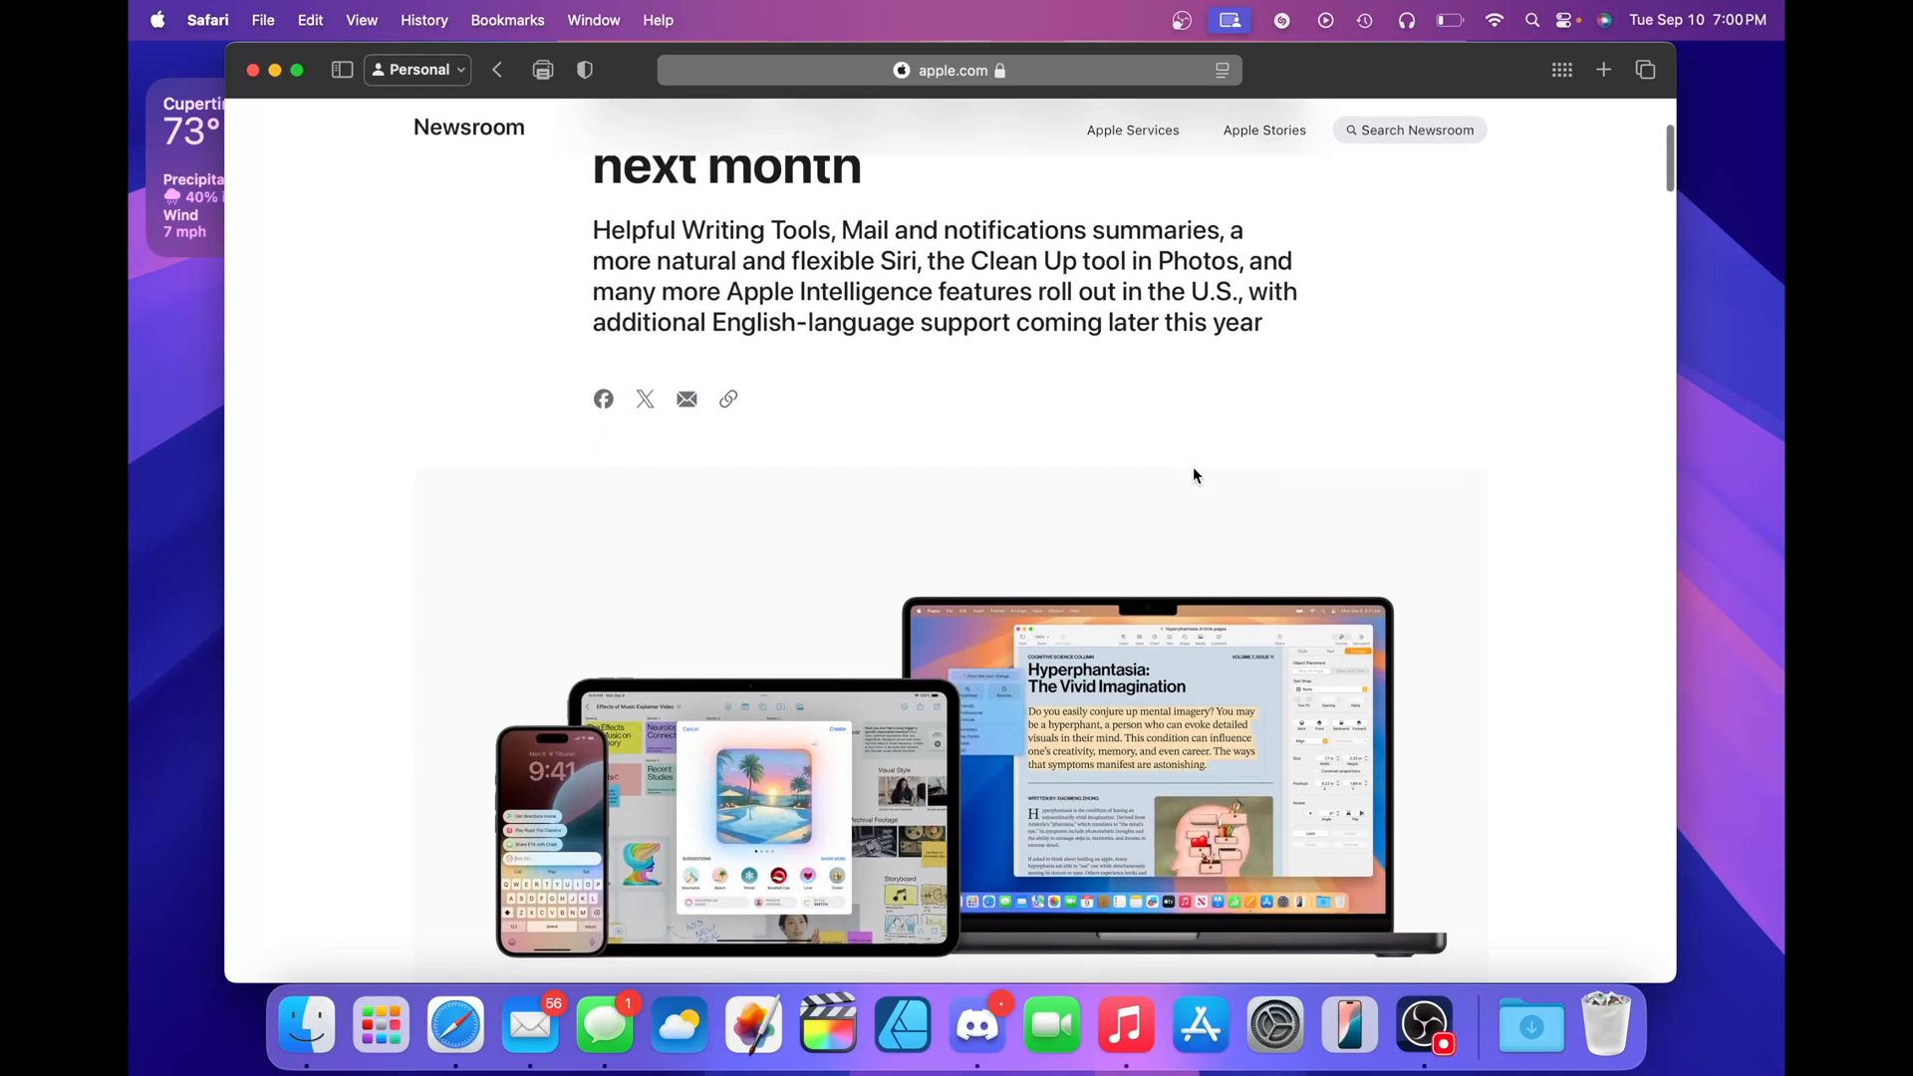
scroll(up, 3)
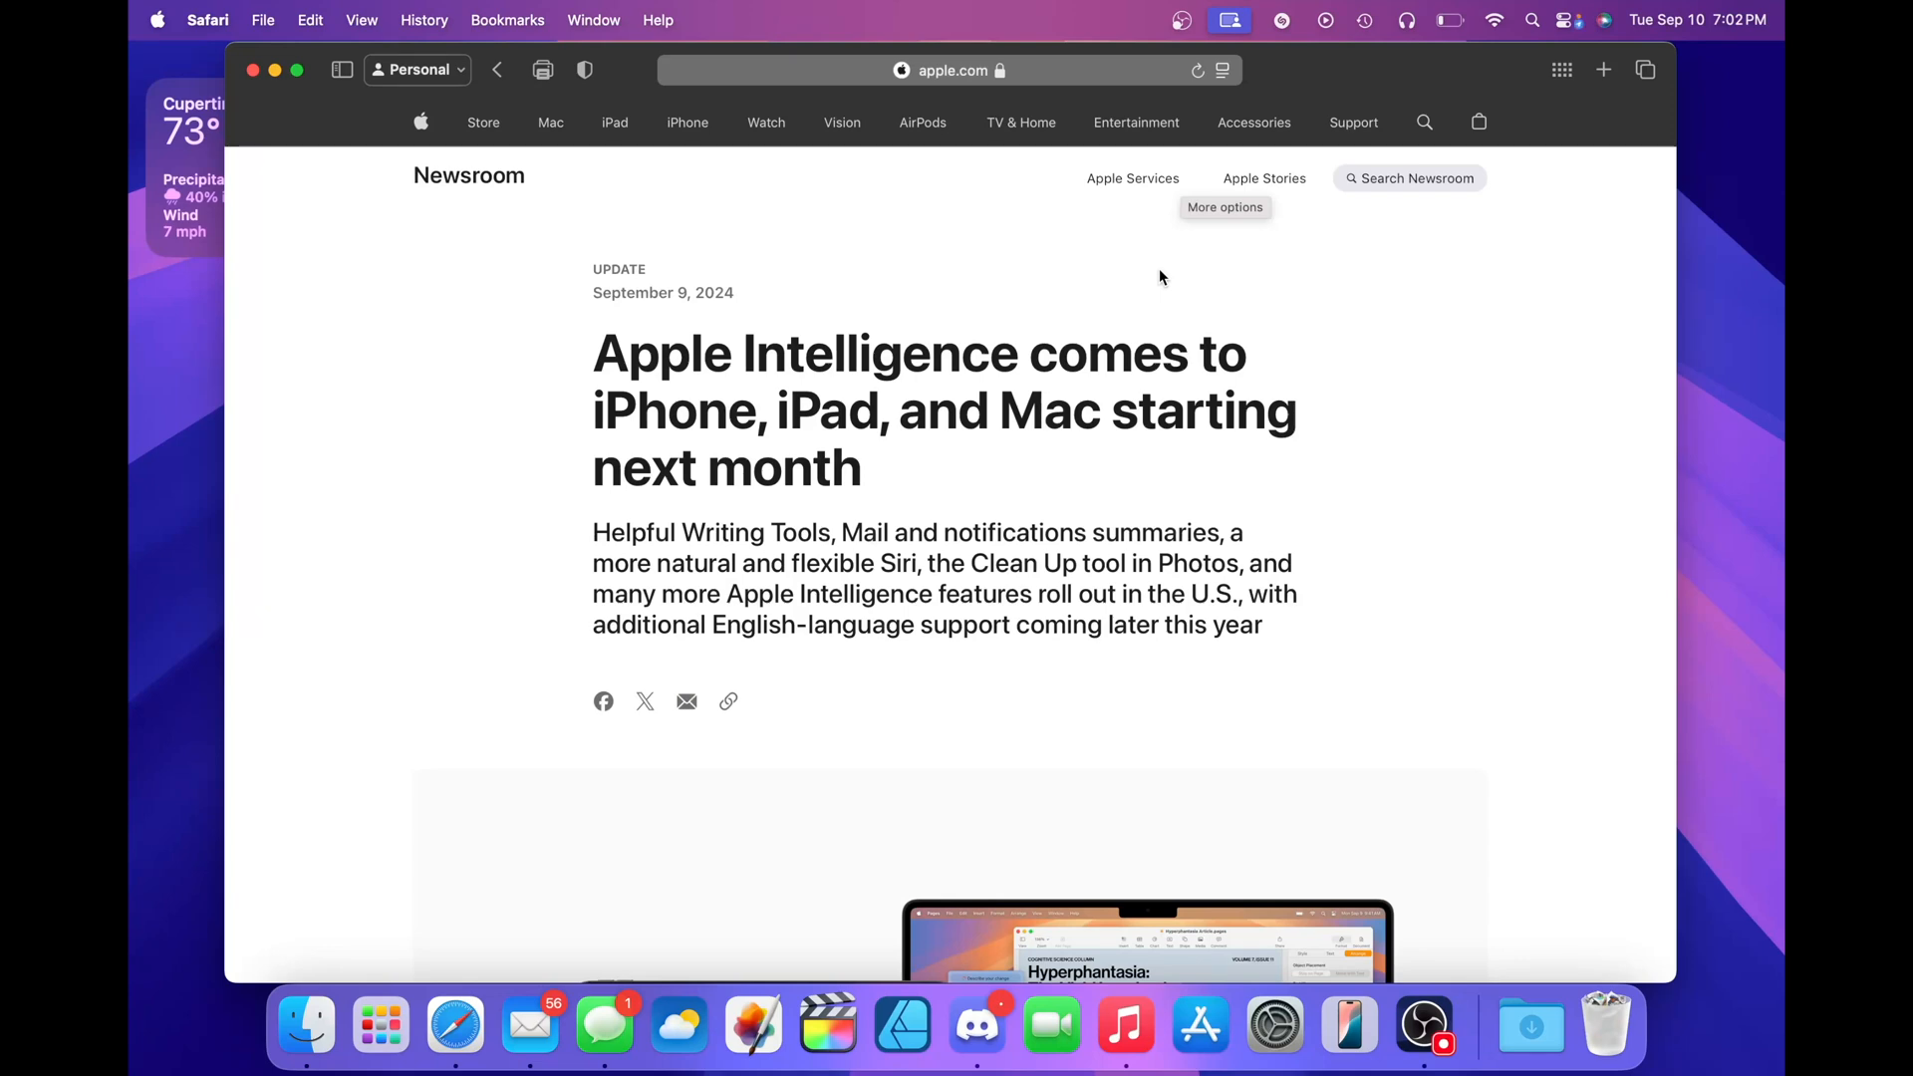
scroll(down, 3)
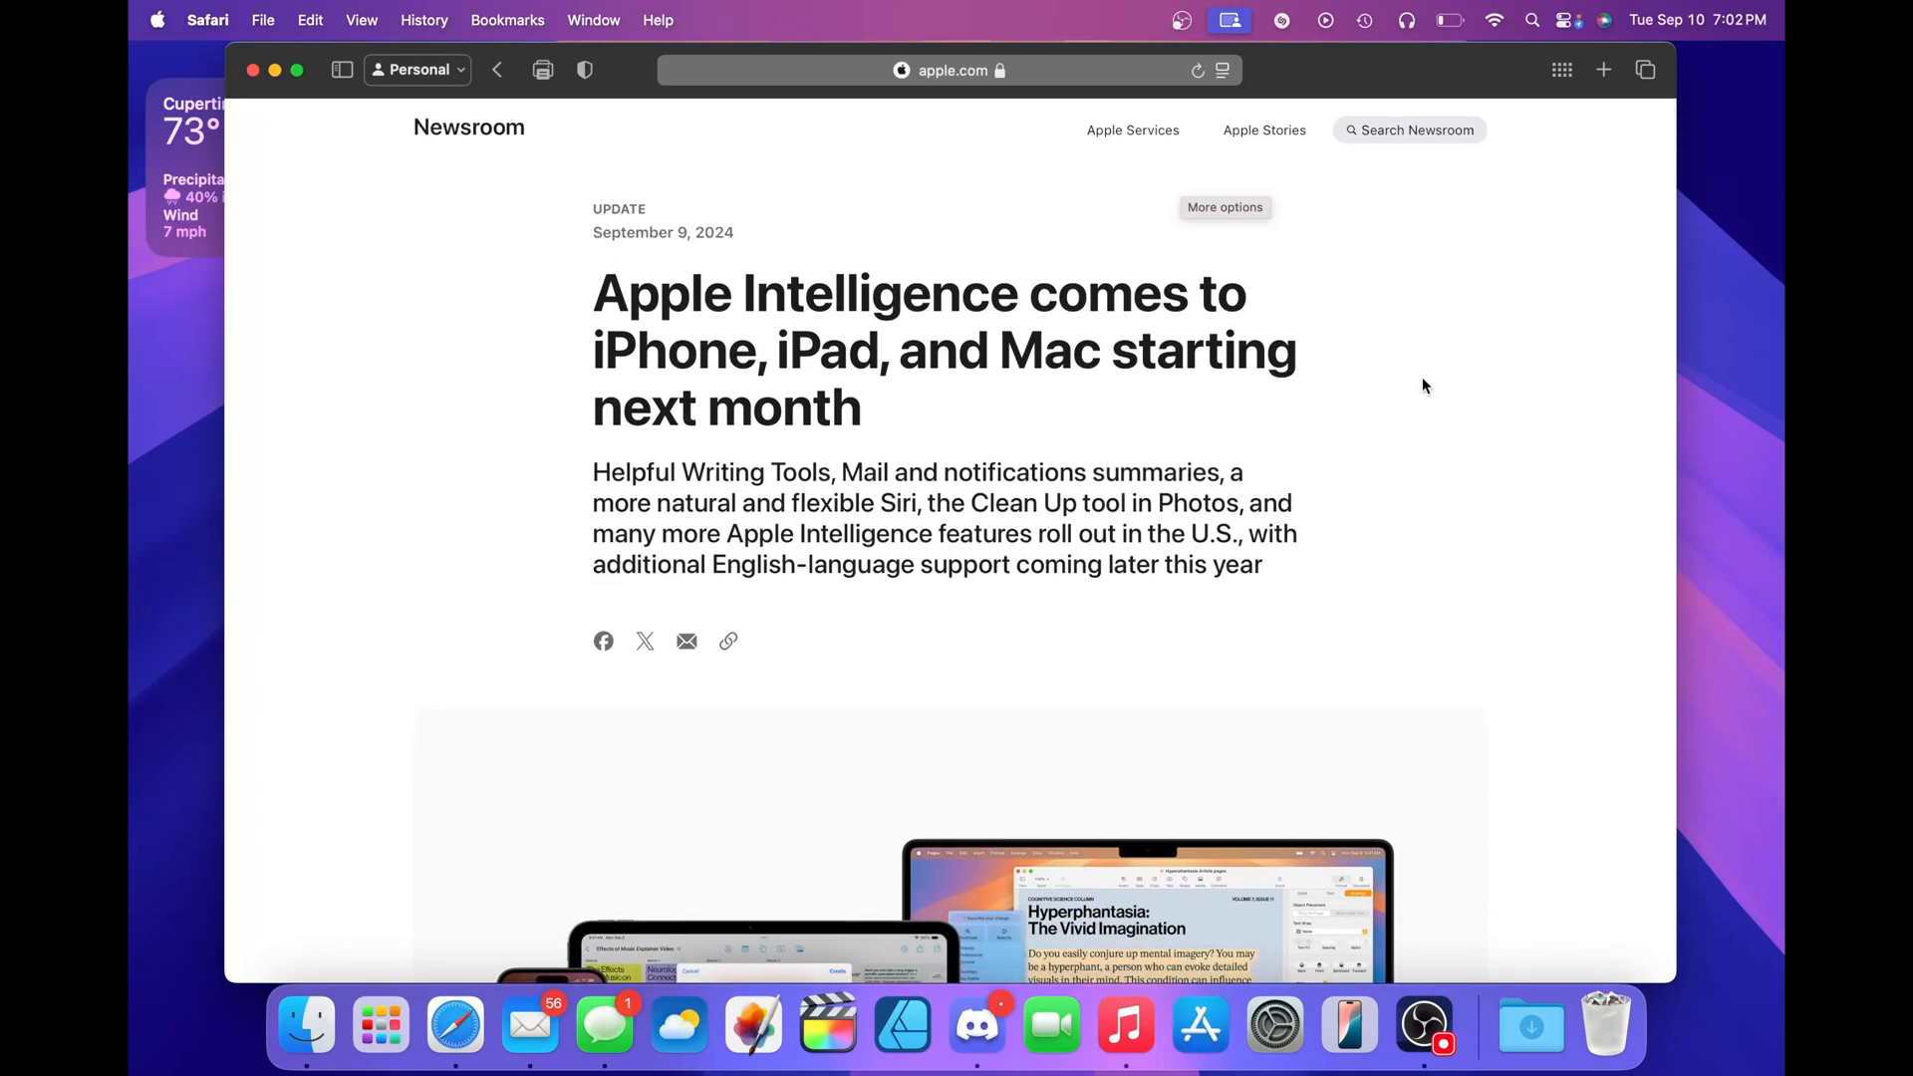
mouse_move(1493, 390)
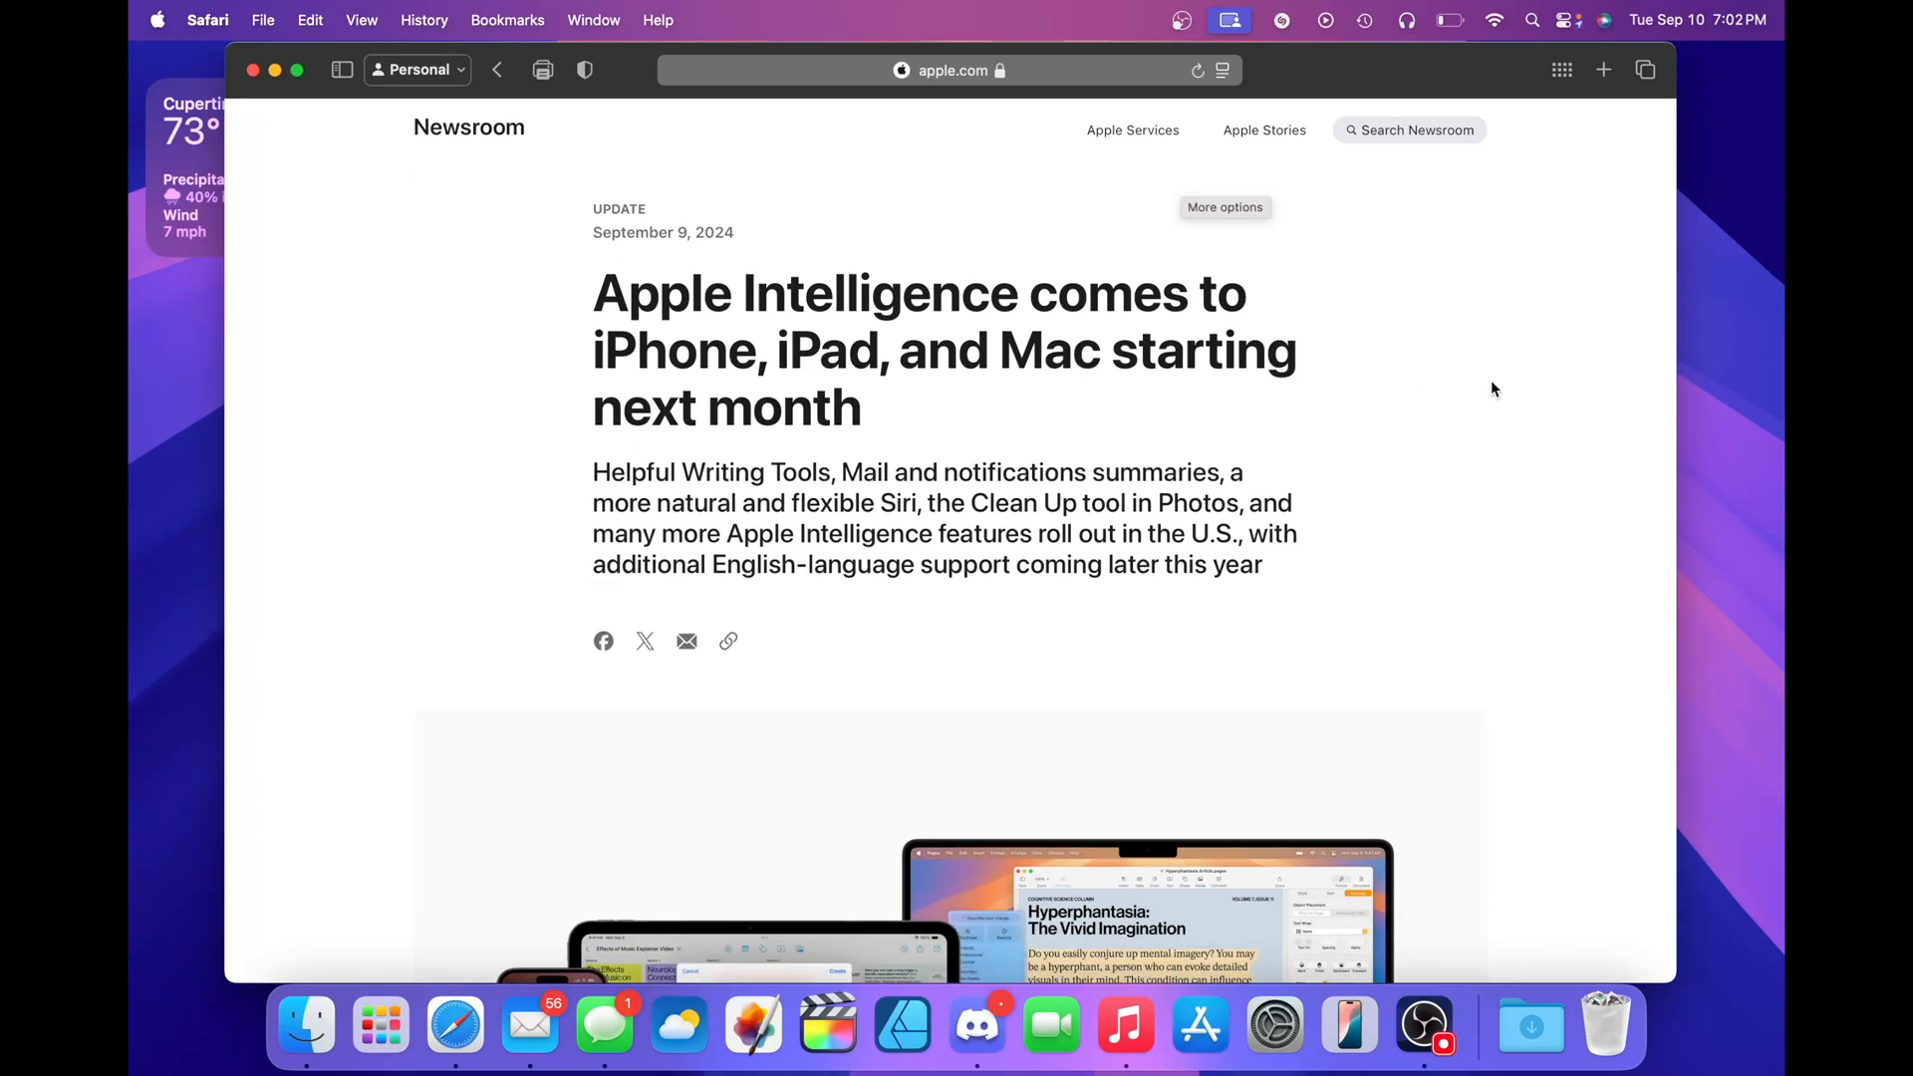
scroll(up, 3)
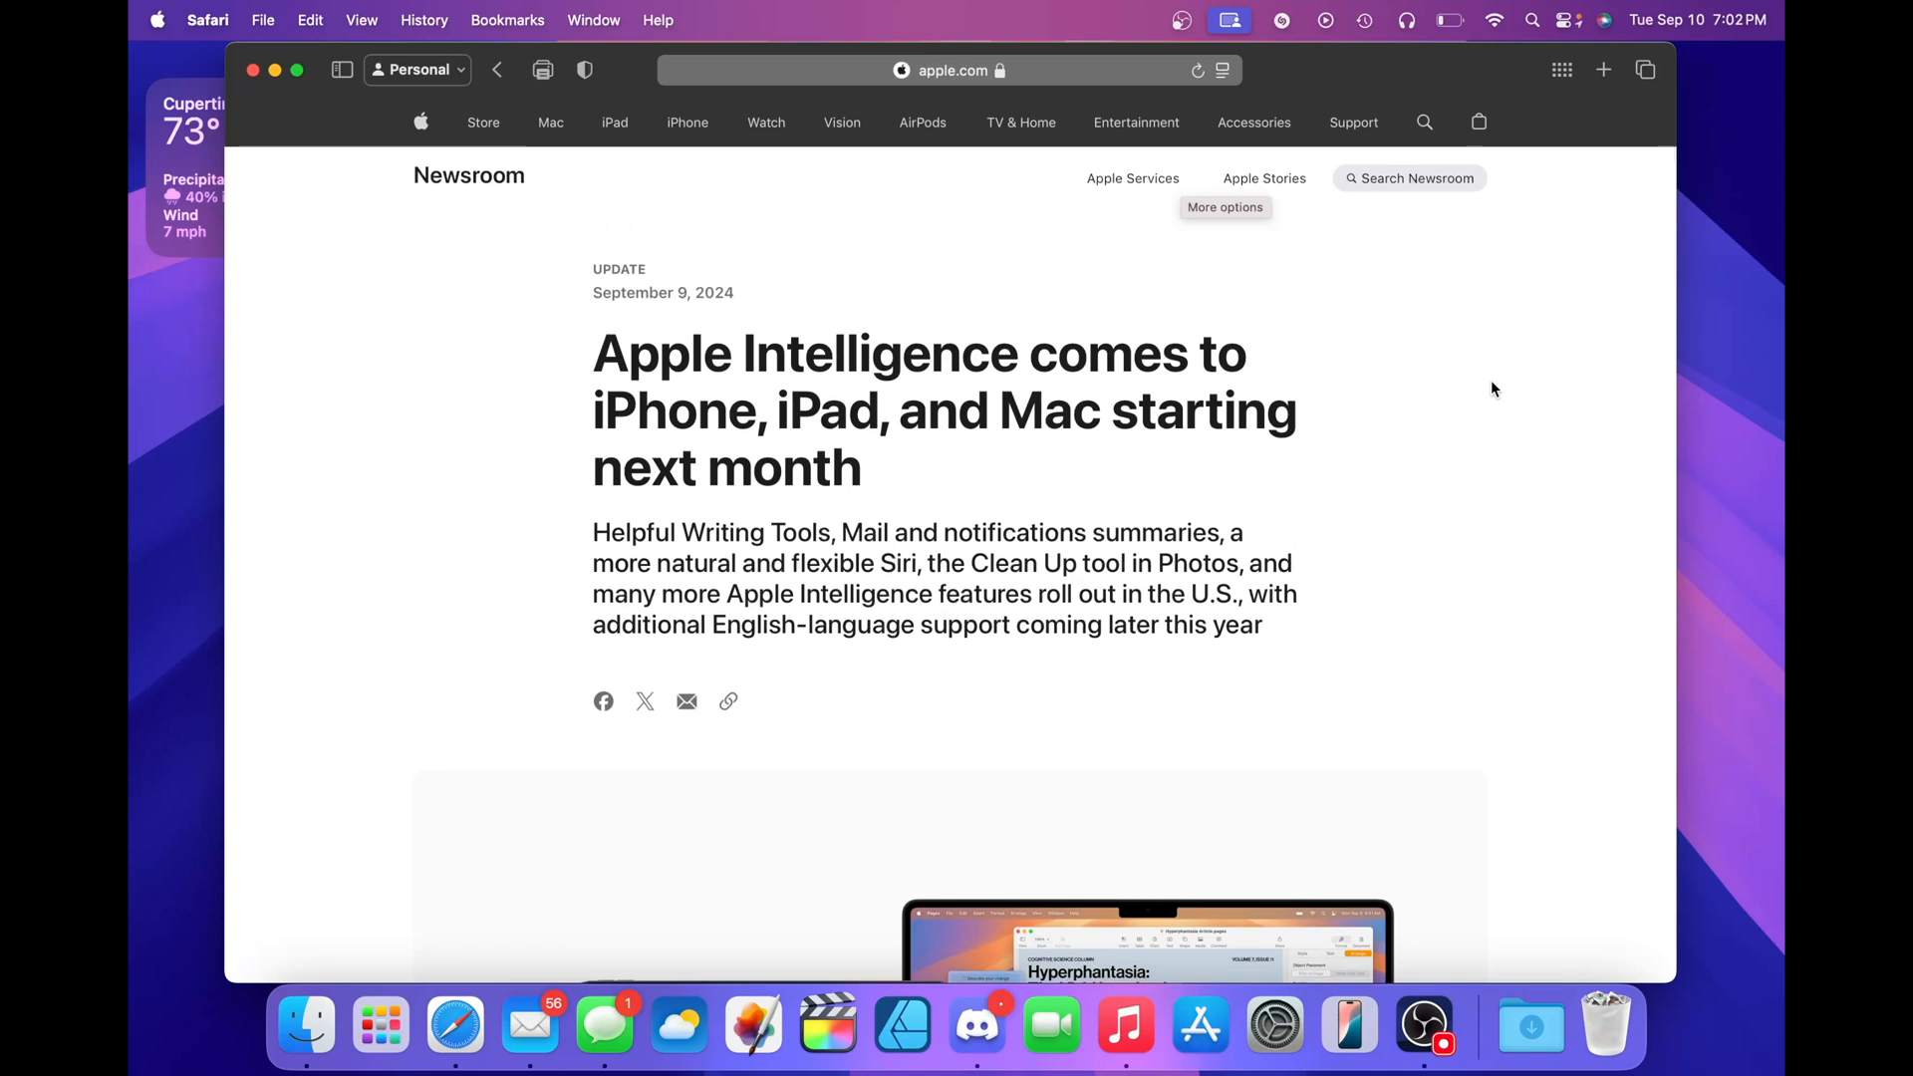